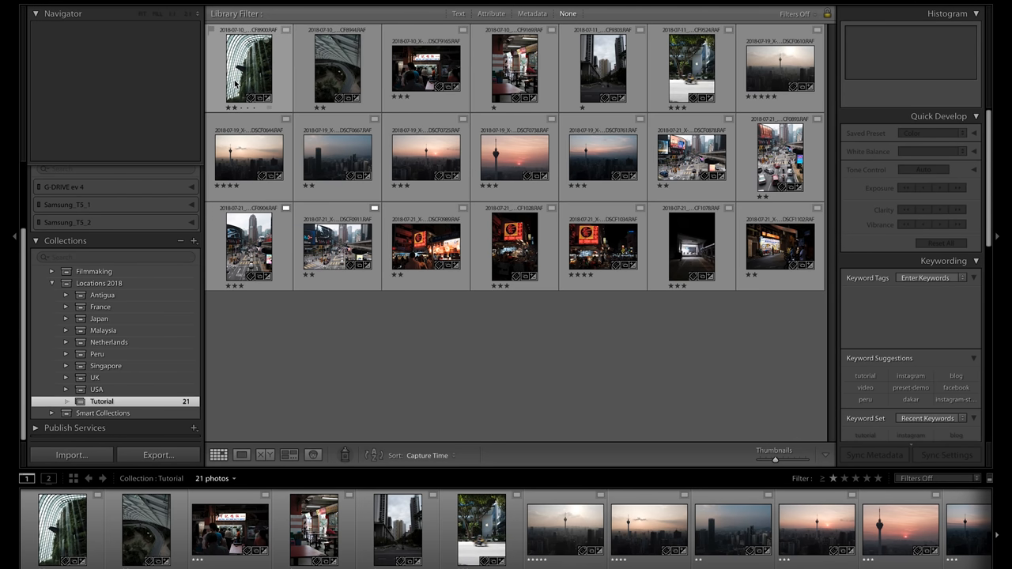
# - Select the greenhouse waterfall thumbnail in the Tutorial collection grid
pyautogui.click(247, 68)
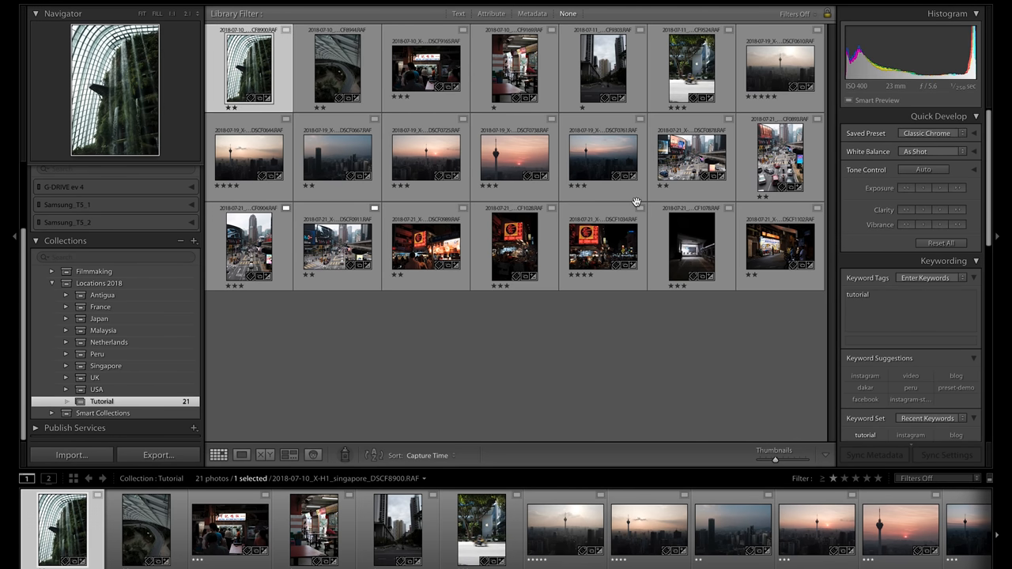
pyautogui.moveTo(180, 97)
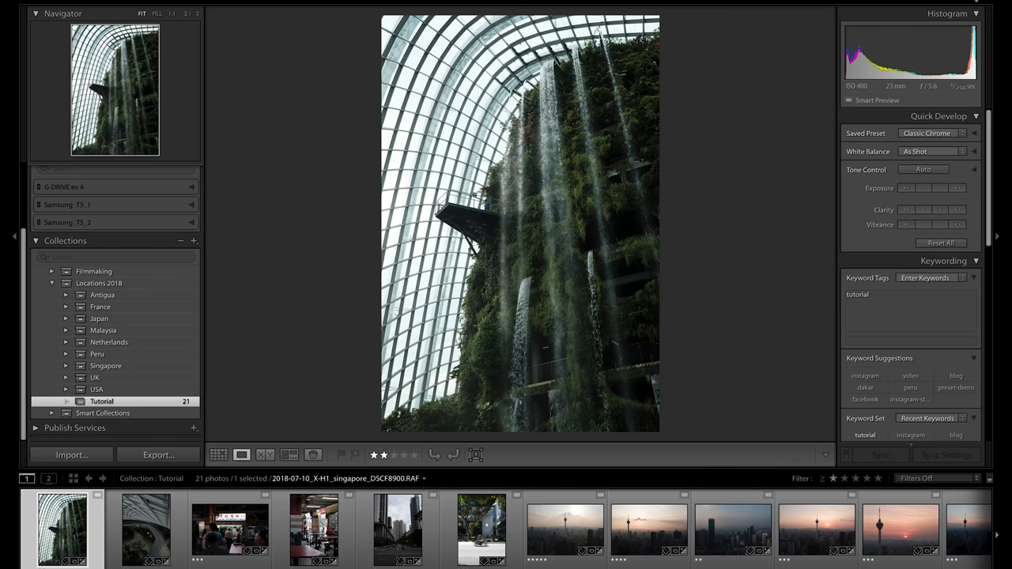
# - Take the waterfall photo into Develop and expand the Joe-Allam_Urban_v1_Fujifilm preset folder
pyautogui.click(979, 41)
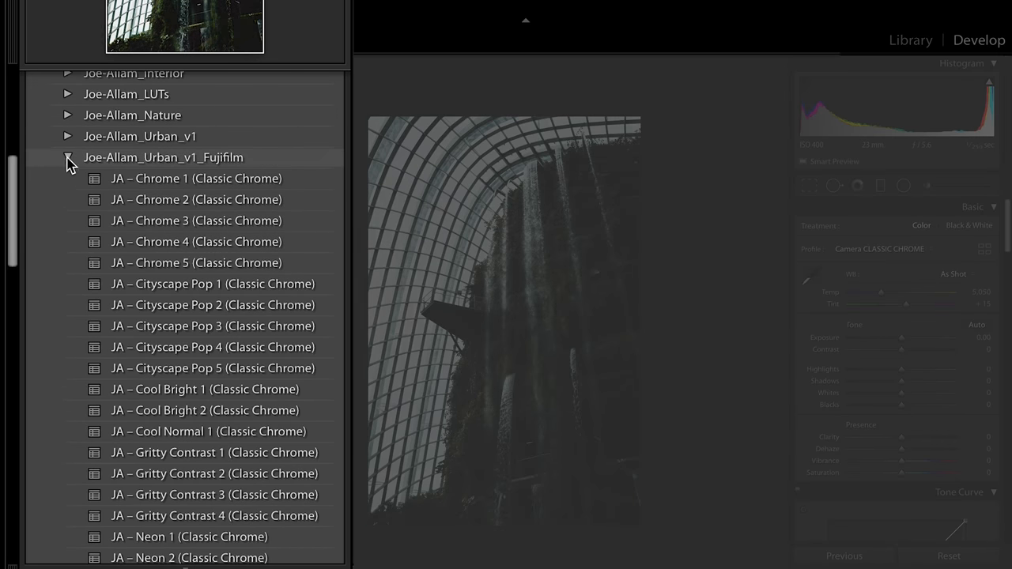
pyautogui.click(68, 157)
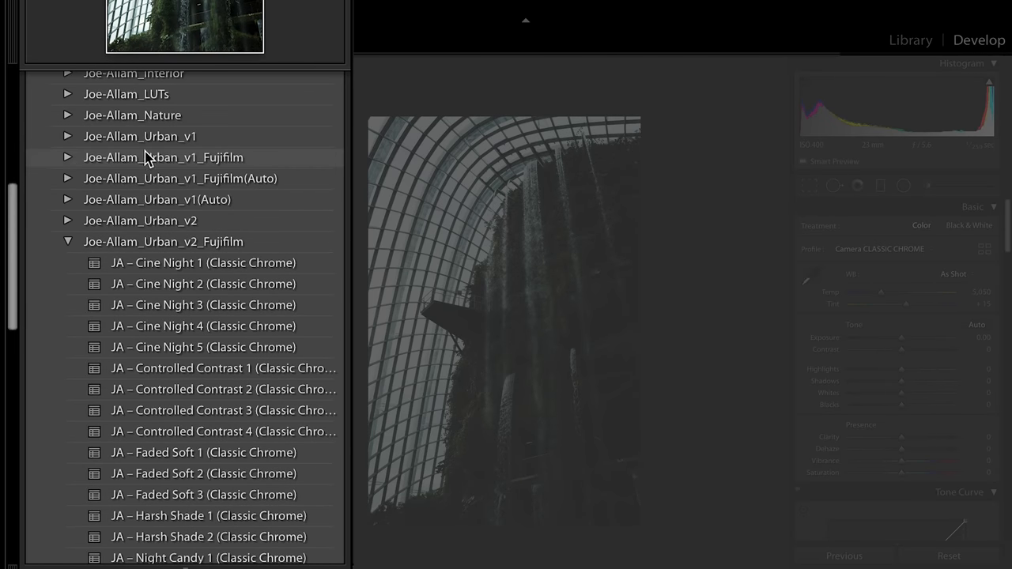
pyautogui.moveTo(187, 136)
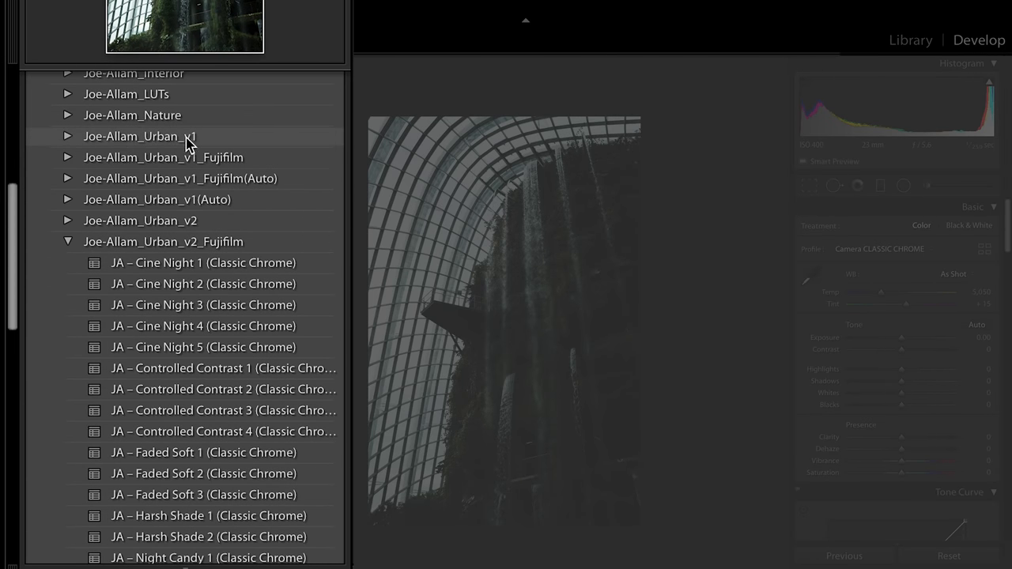
pyautogui.moveTo(190, 162)
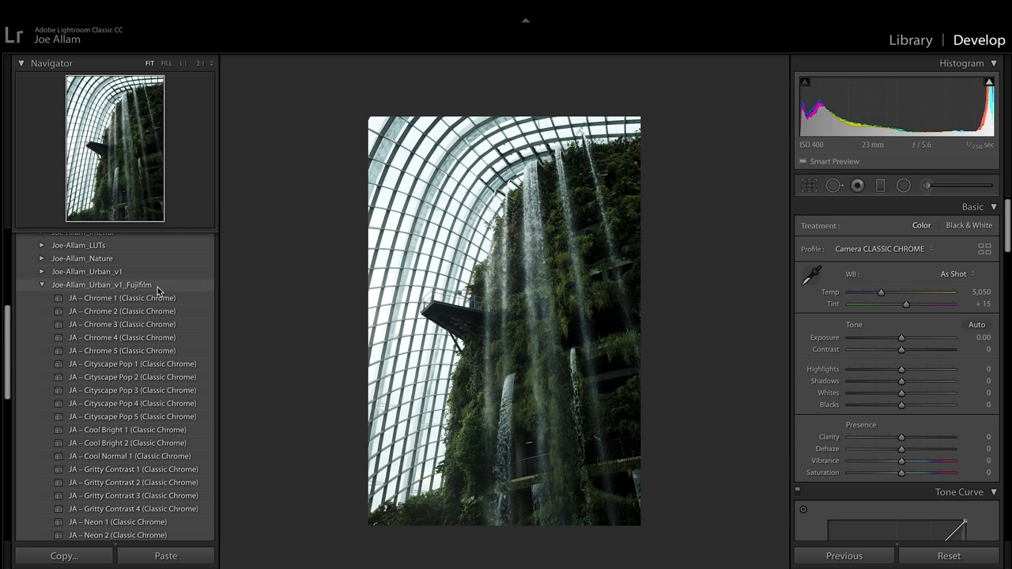
pyautogui.moveTo(502, 339)
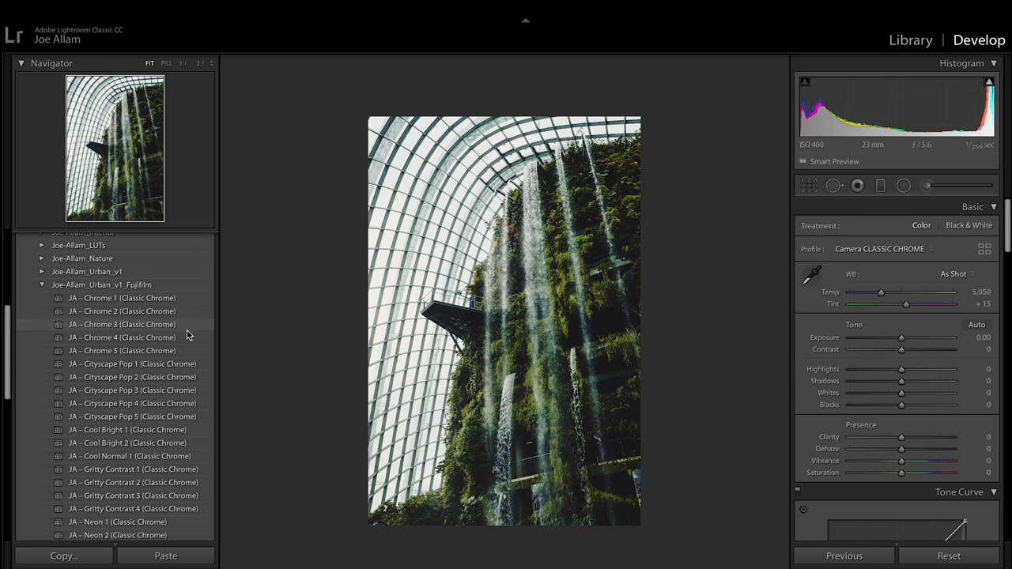
# - Preview Chrome and Cityscape Pop presets, then apply JA – Cityscape Pop 1 (Classic Chrome)
pyautogui.scroll(-3)
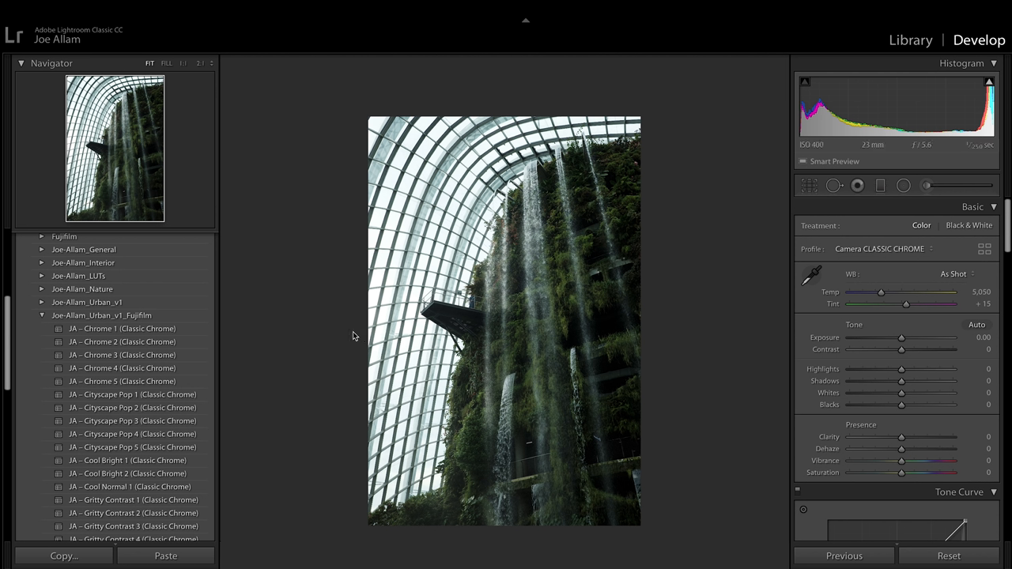
pyautogui.moveTo(321, 332)
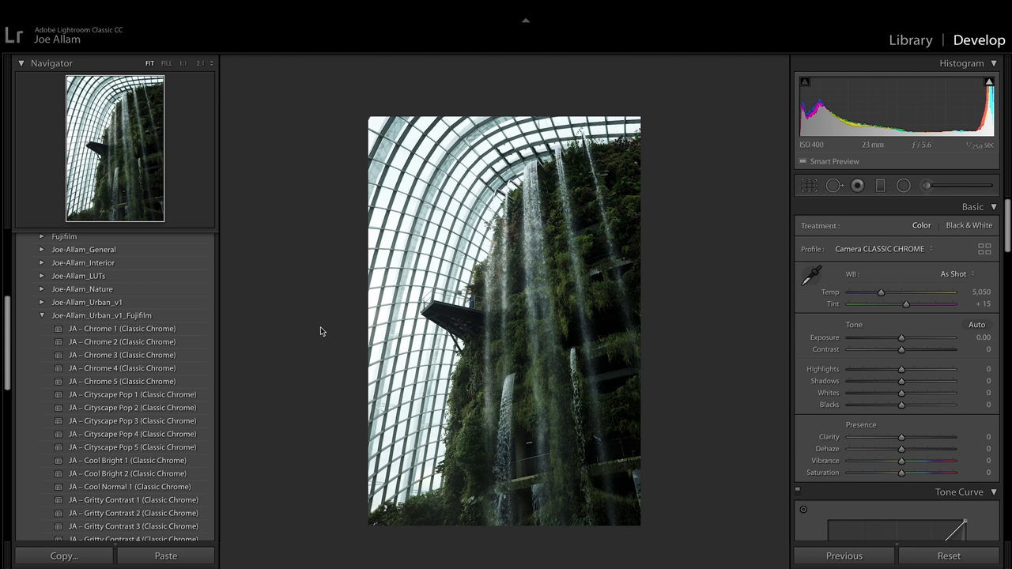
pyautogui.moveTo(265, 351)
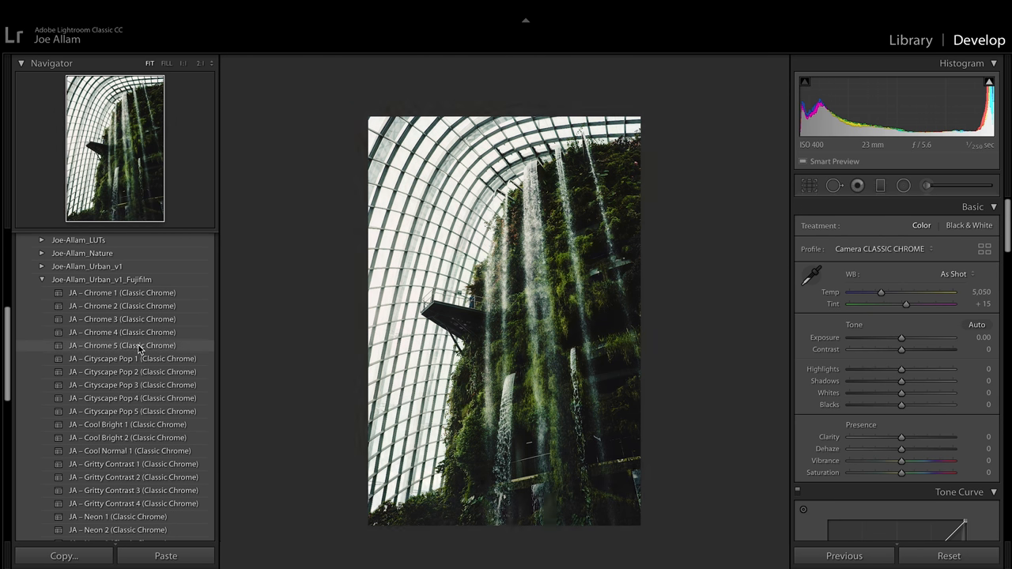
pyautogui.click(132, 358)
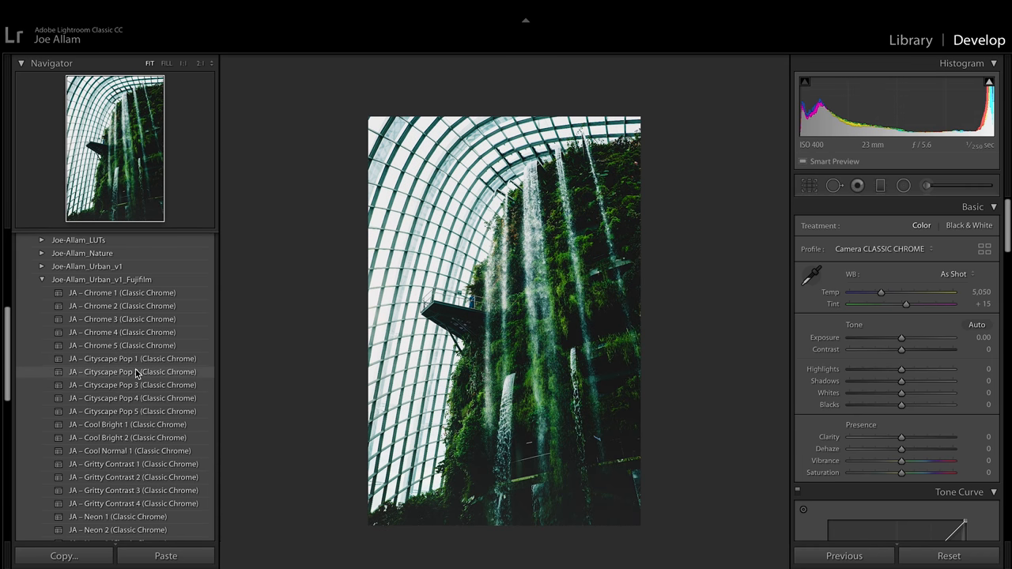
pyautogui.click(133, 358)
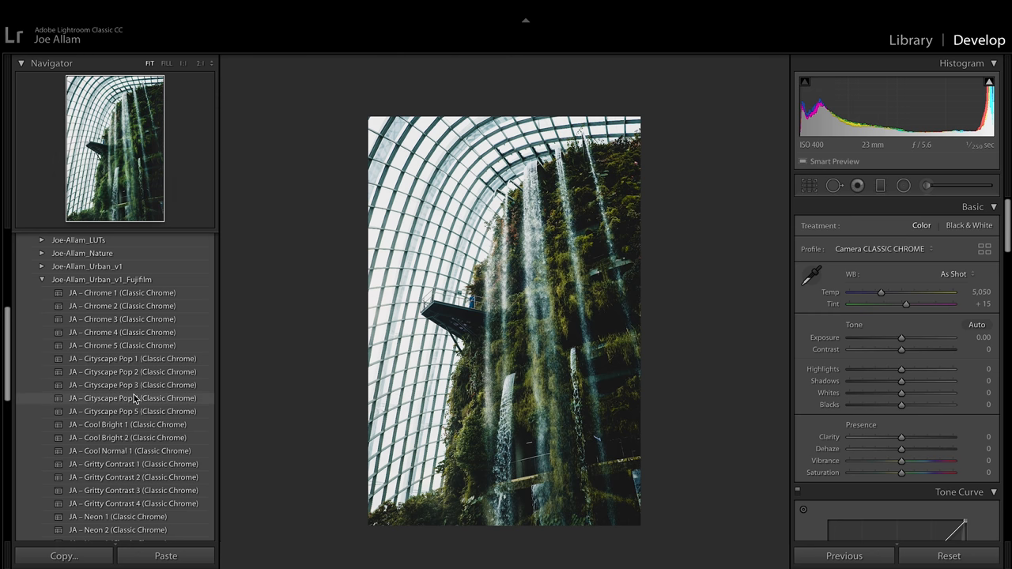
pyautogui.click(133, 358)
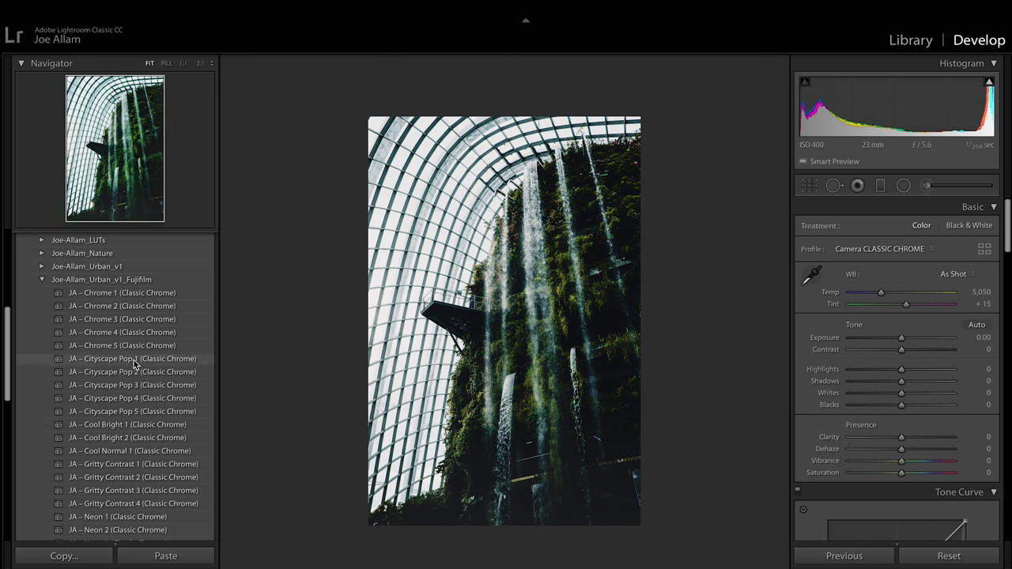
pyautogui.click(133, 357)
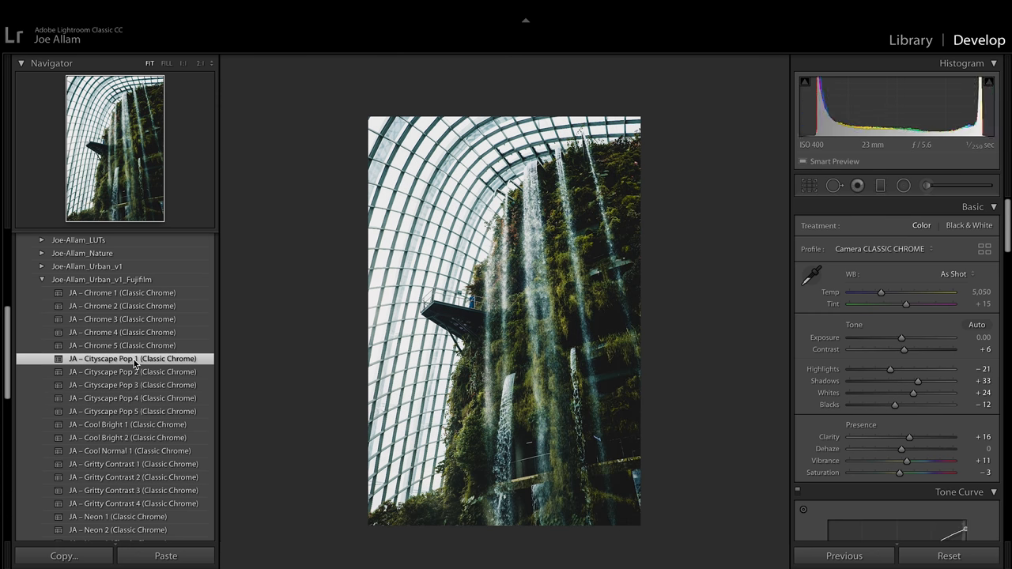
pyautogui.moveTo(936, 370)
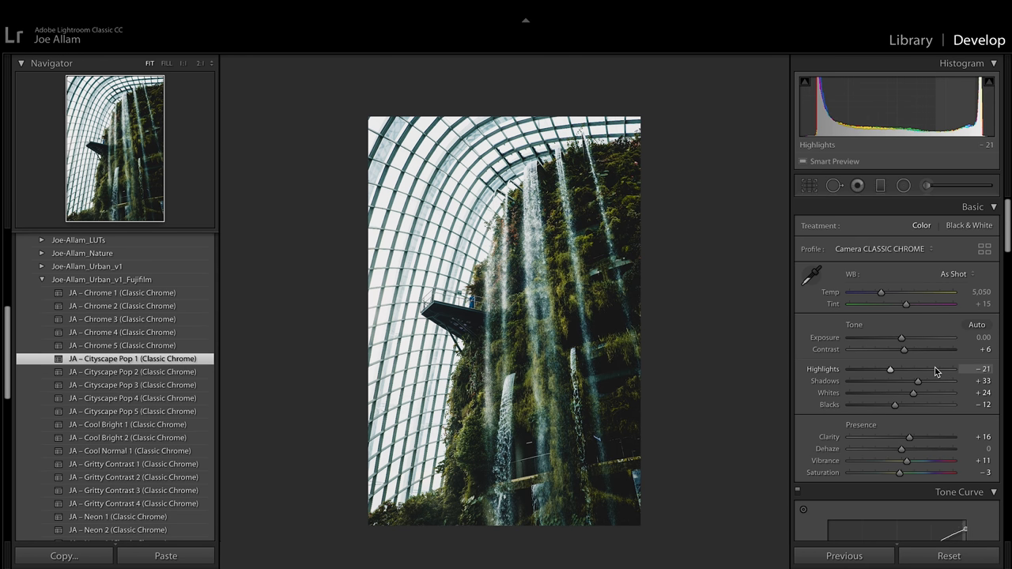
# - Set Highlights to -58, Shadows to +47 and Blacks to -24 in the Basic panel
pyautogui.moveTo(889, 371); pyautogui.dragTo(873, 370)
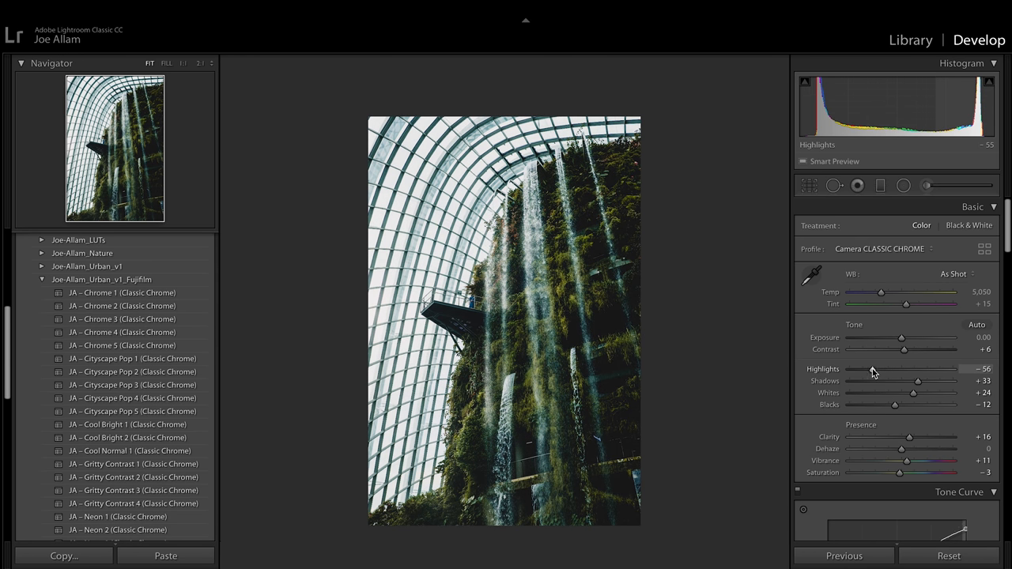
pyautogui.moveTo(680, 332)
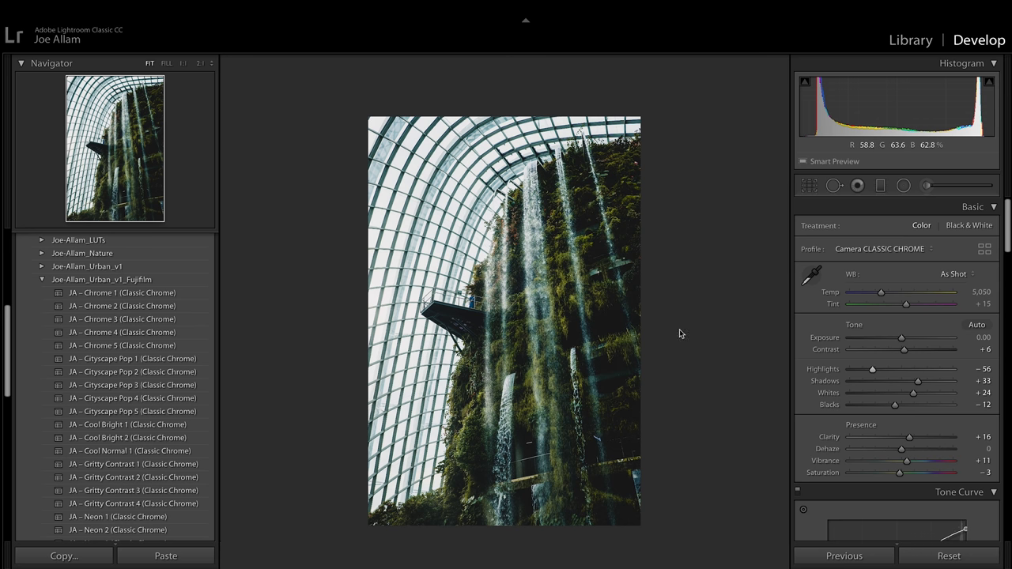
pyautogui.moveTo(873, 370); pyautogui.dragTo(870, 370)
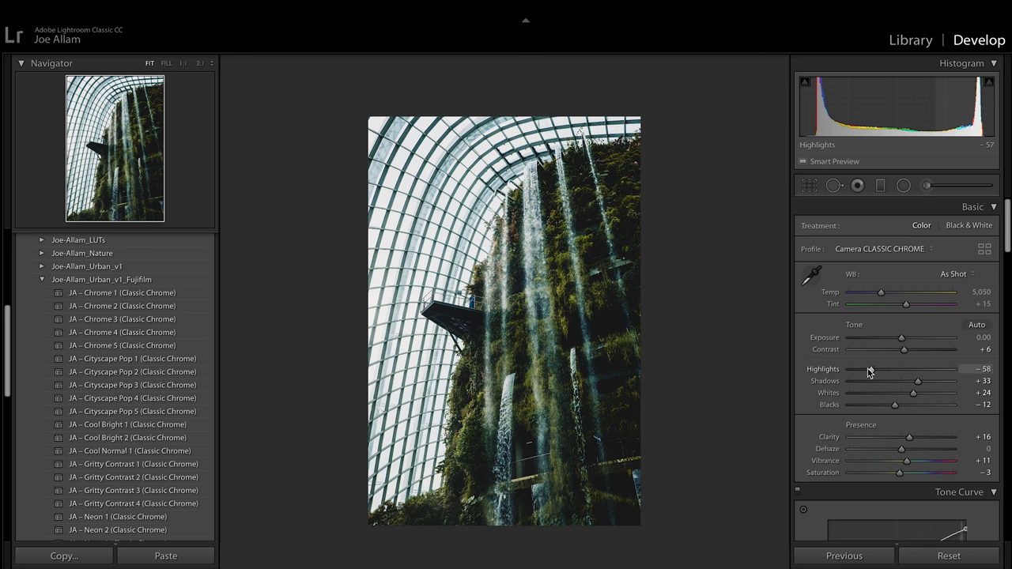
pyautogui.moveTo(917, 382); pyautogui.dragTo(905, 377)
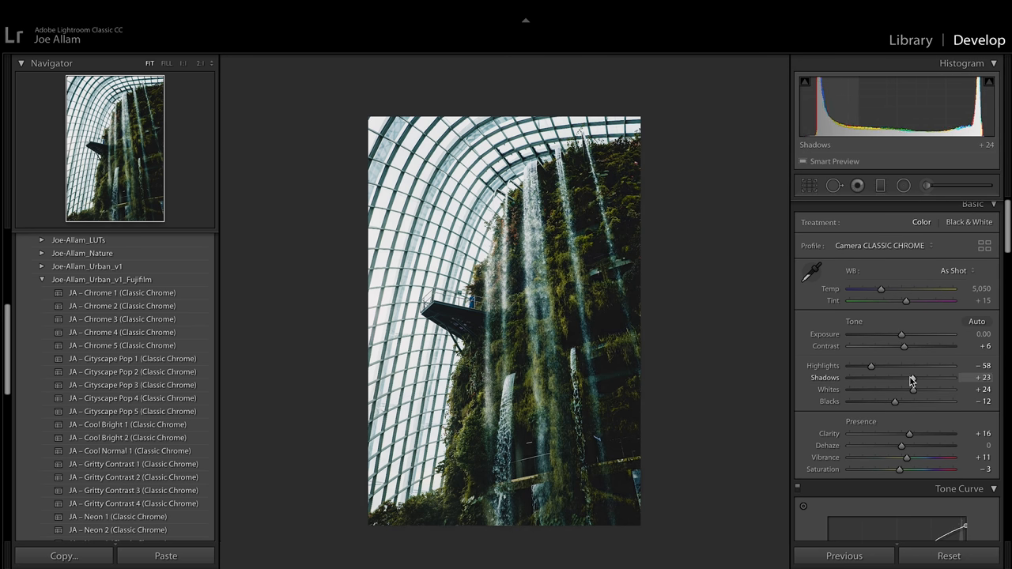
pyautogui.moveTo(901, 377); pyautogui.dragTo(926, 377)
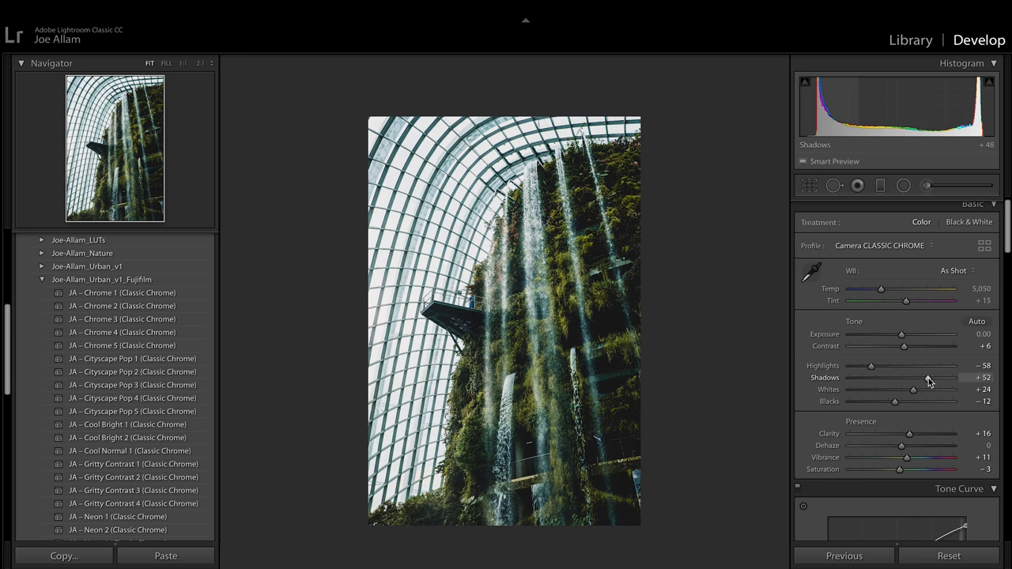
pyautogui.moveTo(895, 402); pyautogui.dragTo(886, 399)
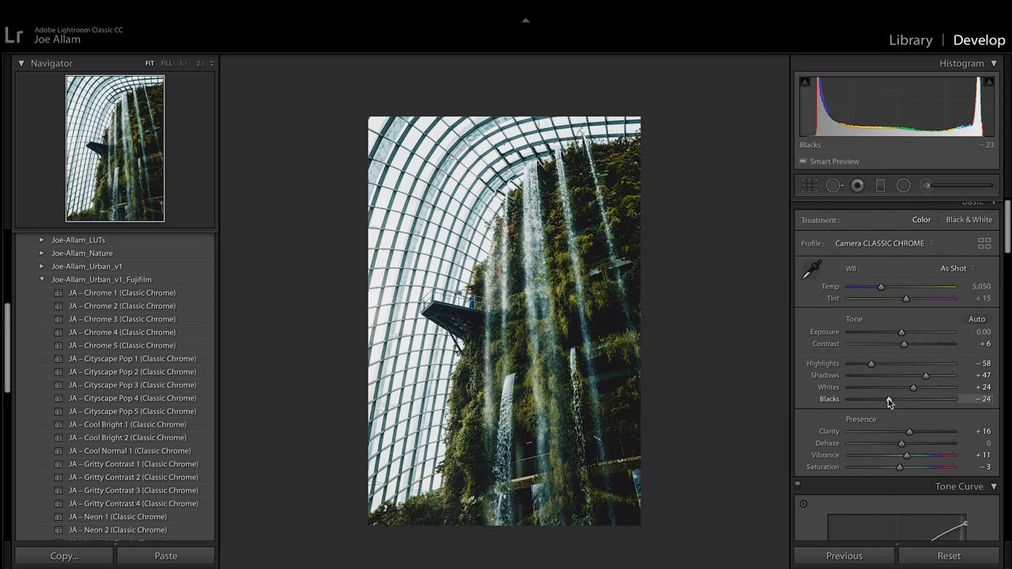
pyautogui.scroll(-3)
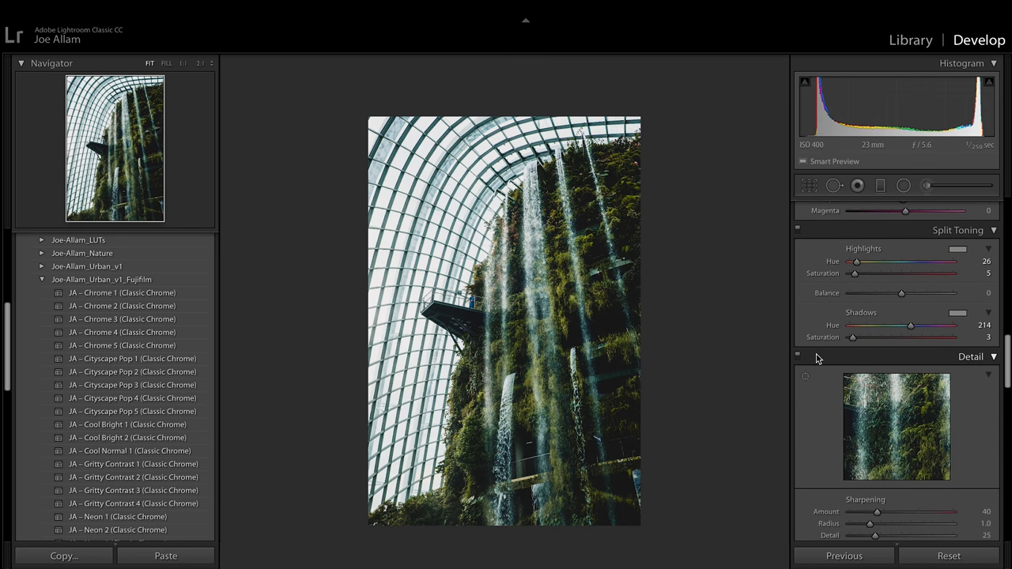
# - Scroll down the right panels through Split Toning, Detail and Lens Corrections
pyautogui.scroll(-3)
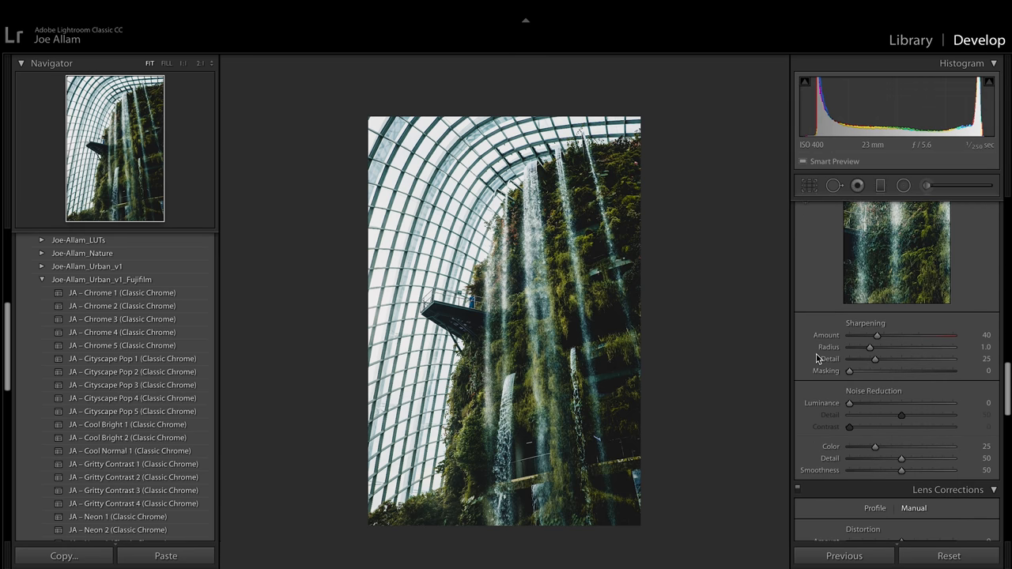
pyautogui.scroll(-3)
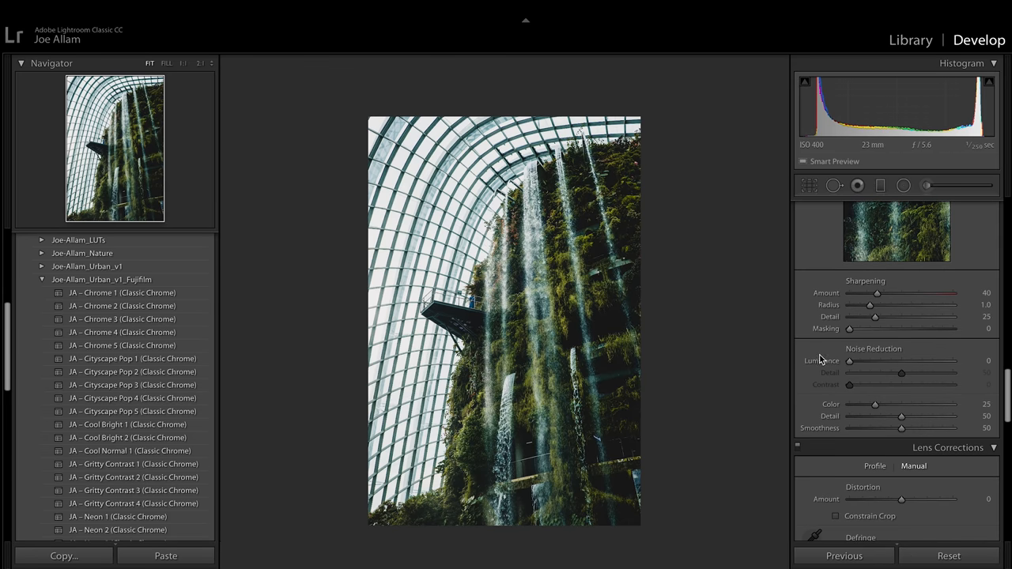
pyautogui.scroll(-3)
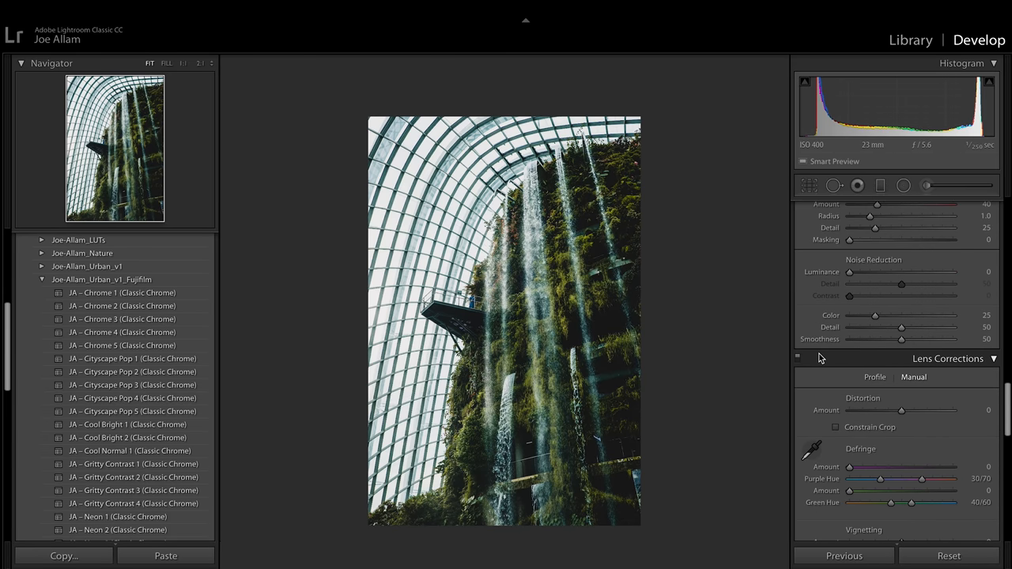
pyautogui.scroll(-3)
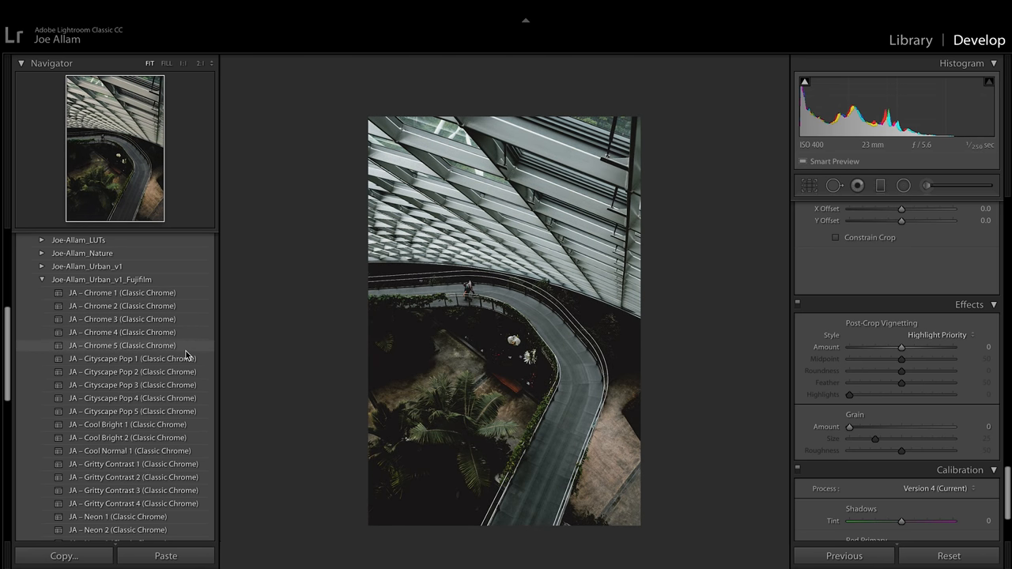
# - Try Cityscape Pop presets on the walkway photo, then apply JA - Chrome 1 (Classic Chrome)
pyautogui.click(133, 372)
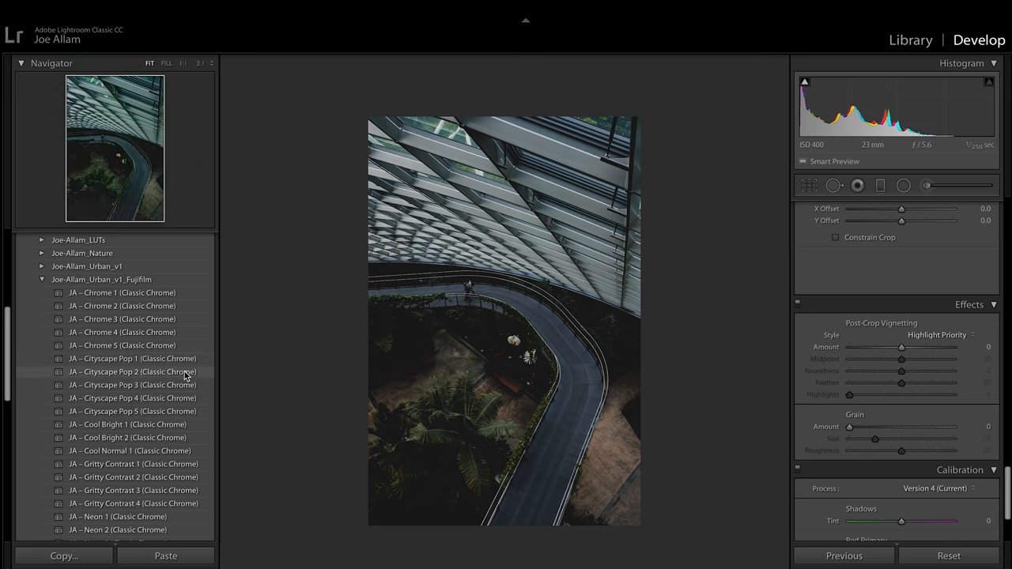
pyautogui.click(133, 384)
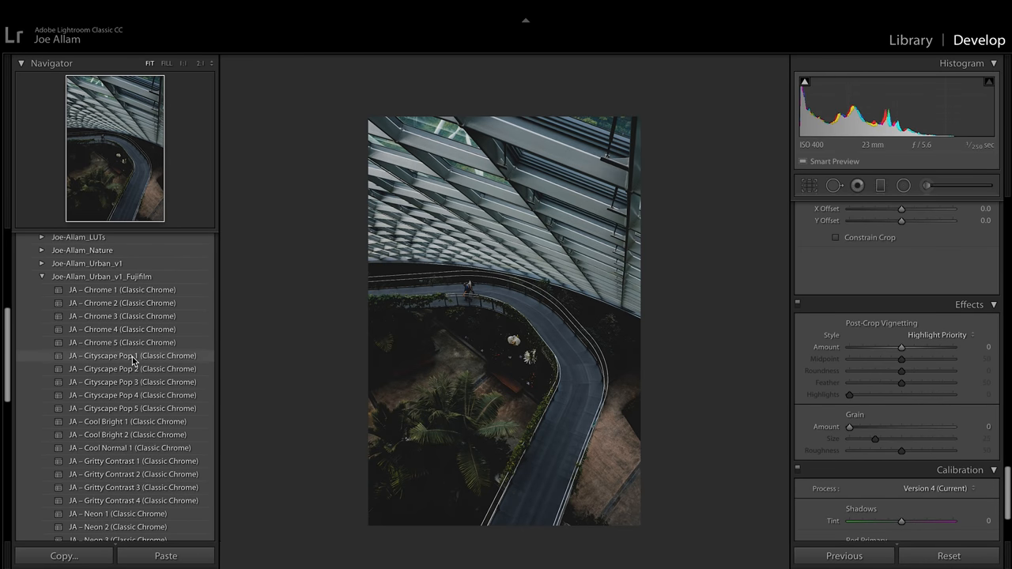
pyautogui.click(123, 342)
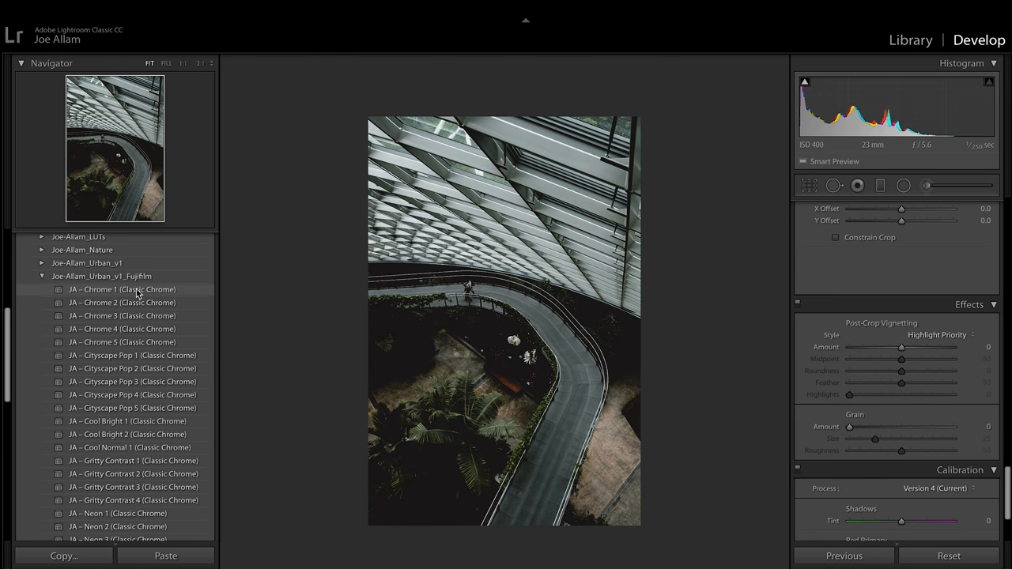
pyautogui.click(124, 289)
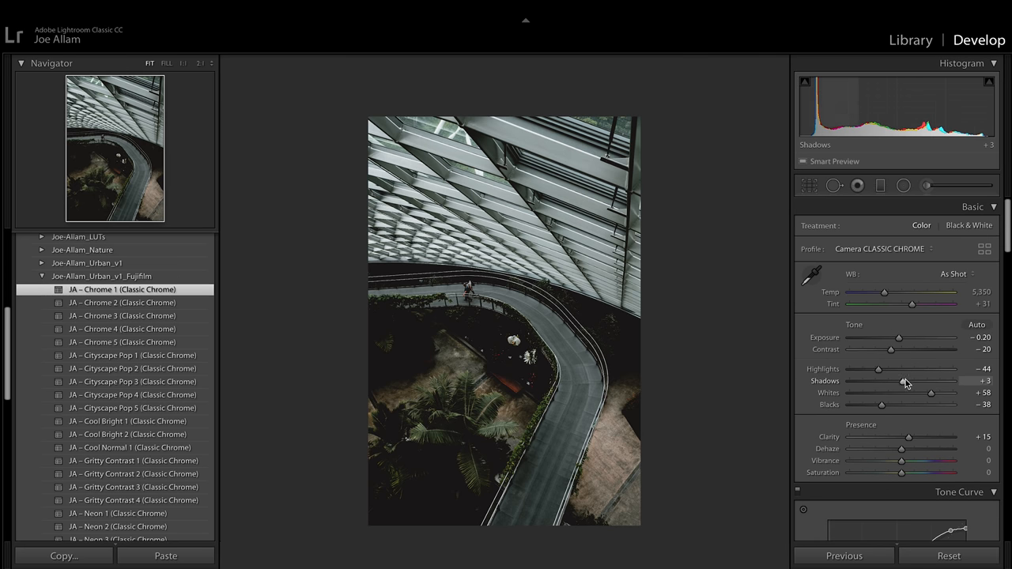
# - Set Shadows +44, Exposure +0.05, Contrast -36 and Highlights -61 on the walkway photo
pyautogui.moveTo(898, 381); pyautogui.dragTo(932, 381)
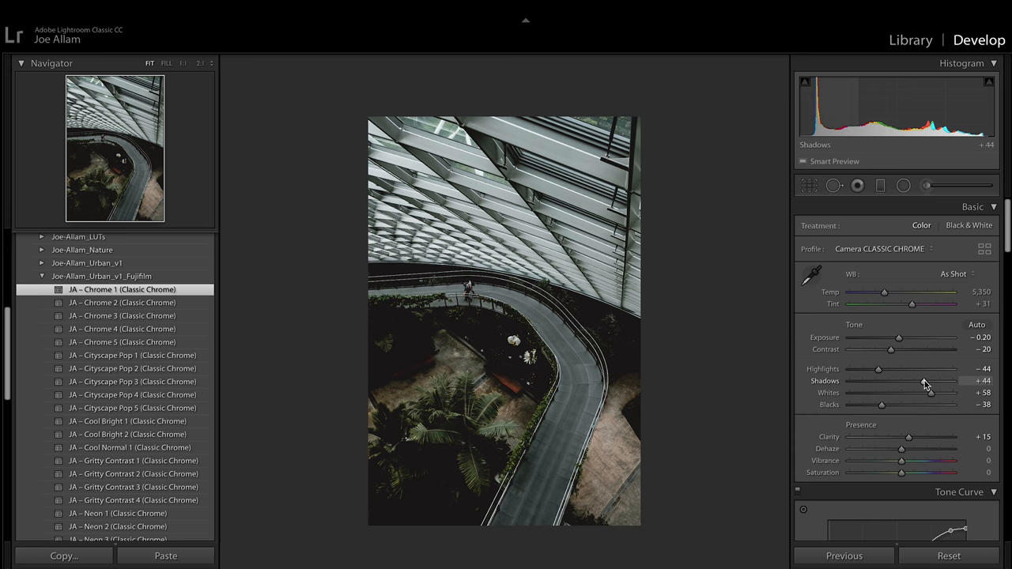
pyautogui.moveTo(899, 338); pyautogui.dragTo(901, 339)
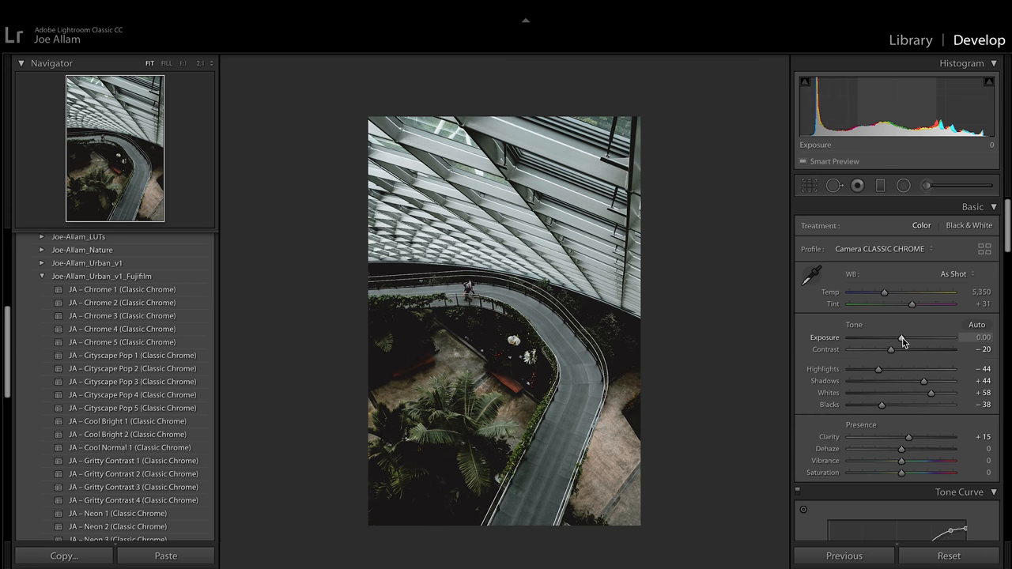
pyautogui.moveTo(879, 371); pyautogui.dragTo(862, 370)
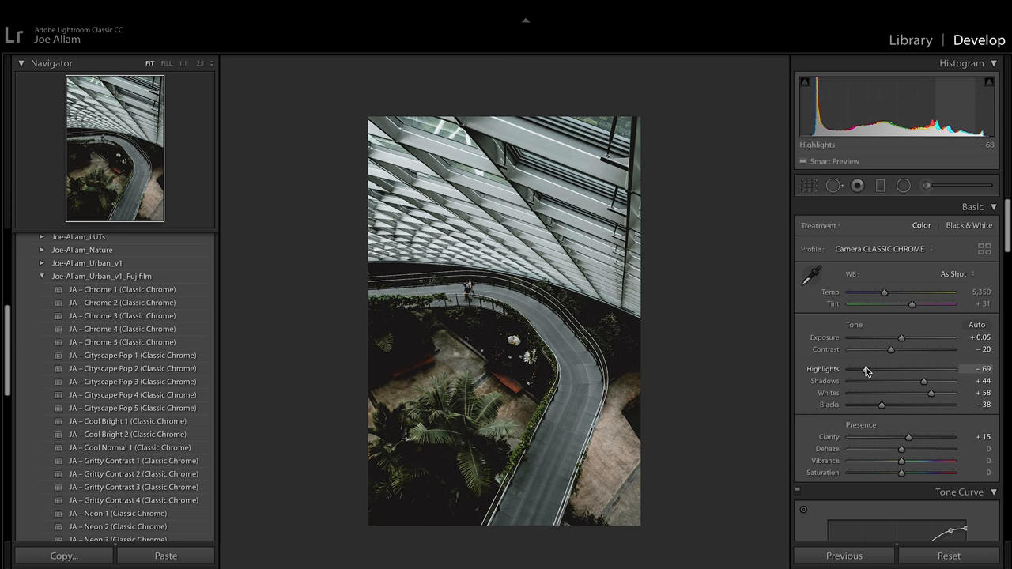
pyautogui.moveTo(892, 350); pyautogui.dragTo(893, 350)
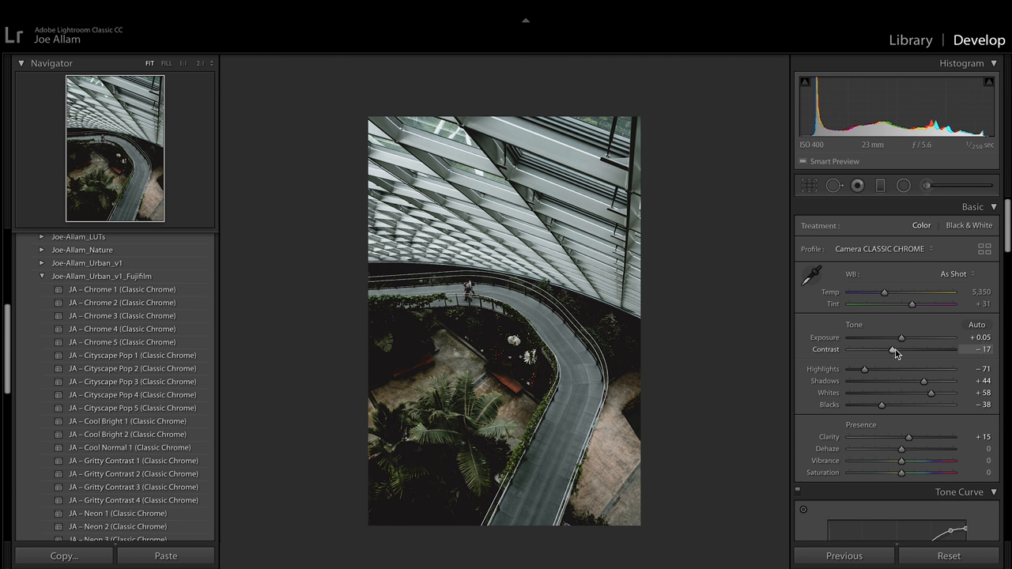
pyautogui.moveTo(894, 349); pyautogui.dragTo(883, 350)
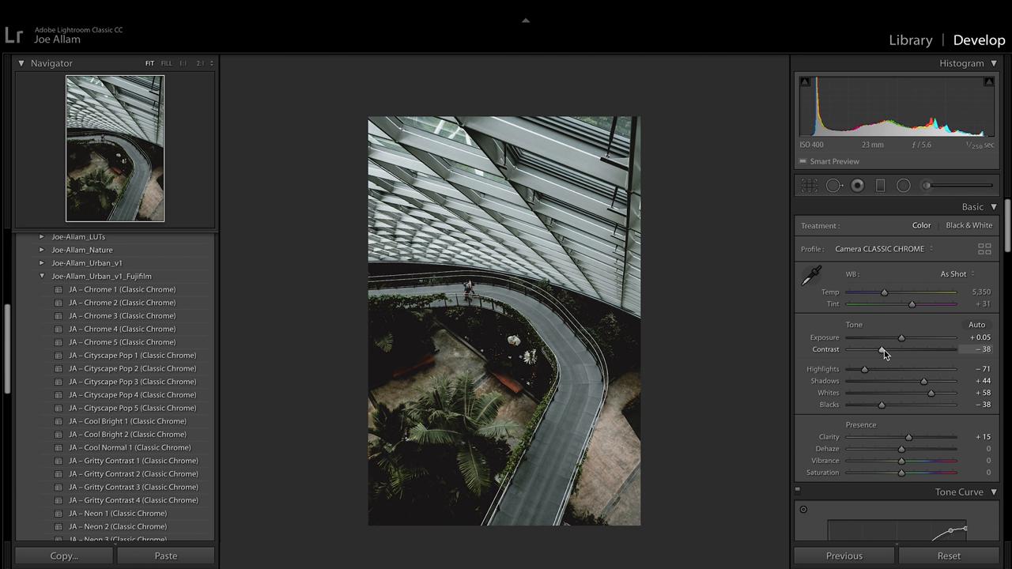
pyautogui.moveTo(880, 350); pyautogui.dragTo(884, 349)
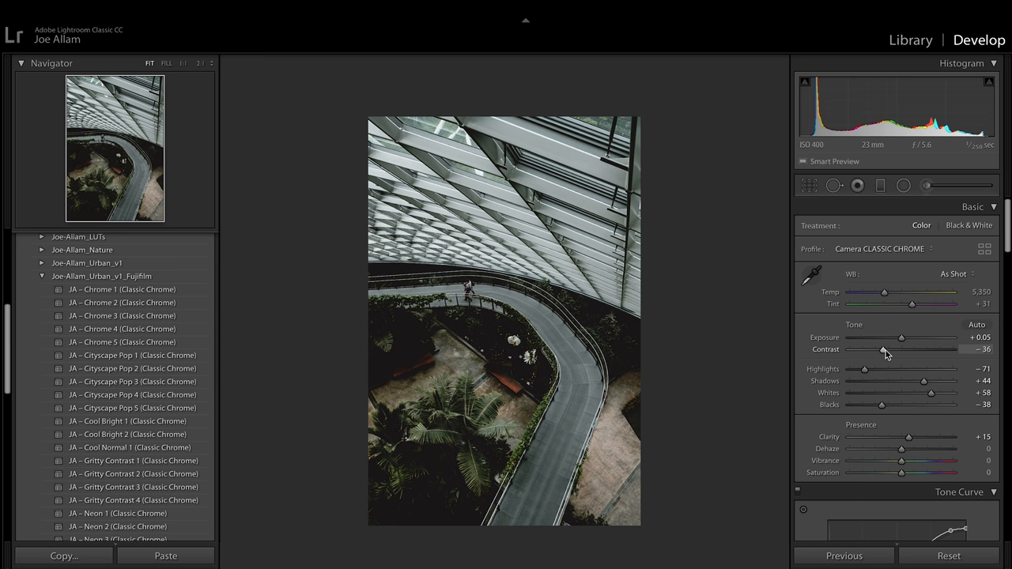
pyautogui.moveTo(867, 371)
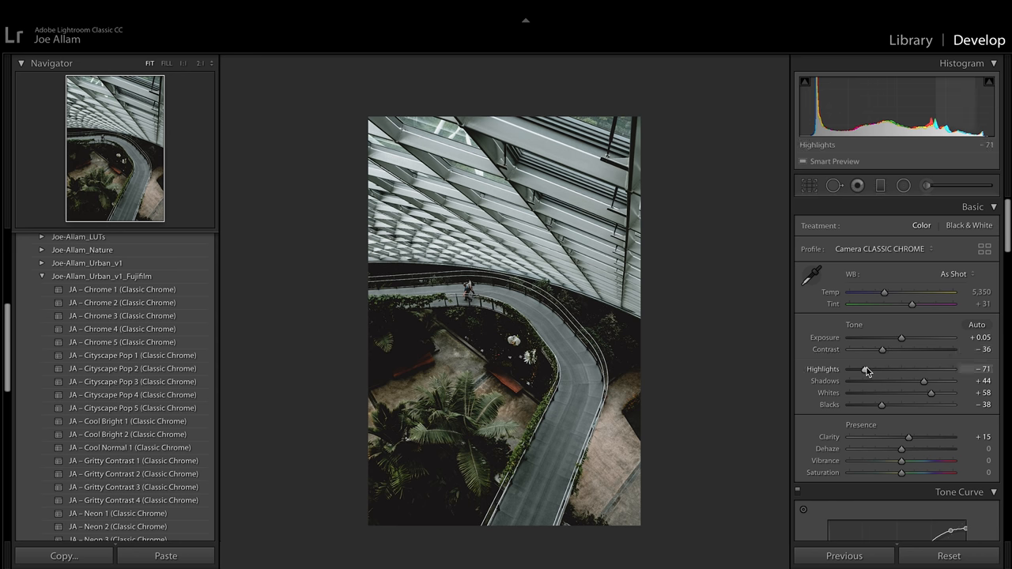
pyautogui.moveTo(867, 370); pyautogui.dragTo(870, 364)
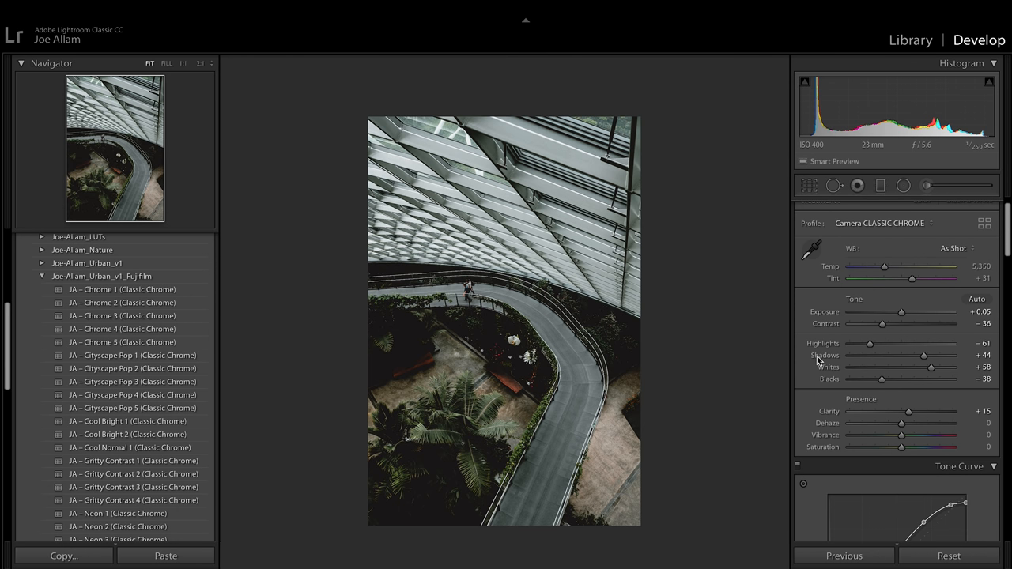
pyautogui.moveTo(805, 367)
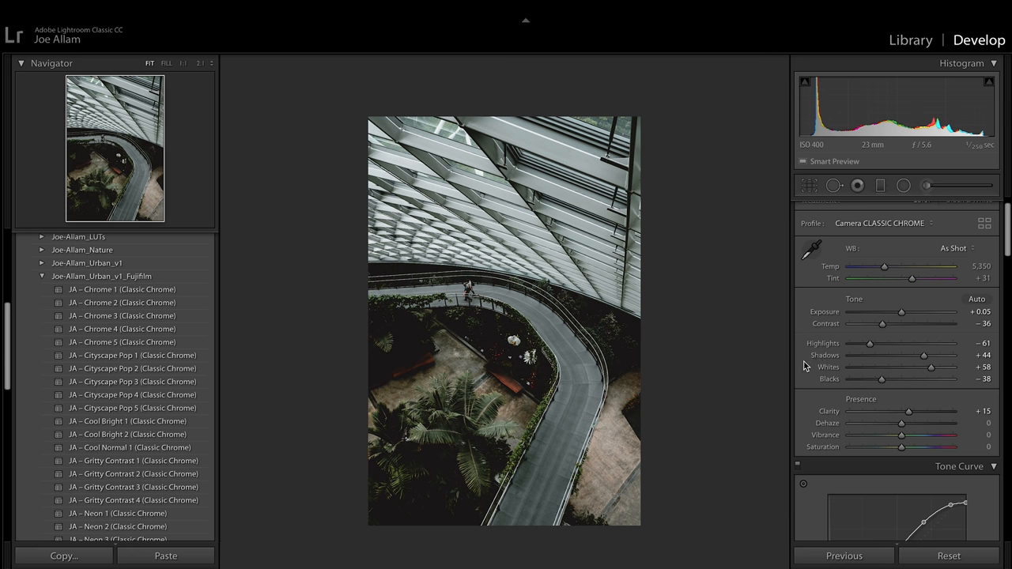
pyautogui.scroll(-3)
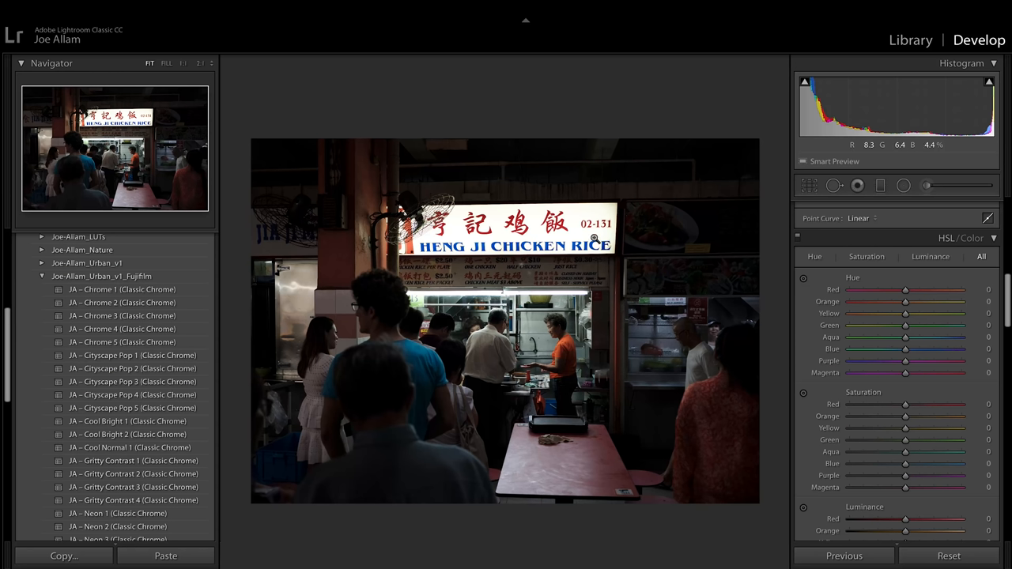
pyautogui.moveTo(593, 272)
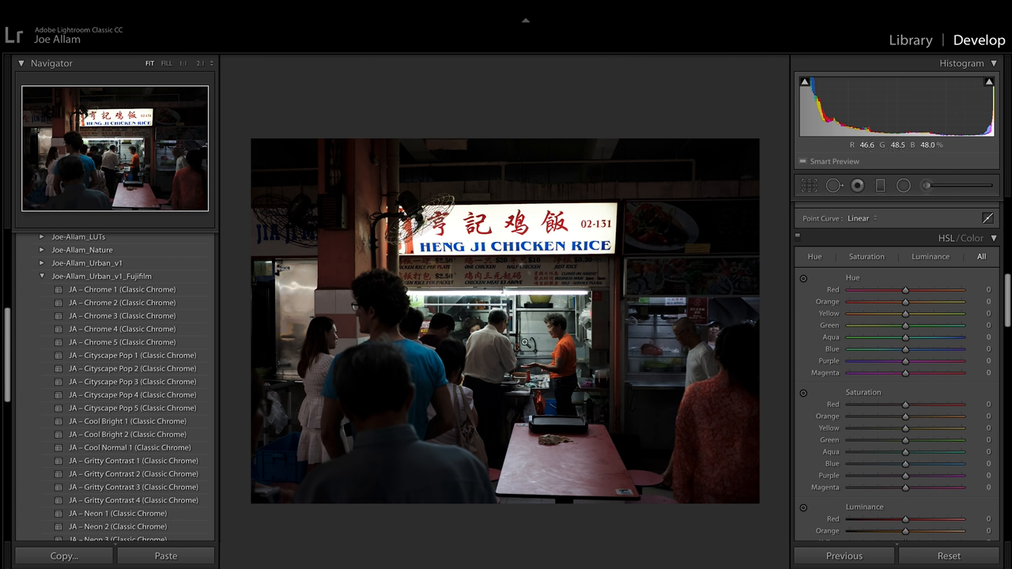
pyautogui.moveTo(489, 338)
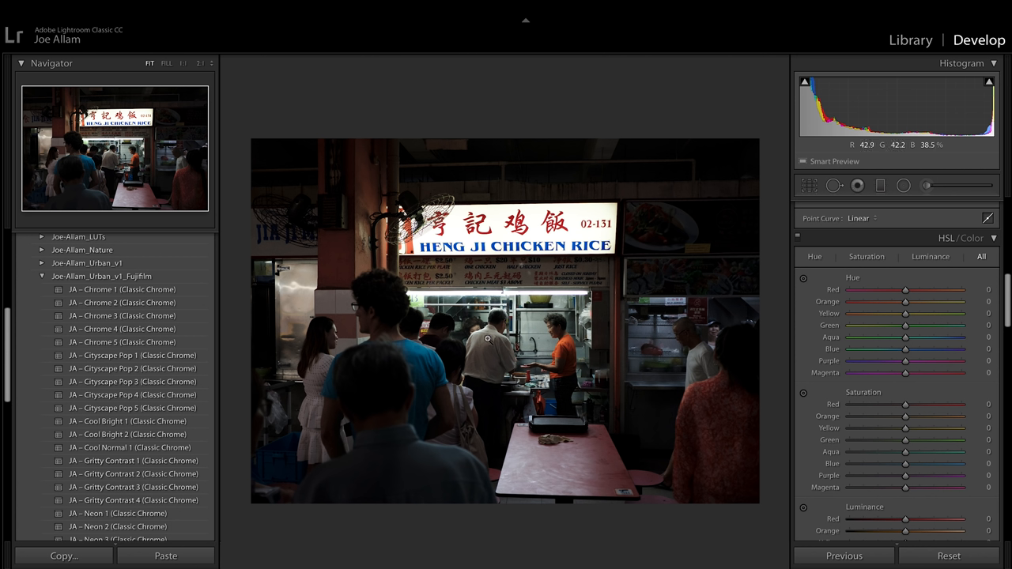
pyautogui.moveTo(468, 327)
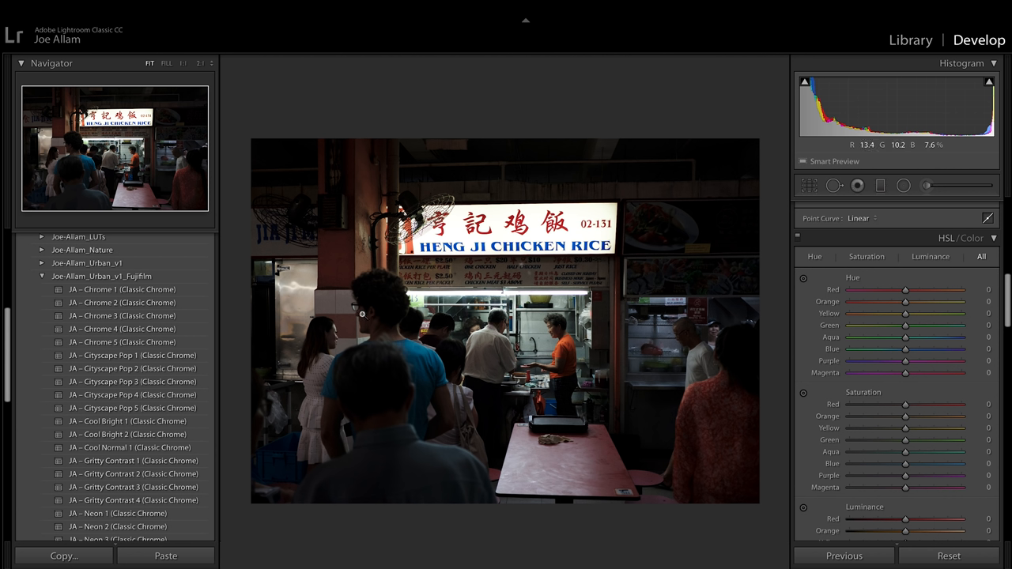
pyautogui.moveTo(423, 370)
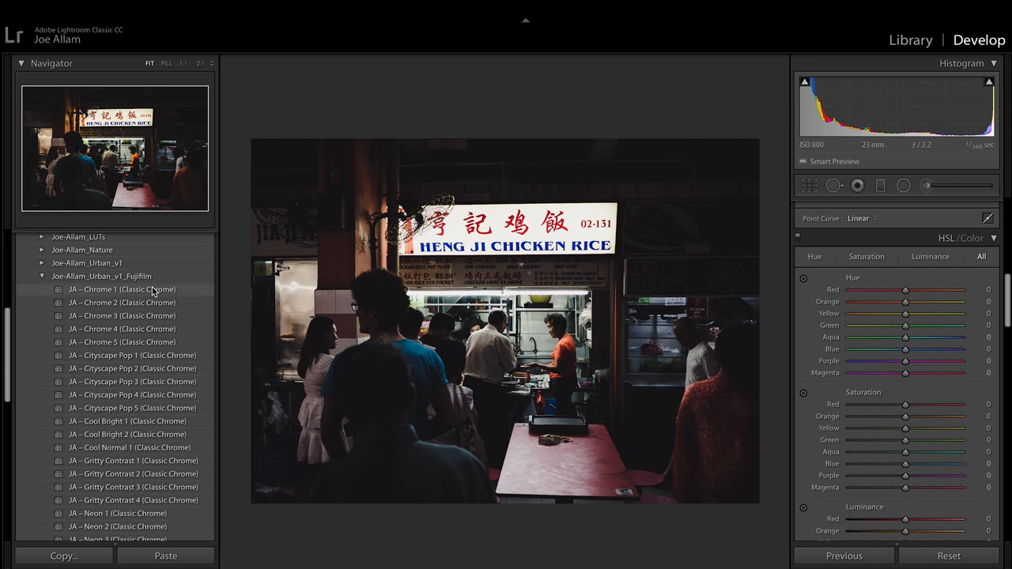
# - Try a Chrome preset on the Chinatown night shot and scroll further through the Presets panel
pyautogui.click(121, 304)
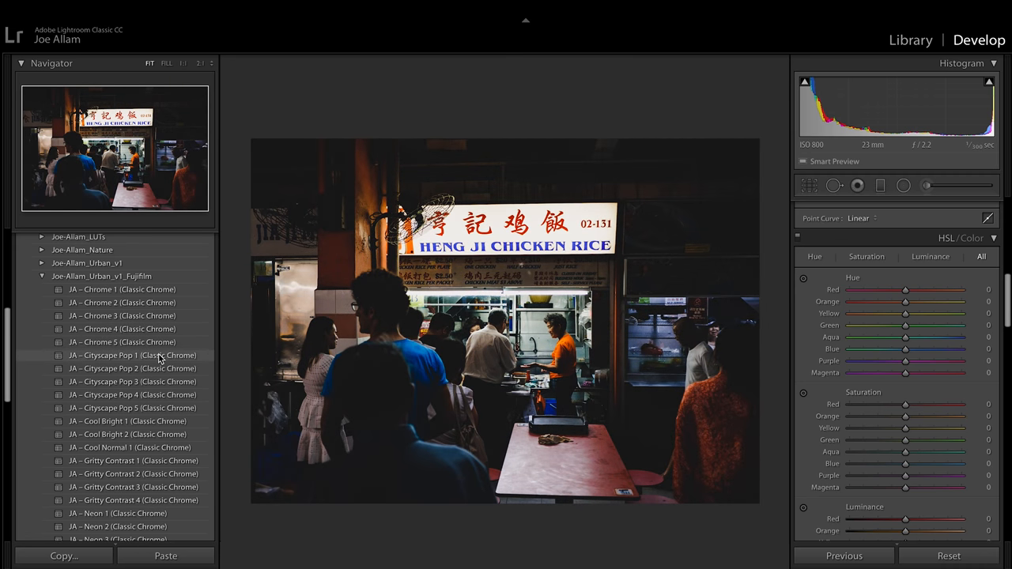
pyautogui.scroll(-3)
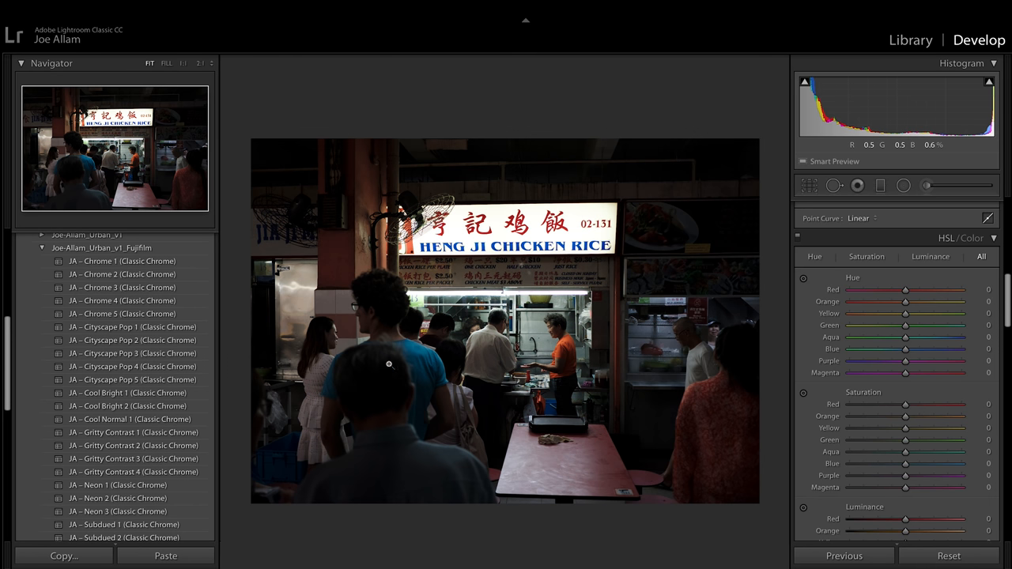
pyautogui.scroll(-3)
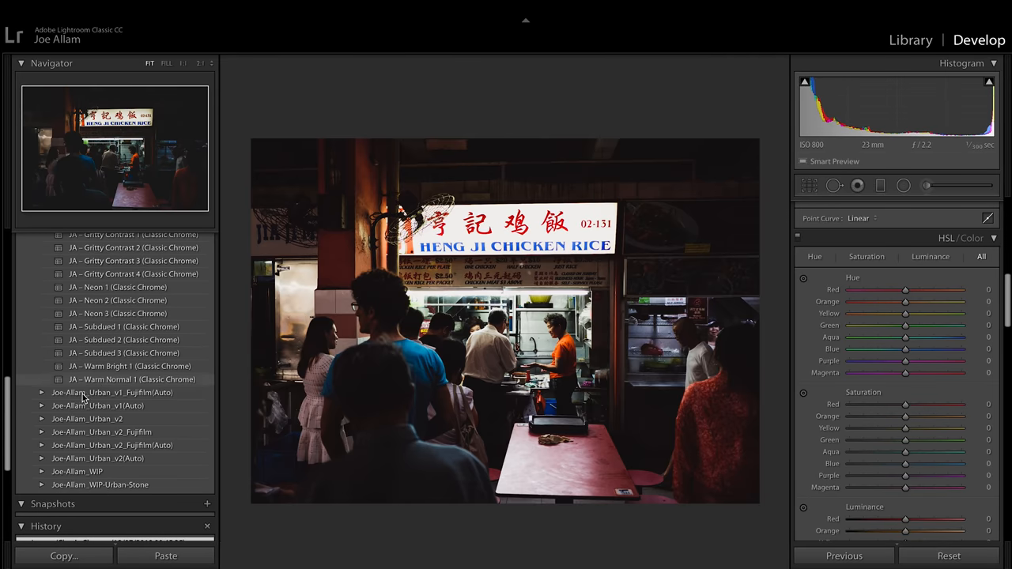
# - Expand Joe-Allam_Urban_v2_Fujifilm and preview Cine Night 2, 4, 5 and Controlled Contrast looks
pyautogui.click(101, 431)
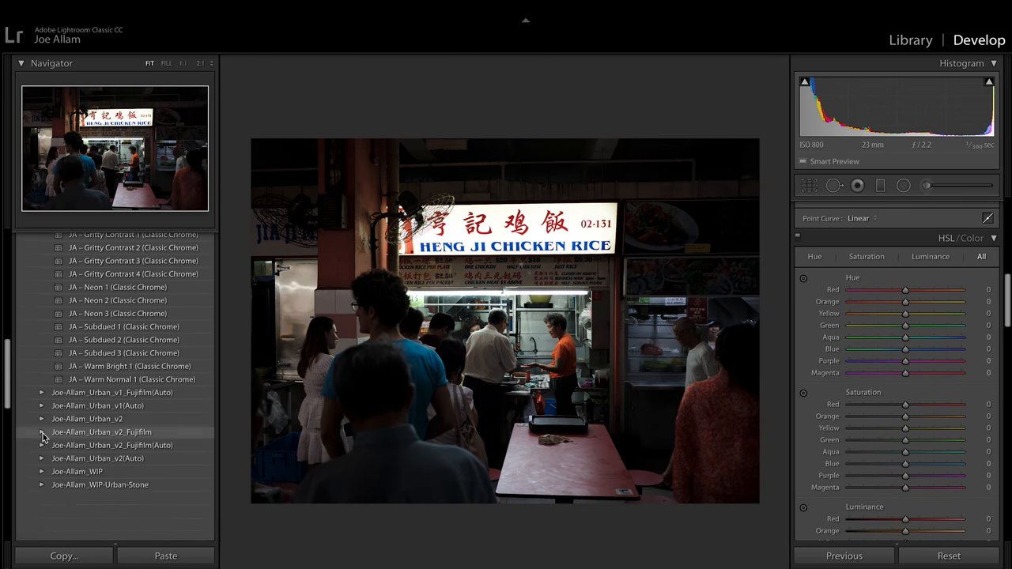
pyautogui.click(43, 432)
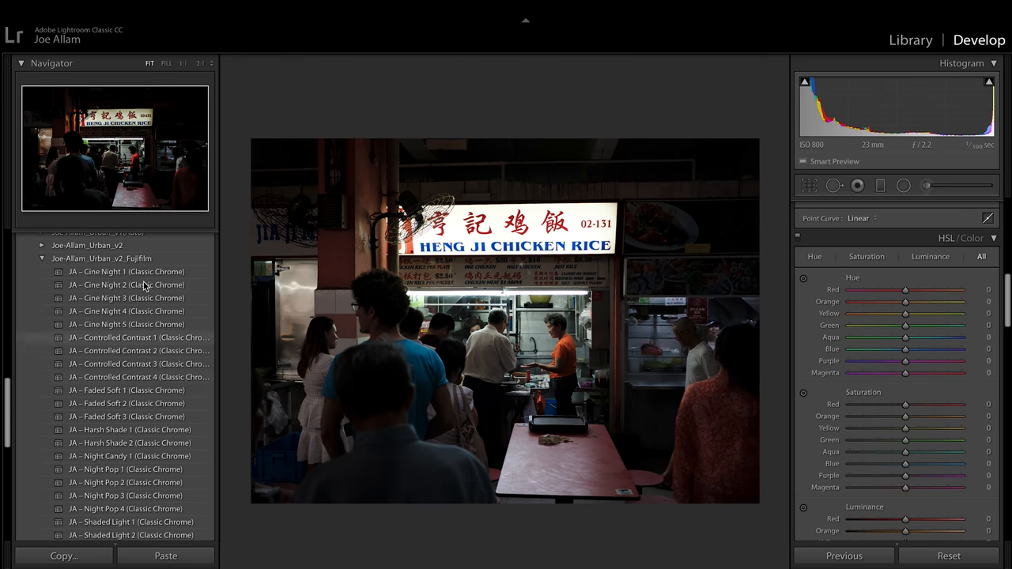
pyautogui.click(127, 272)
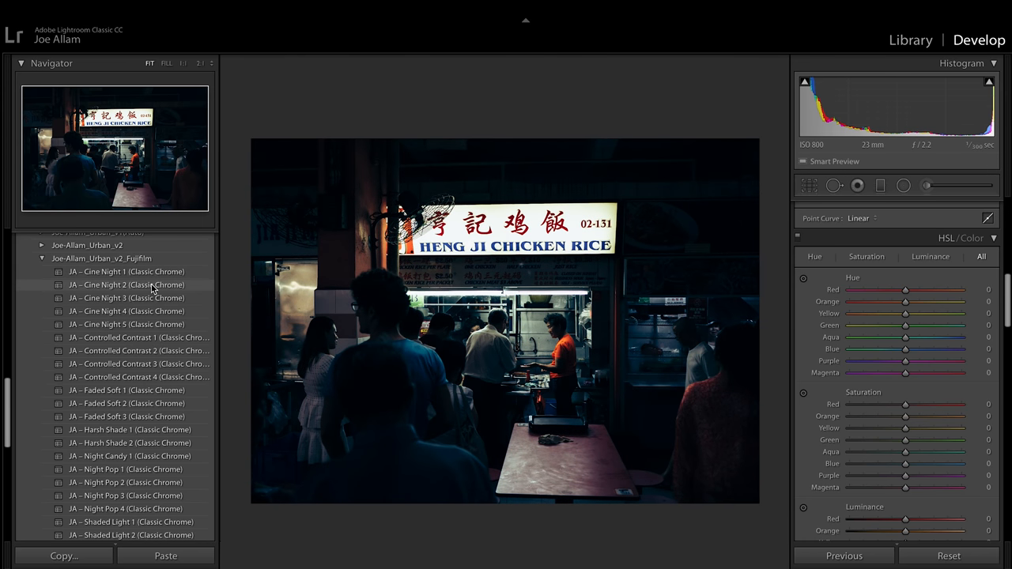
pyautogui.click(127, 297)
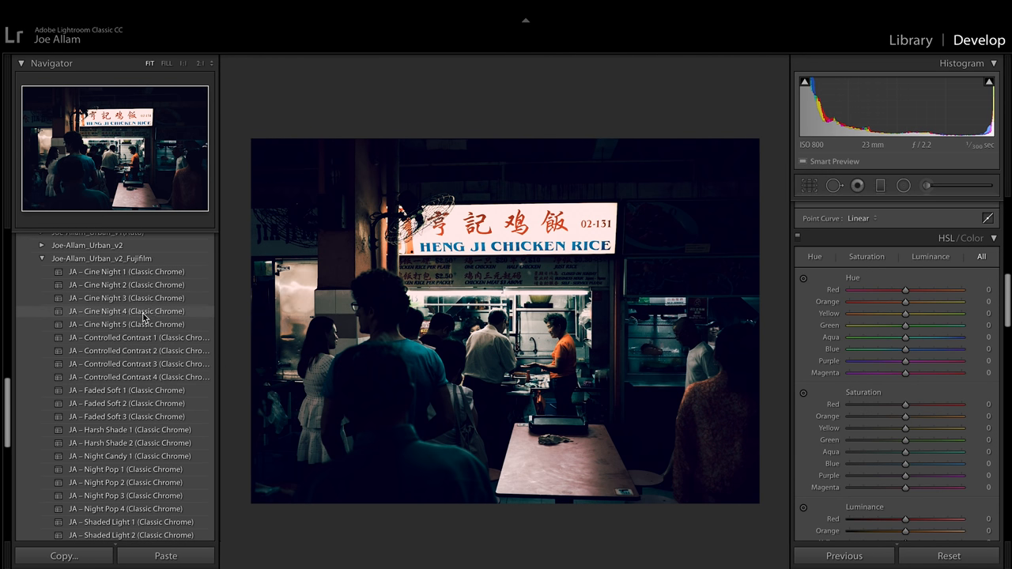
pyautogui.click(127, 324)
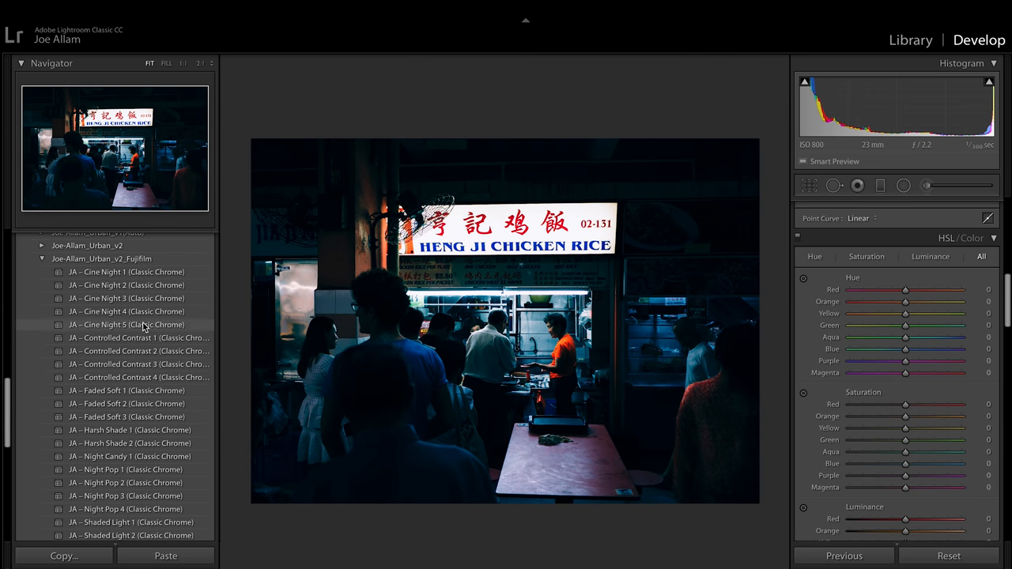
pyautogui.click(140, 339)
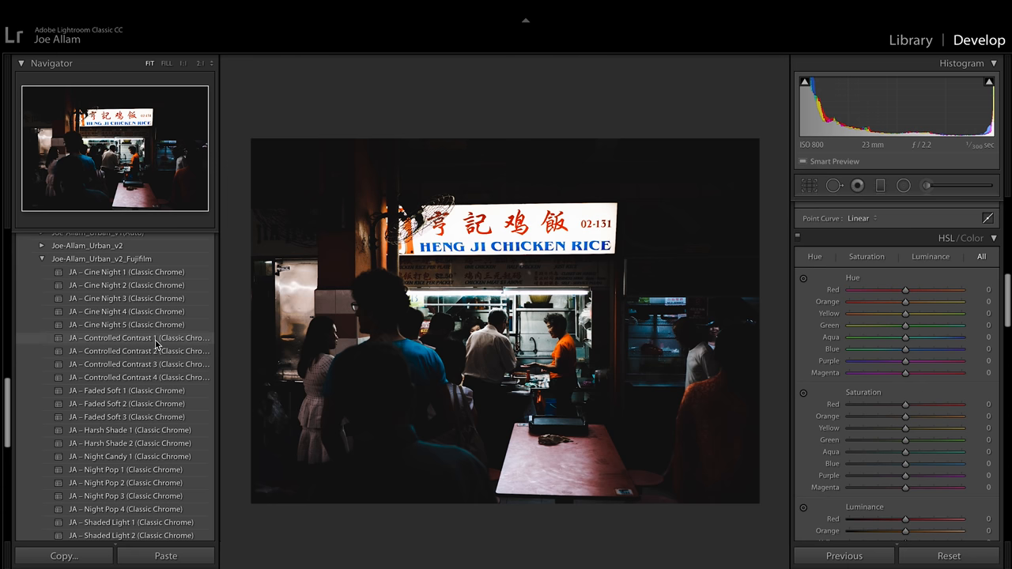
pyautogui.click(140, 377)
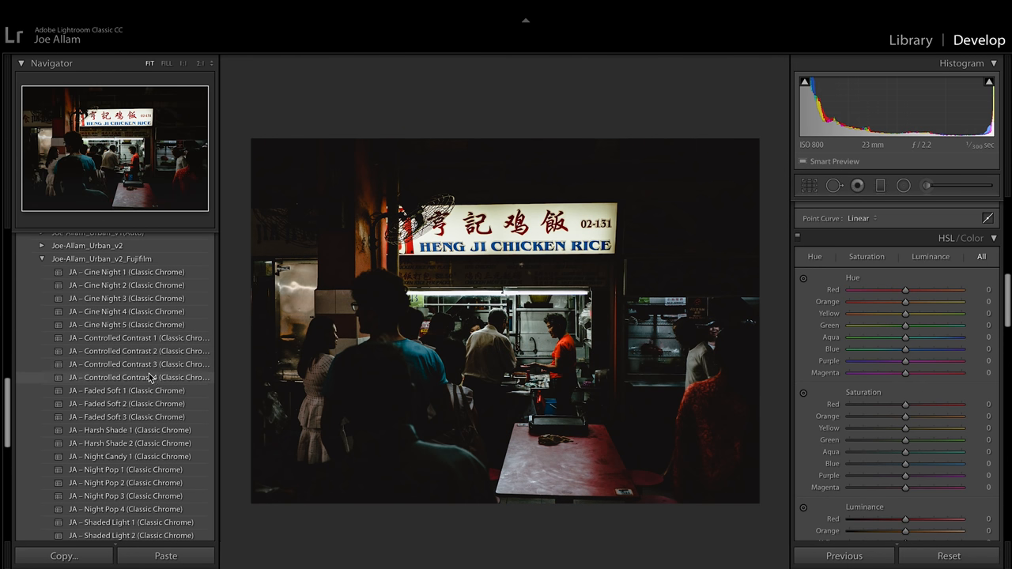
pyautogui.scroll(-3)
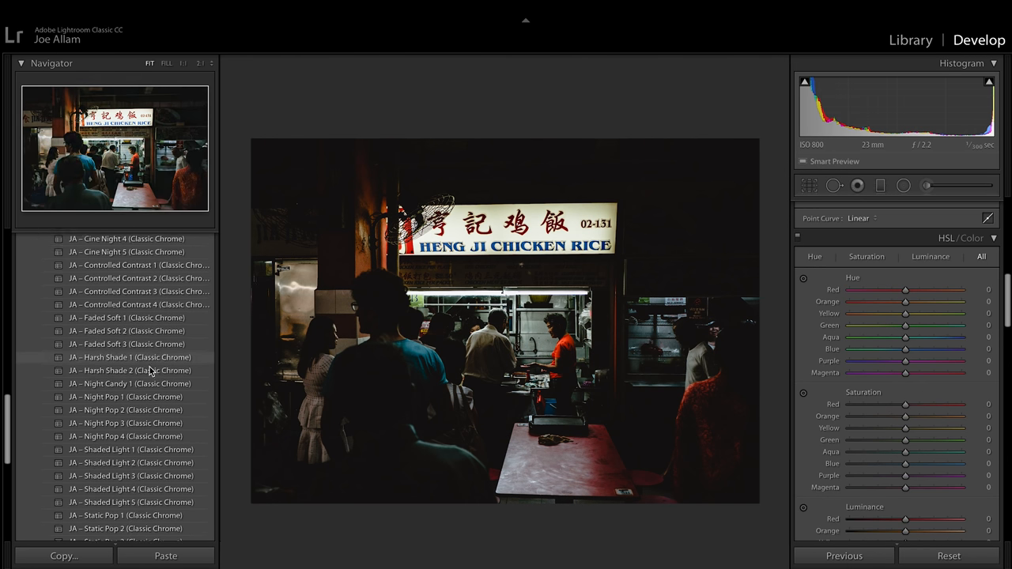
pyautogui.scroll(-3)
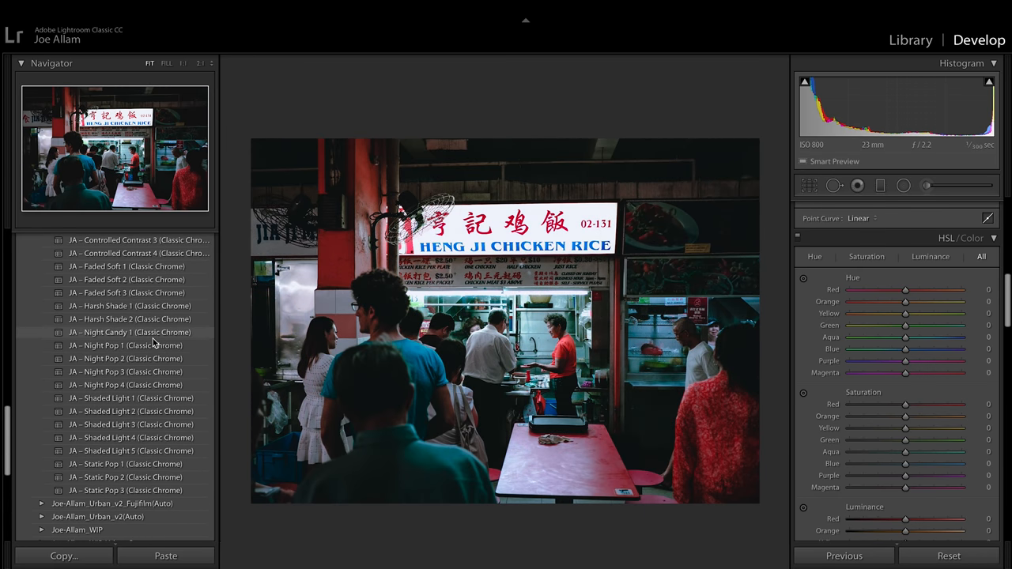
pyautogui.moveTo(158, 342)
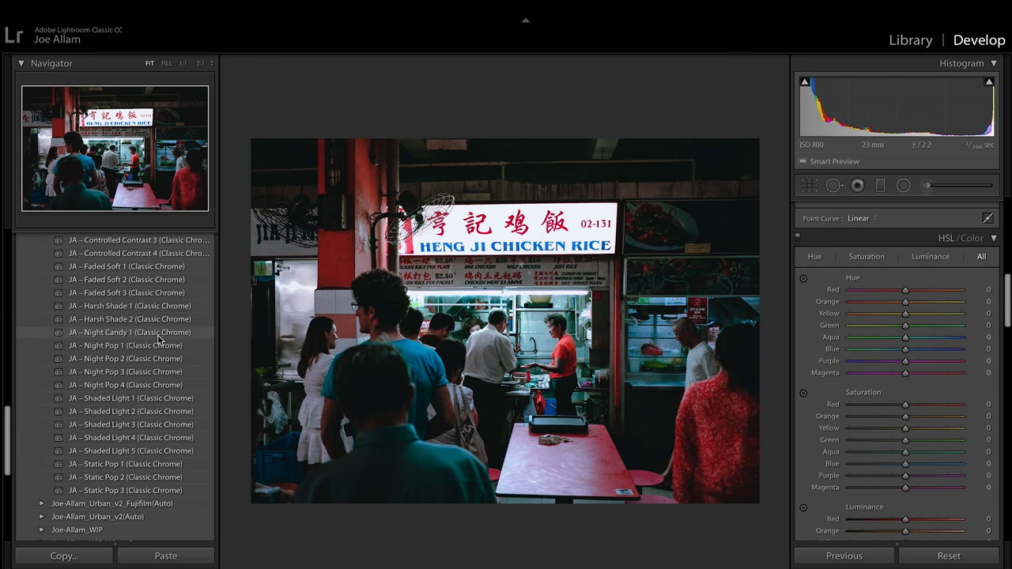
# - Preview more night presets, then apply JA - Cine Night 1 (Classic Chrome) to the night shot
pyautogui.click(127, 344)
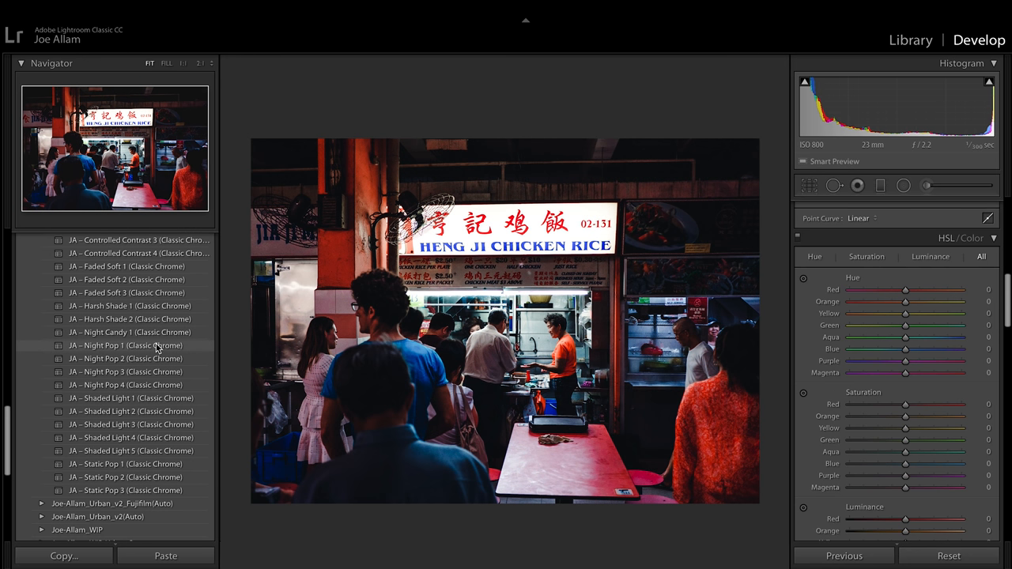
pyautogui.click(126, 357)
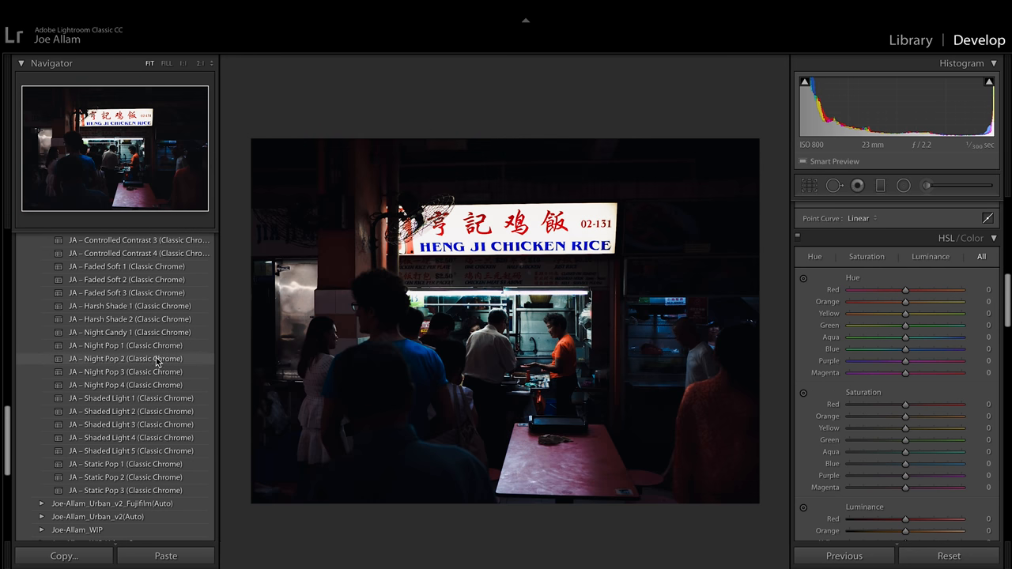
pyautogui.click(126, 345)
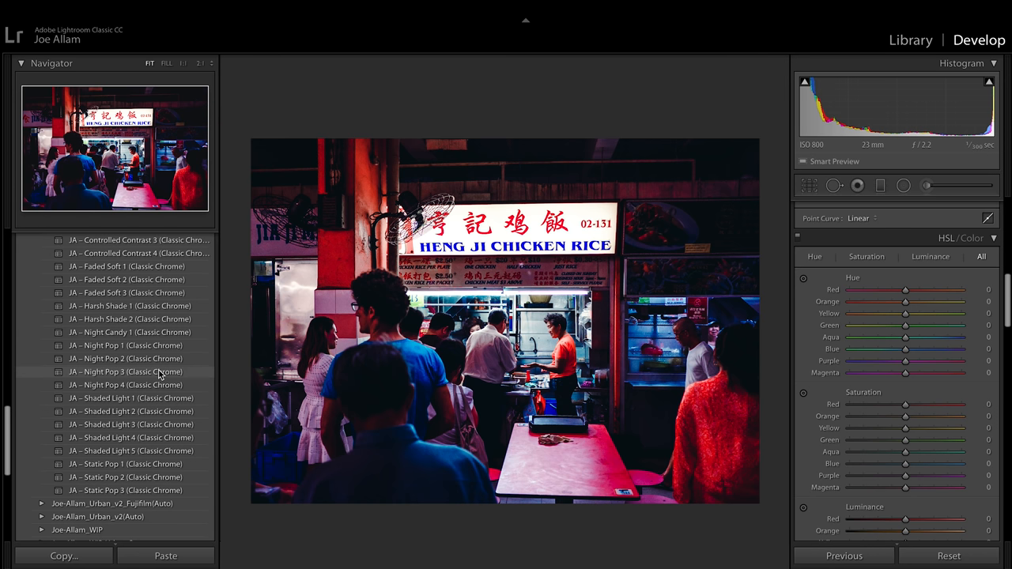
pyautogui.click(130, 411)
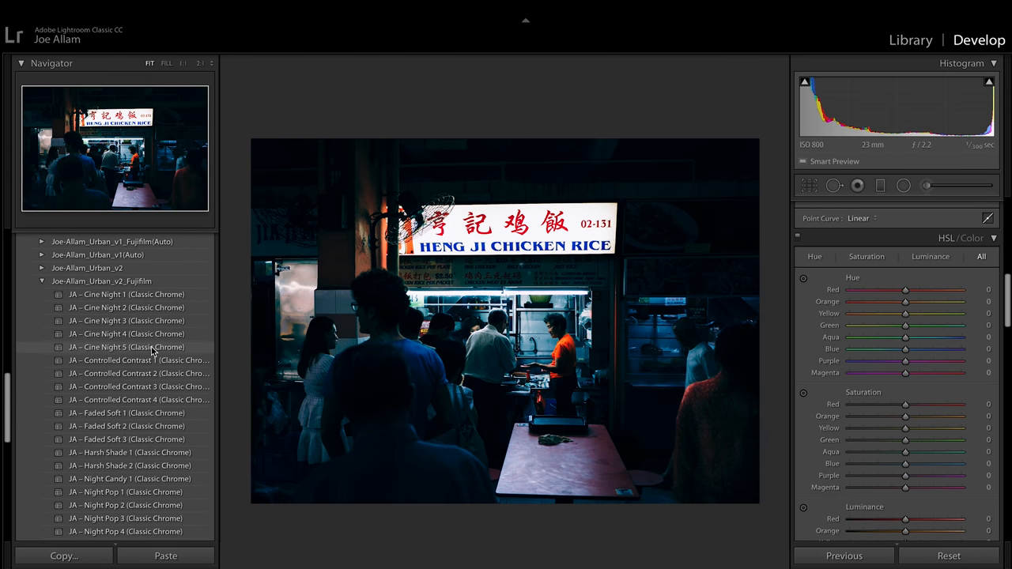
pyautogui.click(126, 348)
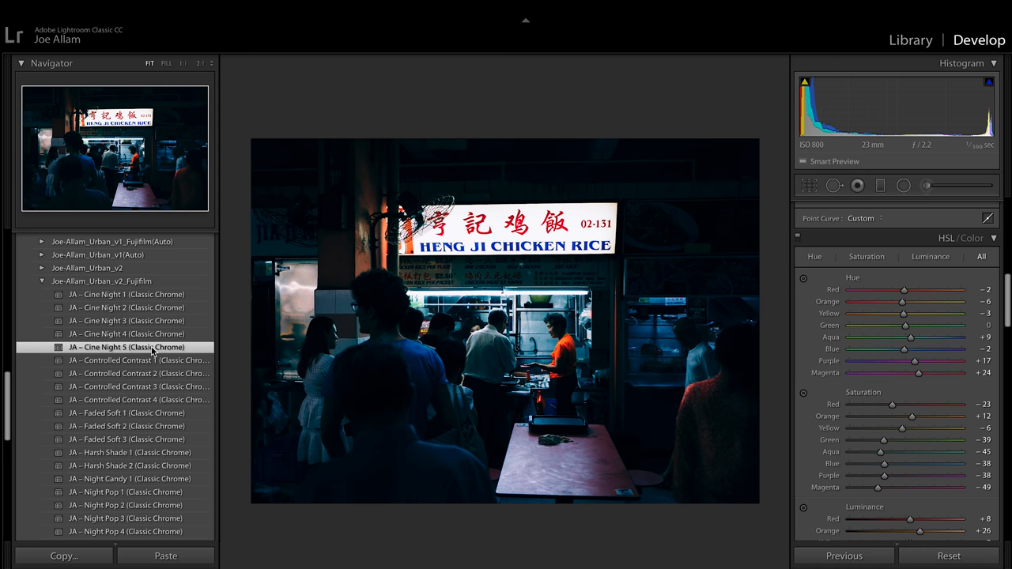
pyautogui.moveTo(819, 335)
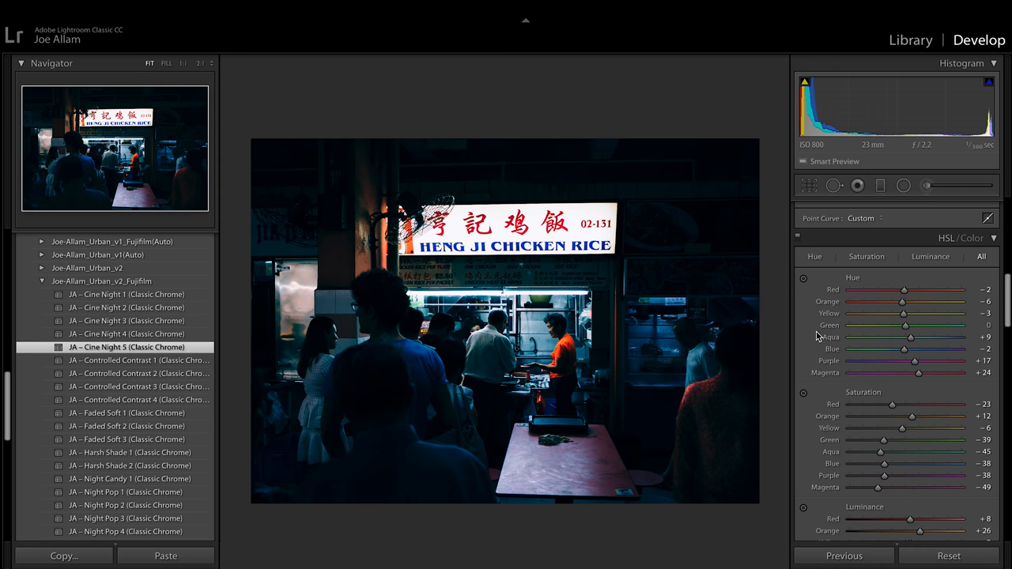
pyautogui.click(974, 205)
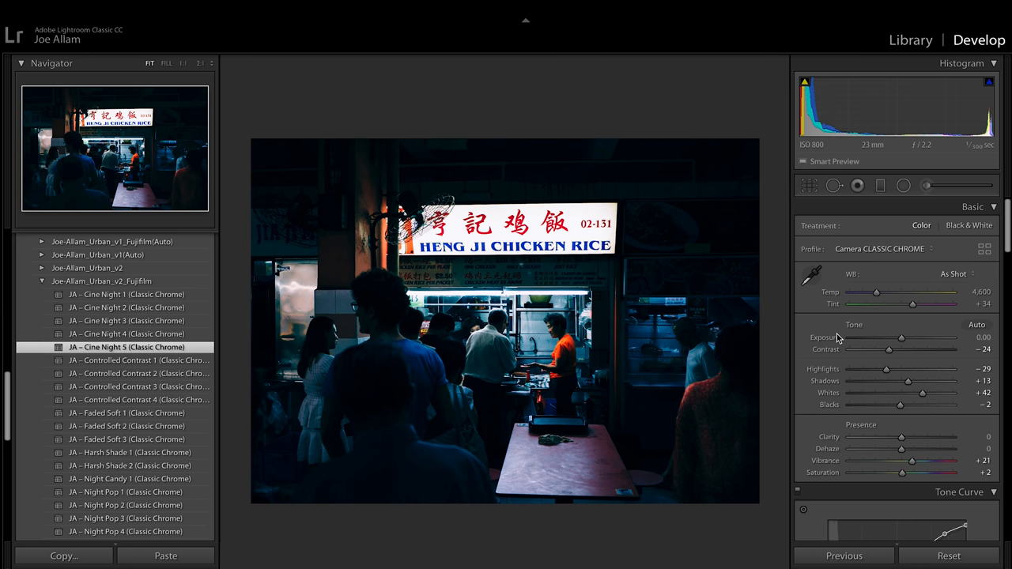
# - Settle Highlights at -14 and Shadows at +33 on the night shot
pyautogui.moveTo(885, 370); pyautogui.dragTo(877, 370)
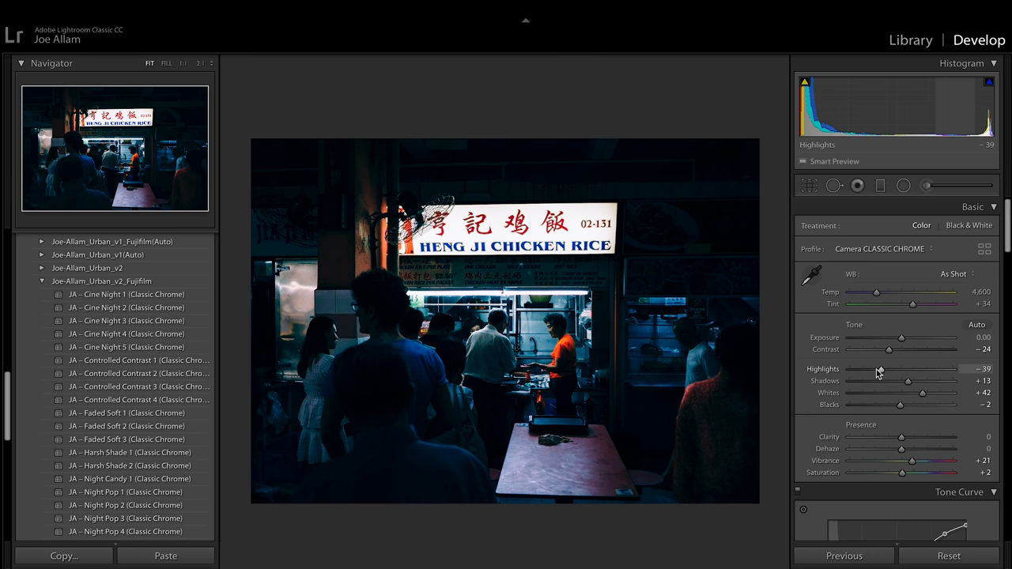
pyautogui.moveTo(861, 370); pyautogui.dragTo(889, 370)
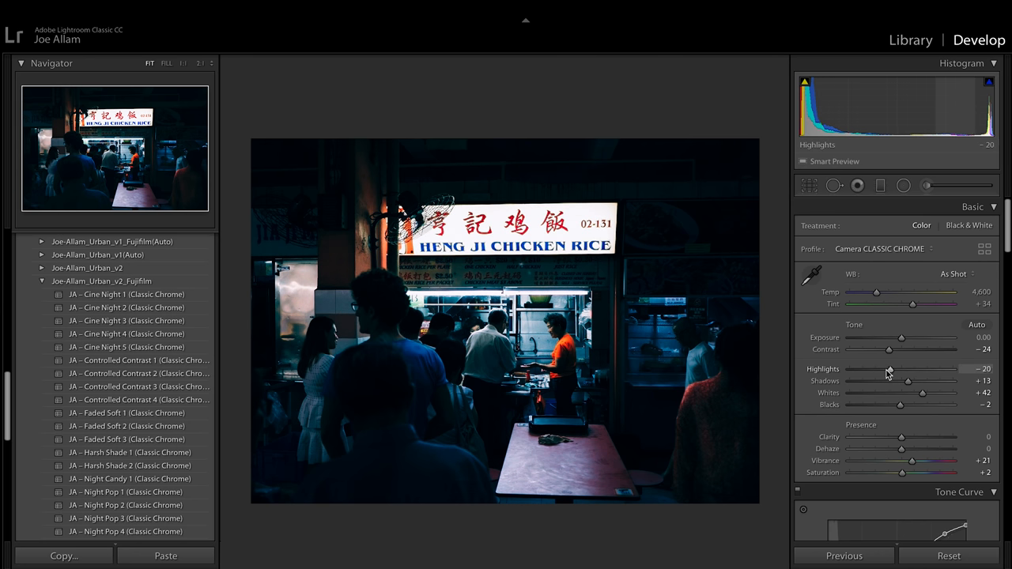
pyautogui.moveTo(889, 370); pyautogui.dragTo(898, 370)
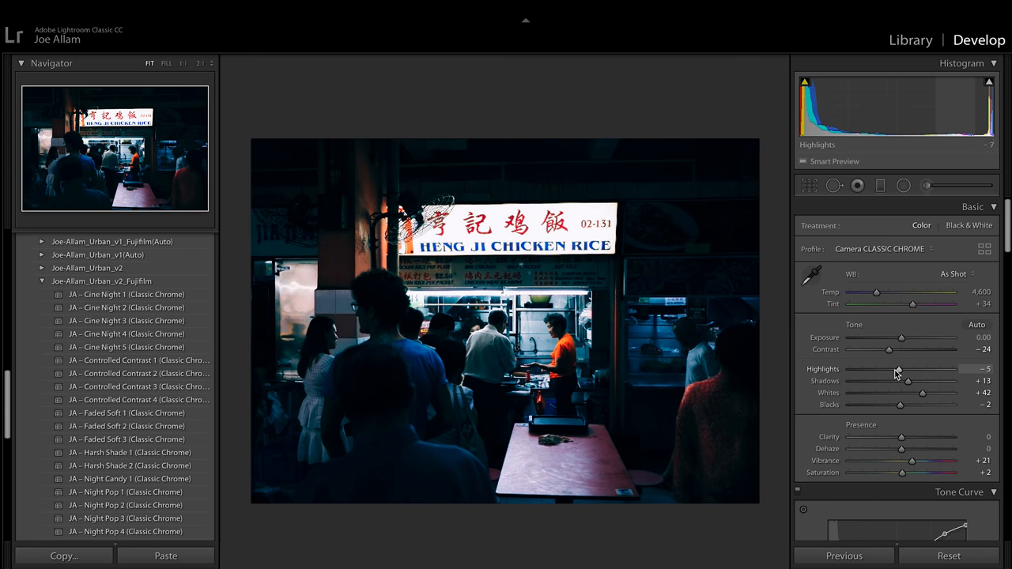
pyautogui.moveTo(898, 370); pyautogui.dragTo(894, 370)
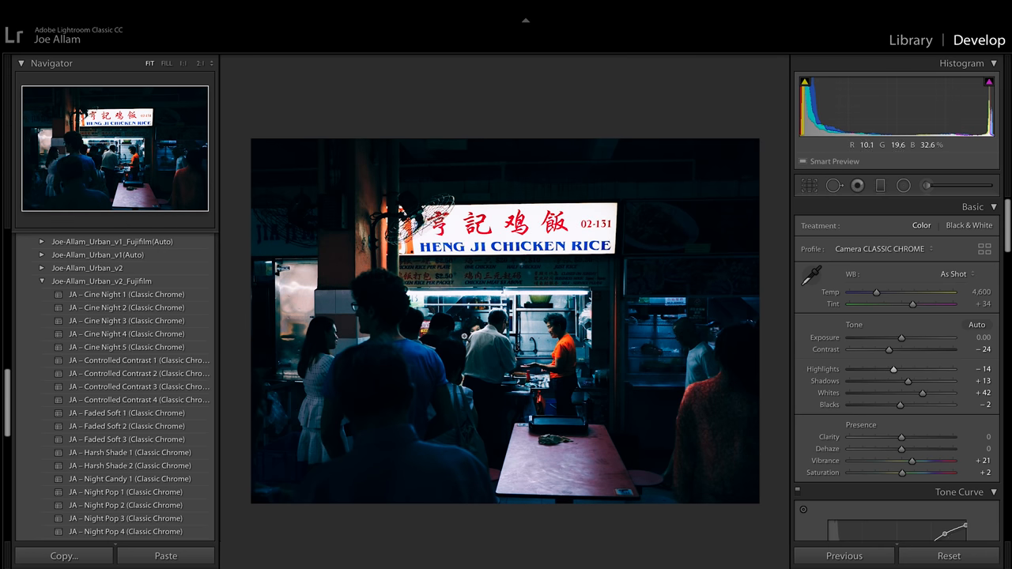
pyautogui.moveTo(907, 381); pyautogui.dragTo(923, 381)
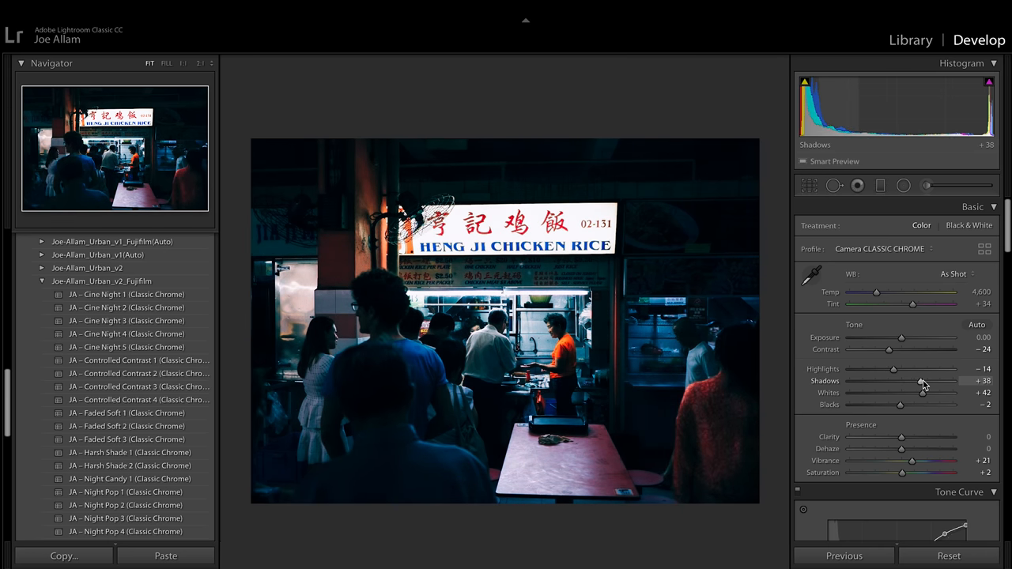
pyautogui.moveTo(900, 381); pyautogui.dragTo(925, 381)
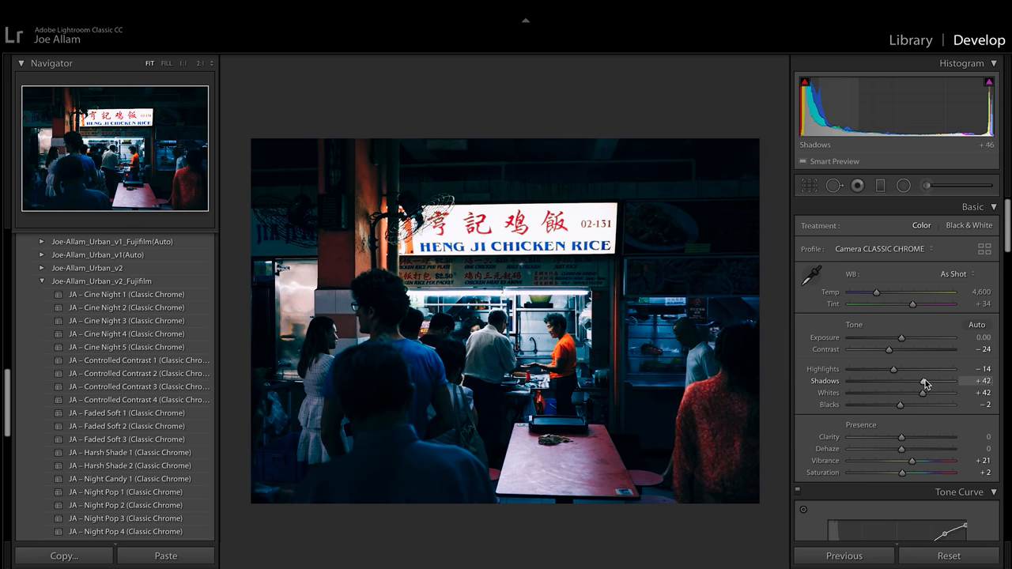
pyautogui.moveTo(921, 381); pyautogui.dragTo(905, 381)
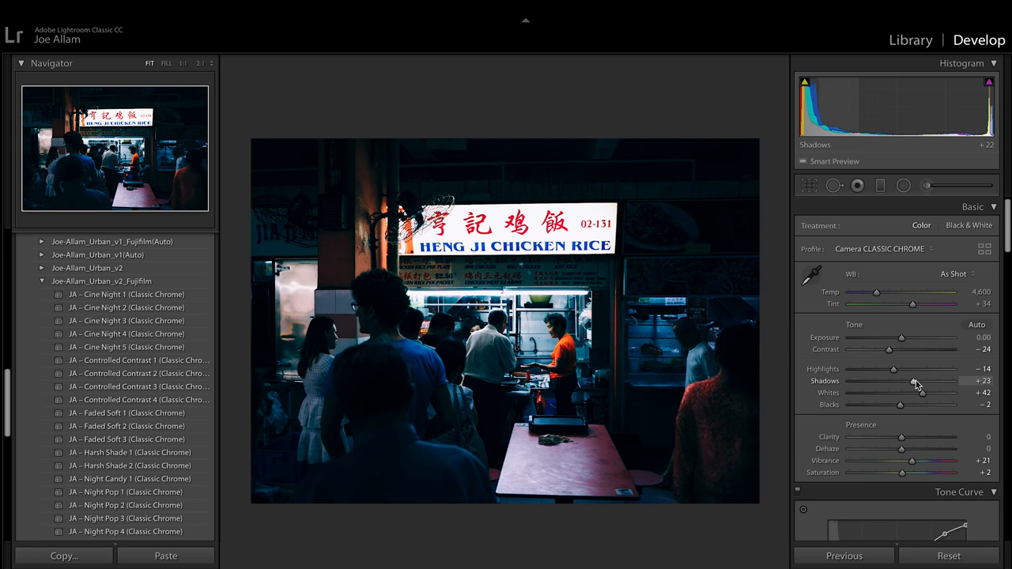
# - Set Blacks to -35, Whites to +51 and warm the Temp to about 4,887
pyautogui.moveTo(900, 405); pyautogui.dragTo(892, 405)
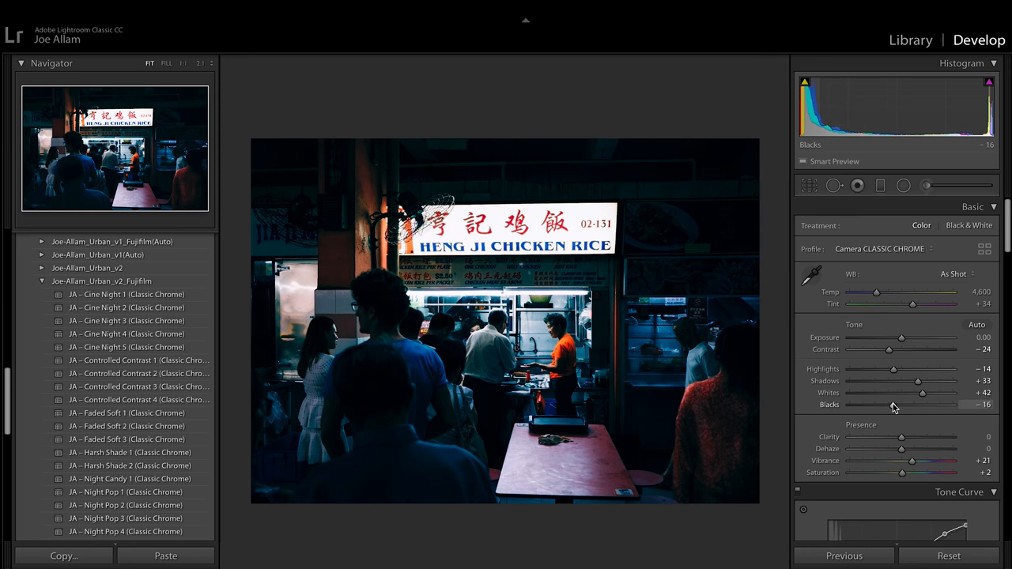
pyautogui.moveTo(900, 405); pyautogui.dragTo(884, 405)
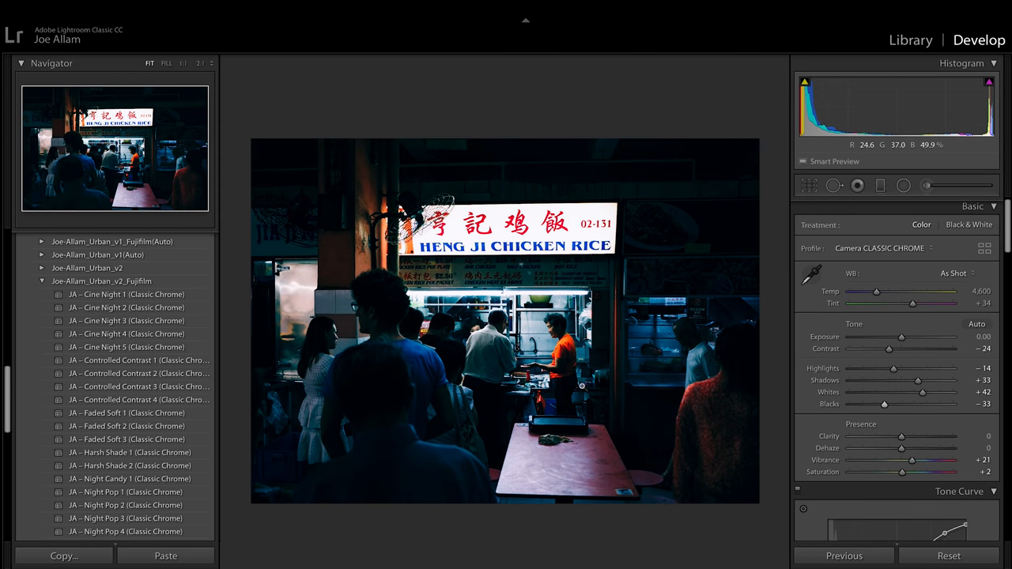
pyautogui.moveTo(566, 421)
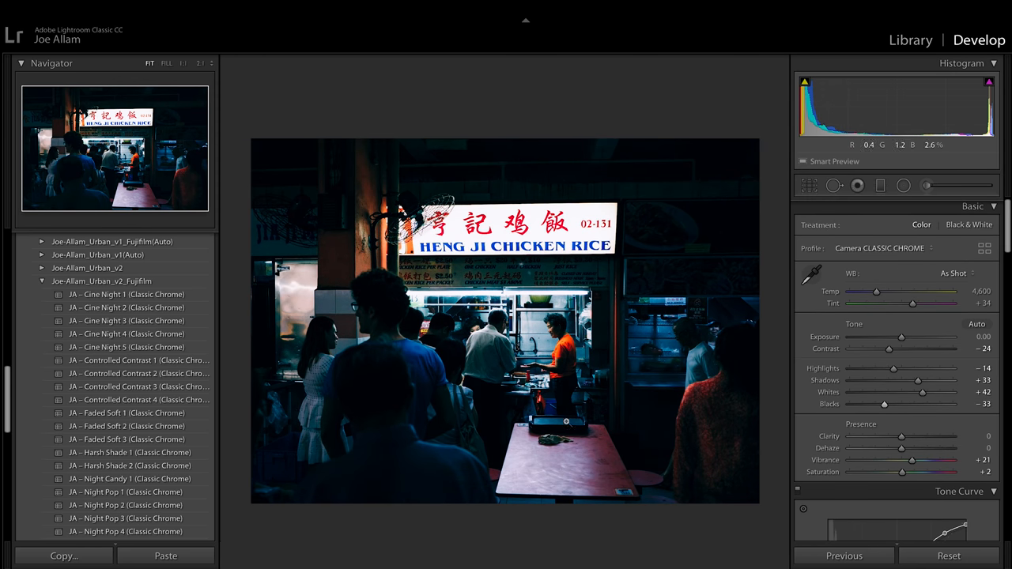
pyautogui.moveTo(904, 392); pyautogui.dragTo(927, 392)
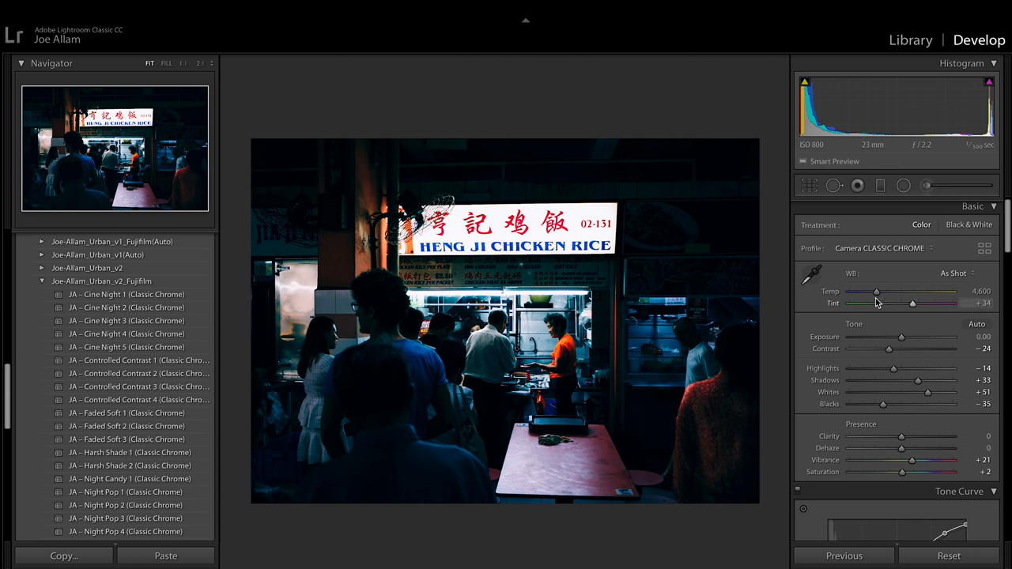
pyautogui.moveTo(876, 292); pyautogui.dragTo(882, 293)
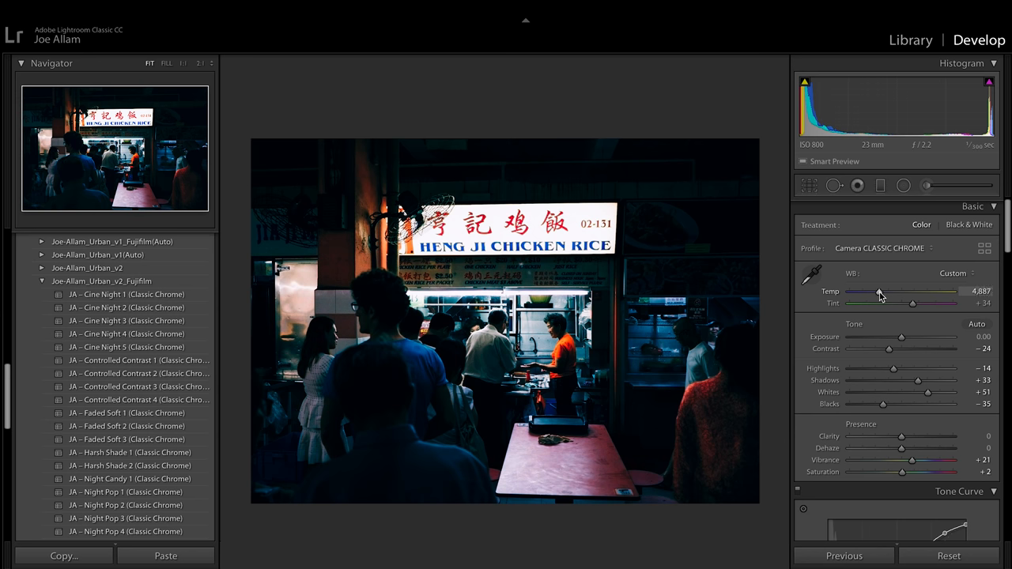
pyautogui.moveTo(877, 291); pyautogui.dragTo(889, 291)
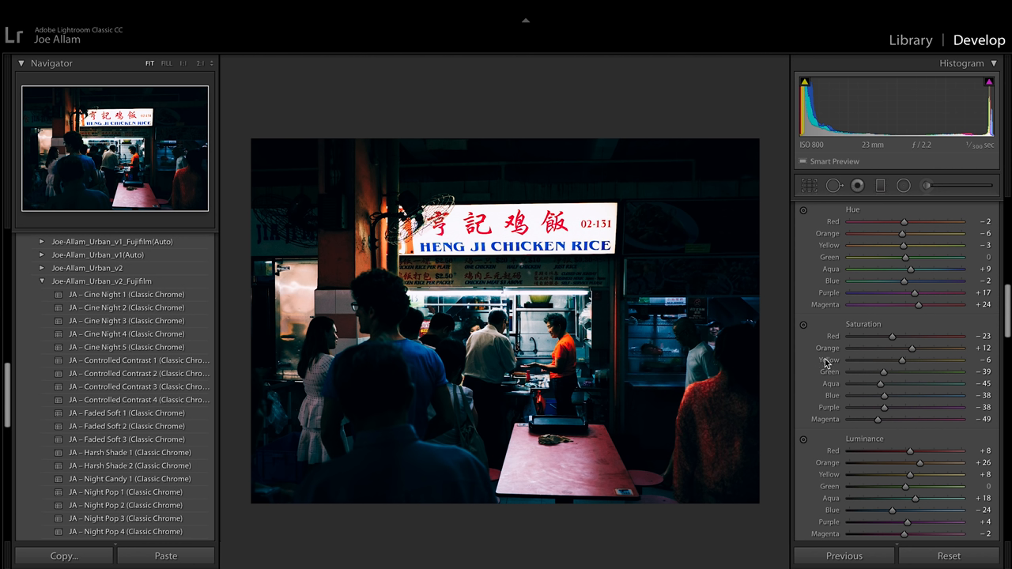
# - Restore some saturation in the blues, aquas and greens of the stall shot
pyautogui.moveTo(879, 395); pyautogui.dragTo(895, 396)
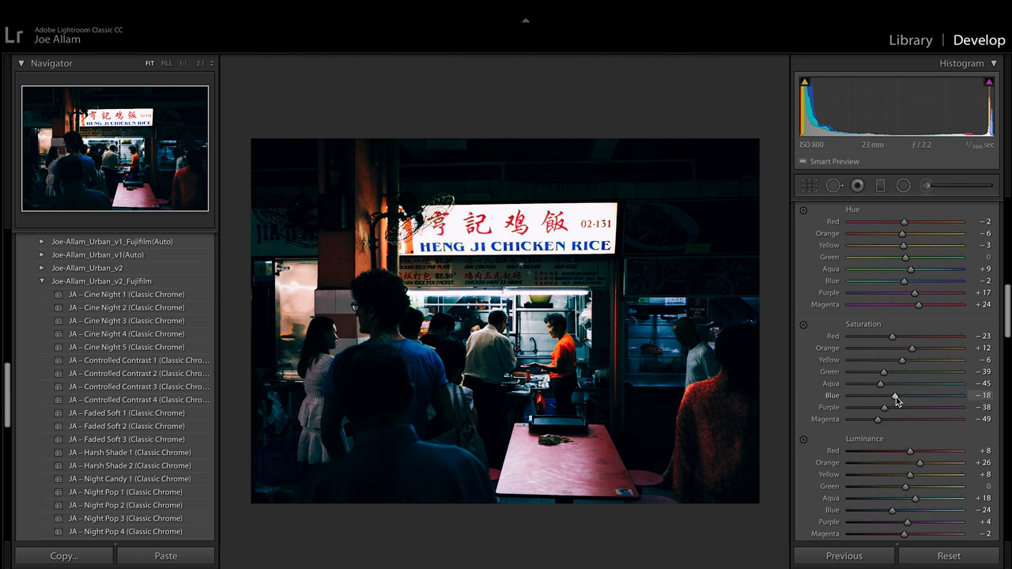
pyautogui.moveTo(889, 395); pyautogui.dragTo(901, 395)
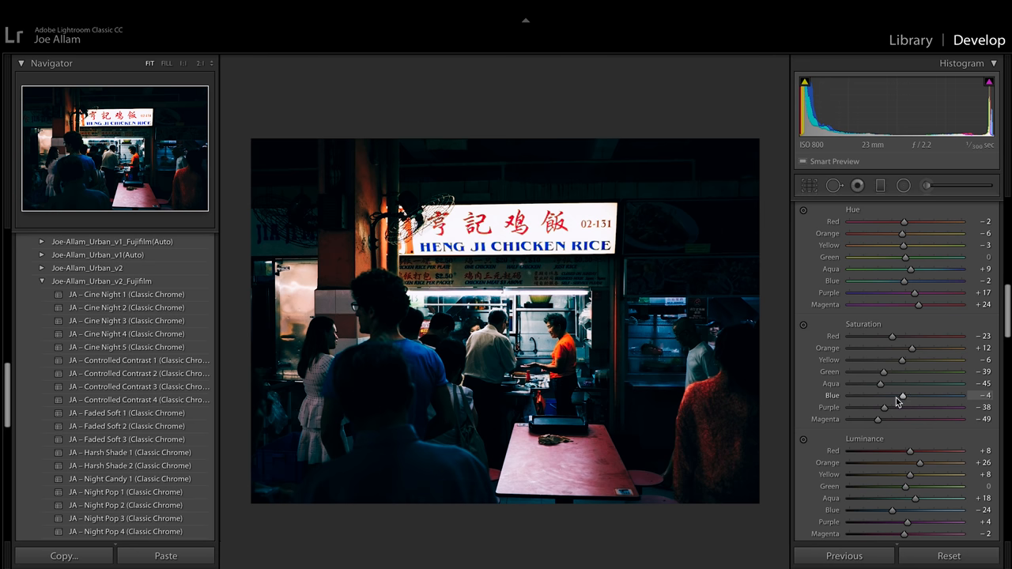
pyautogui.moveTo(883, 372); pyautogui.dragTo(892, 372)
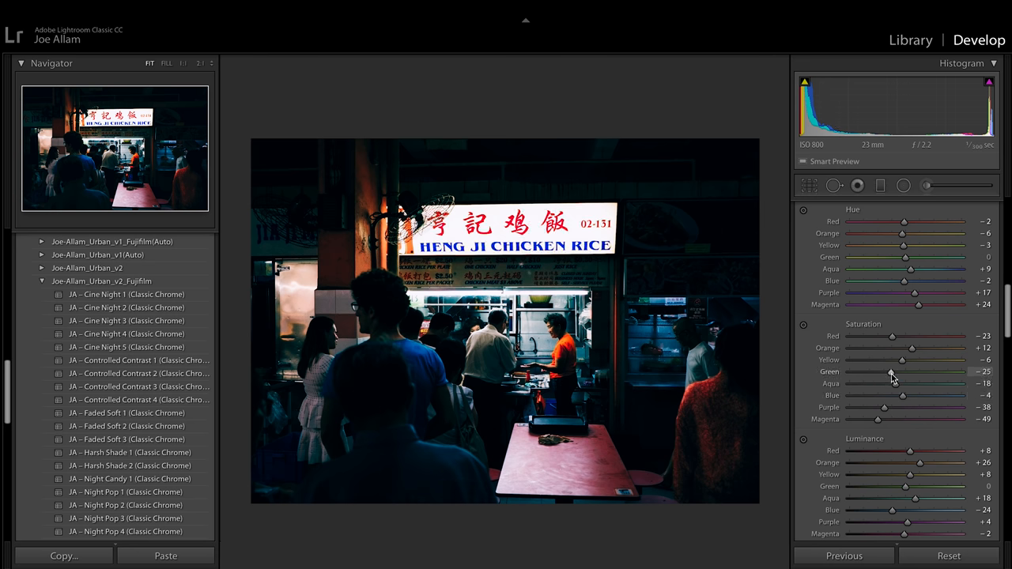
pyautogui.scroll(-3)
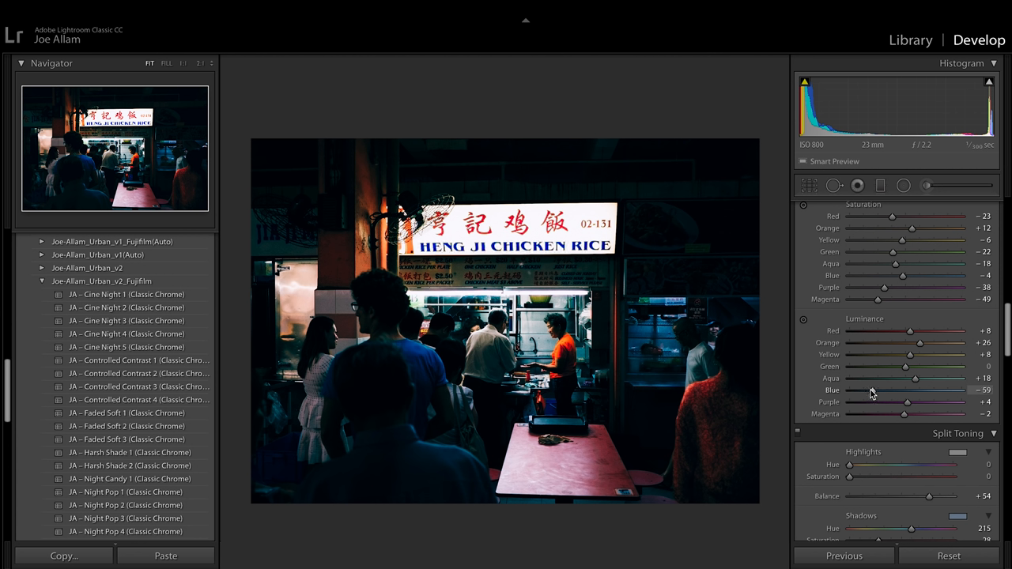
# - Settle the blue luminance at a slightly brighter level, around +22
pyautogui.moveTo(873, 391); pyautogui.dragTo(862, 390)
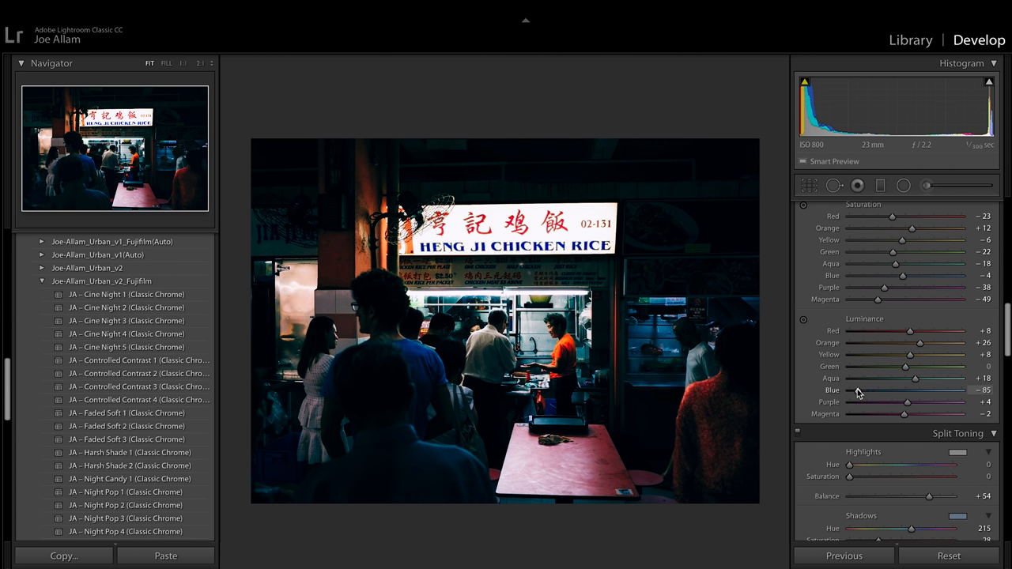
pyautogui.moveTo(858, 393); pyautogui.dragTo(886, 393)
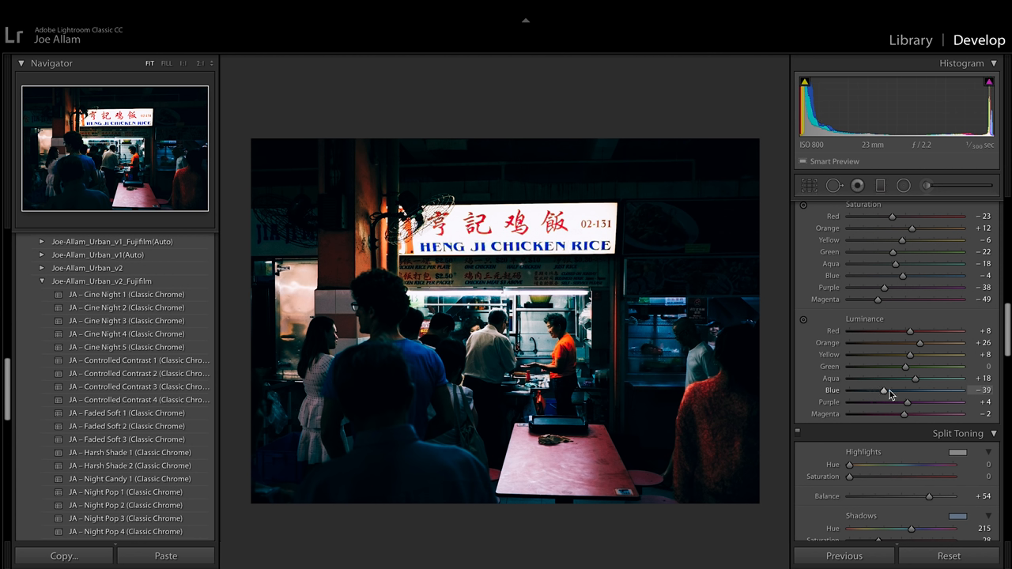
pyautogui.moveTo(884, 391); pyautogui.dragTo(916, 391)
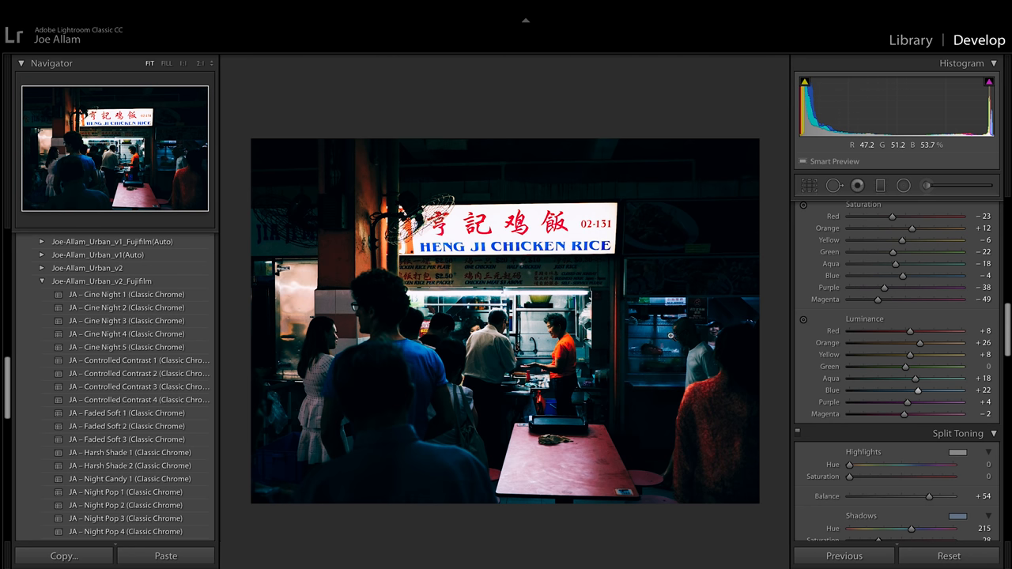
pyautogui.scroll(-3)
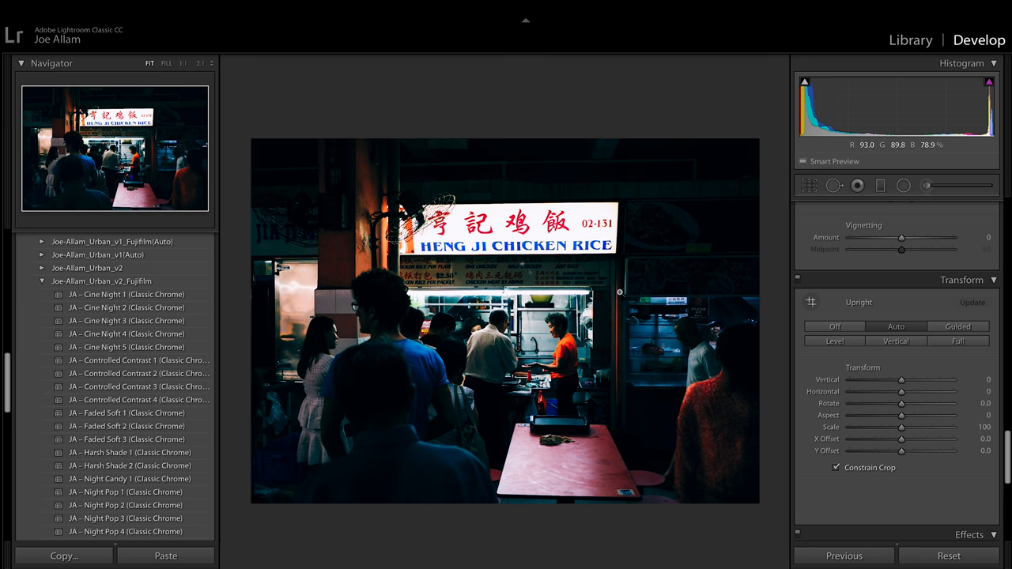
pyautogui.moveTo(822, 367)
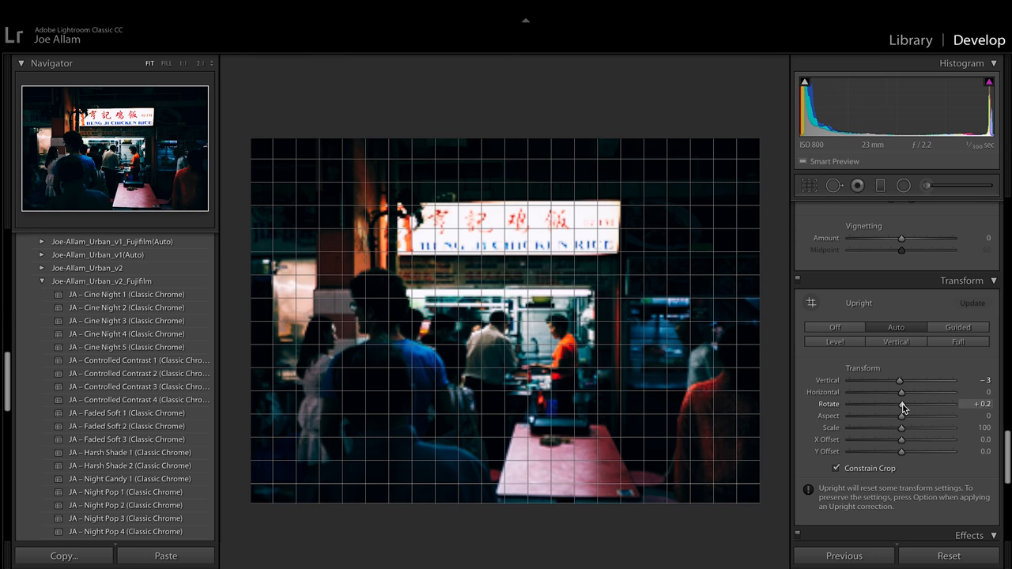
# - Level the stall front with a slight perspective and rotation correction in Transform
pyautogui.moveTo(902, 393); pyautogui.dragTo(930, 392)
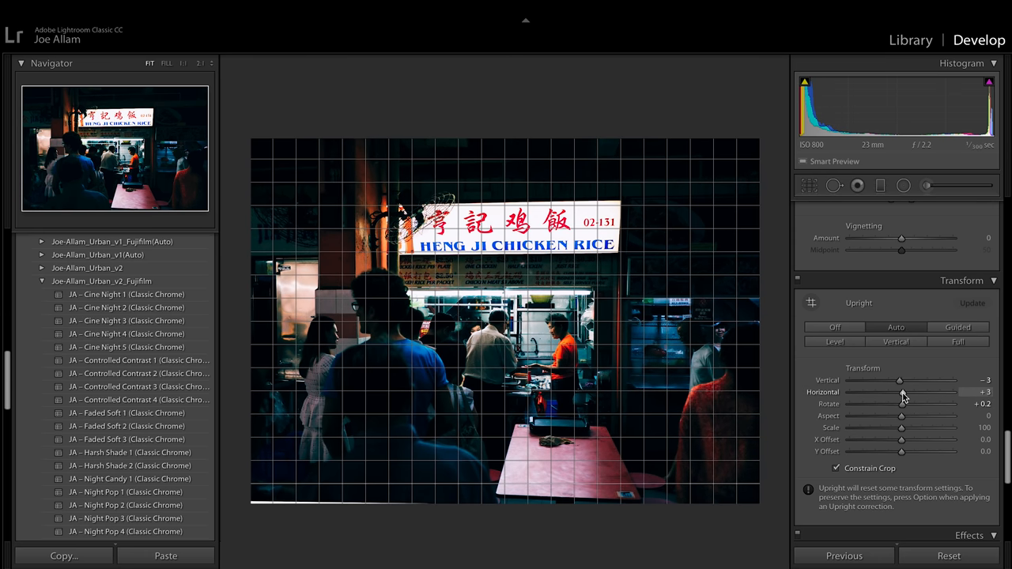
pyautogui.moveTo(898, 393); pyautogui.dragTo(923, 392)
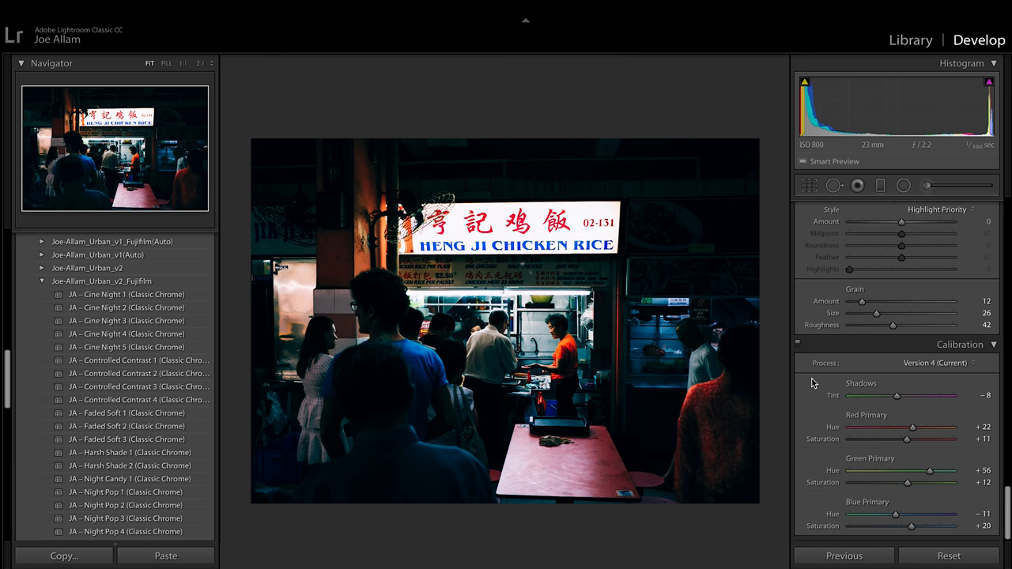
# - Copy the stall photo's develop settings with Transform excluded
pyautogui.click(63, 557)
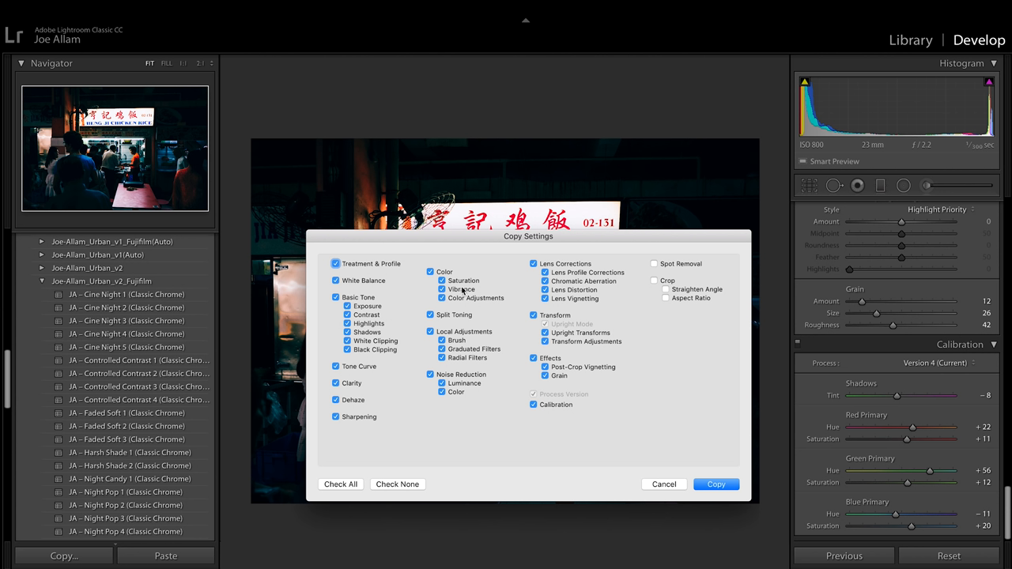
pyautogui.click(535, 316)
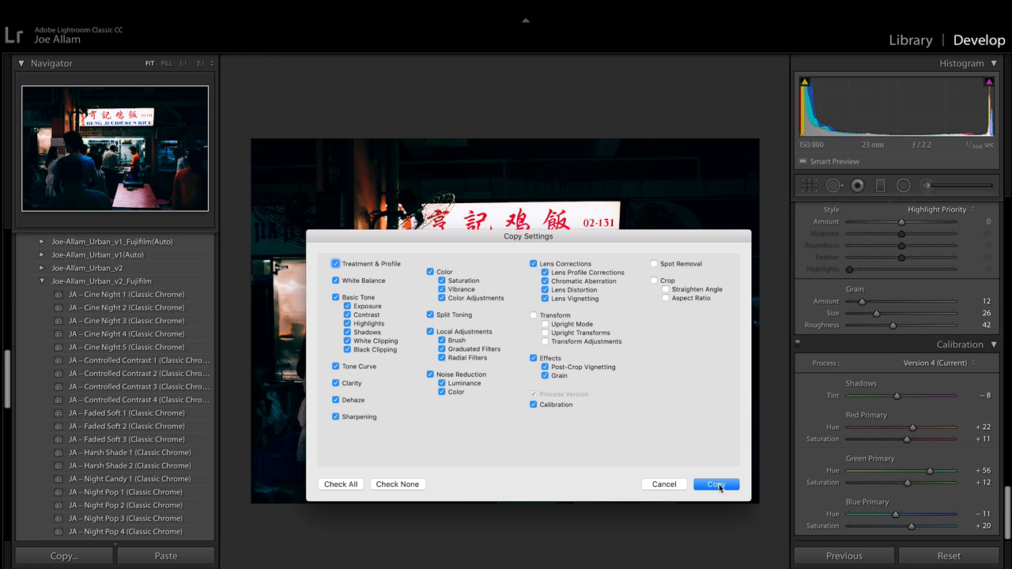
pyautogui.click(714, 484)
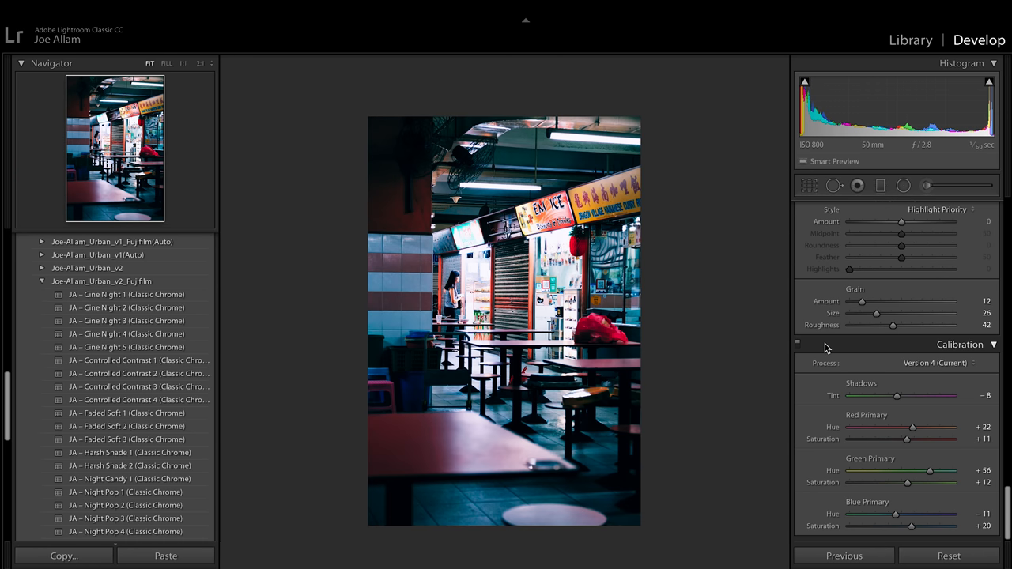
# - Darken the food court shot slightly and lift its shadows to about +10
pyautogui.click(971, 205)
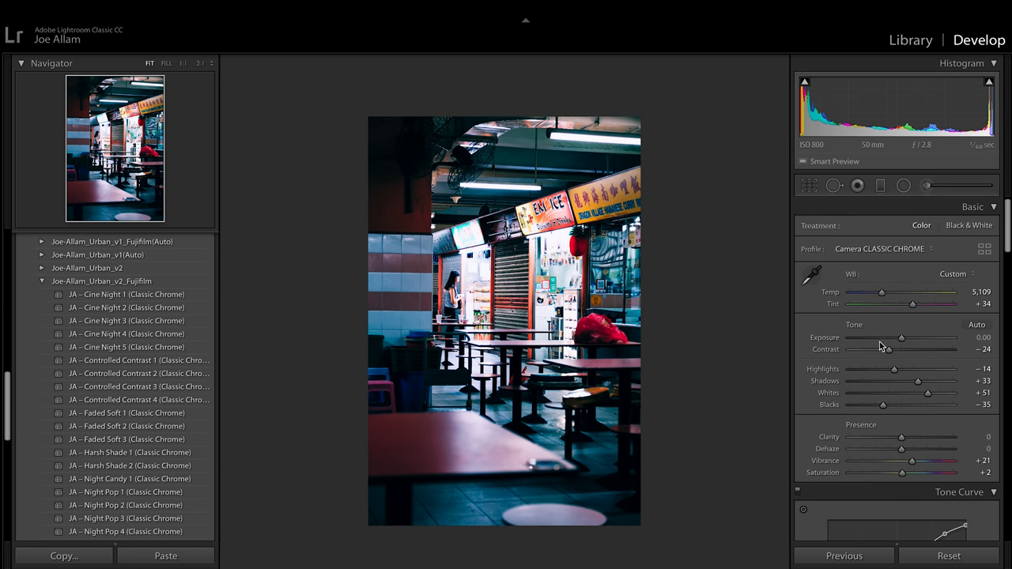
pyautogui.moveTo(902, 338); pyautogui.dragTo(889, 338)
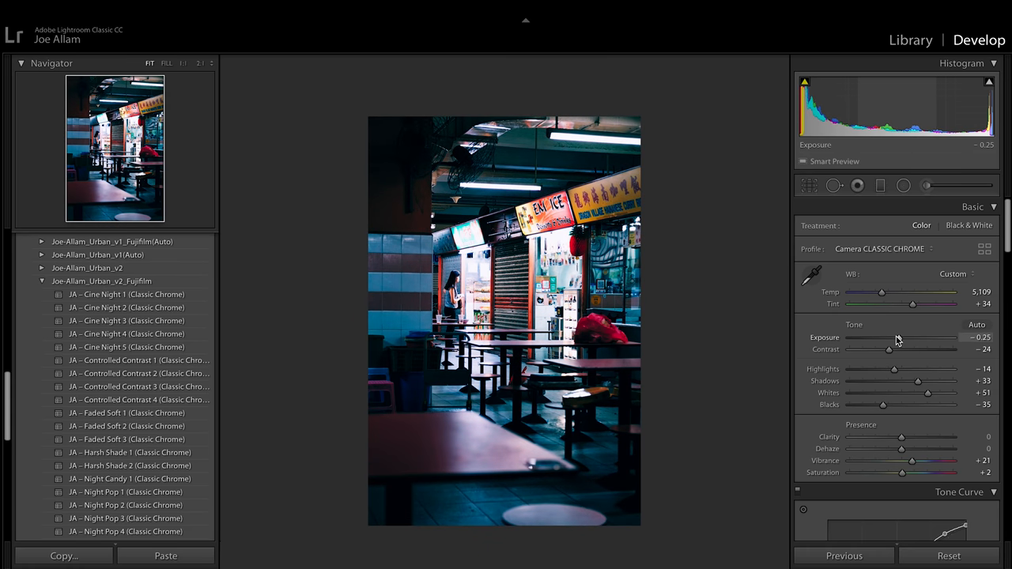
pyautogui.moveTo(917, 380); pyautogui.dragTo(899, 380)
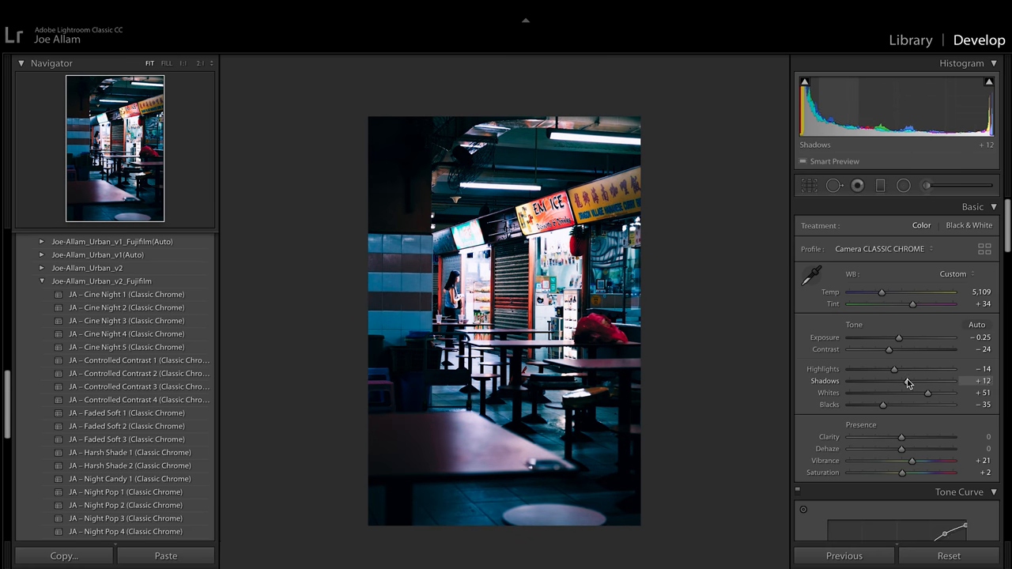
# - Warm the temperature to about 5,821 and retune whites and blacks (blacks -48)
pyautogui.moveTo(883, 291); pyautogui.dragTo(897, 291)
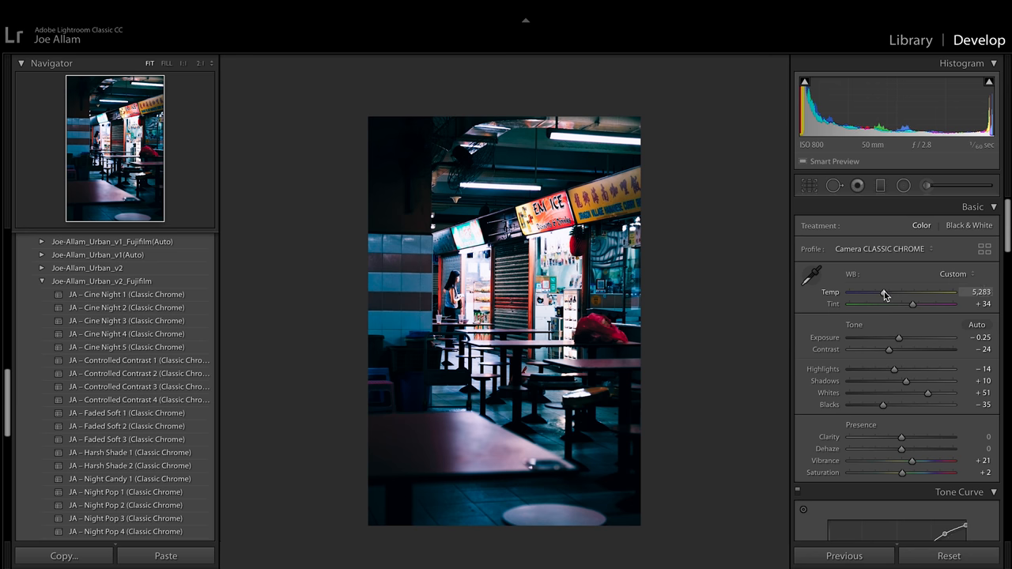
pyautogui.moveTo(884, 294); pyautogui.dragTo(892, 294)
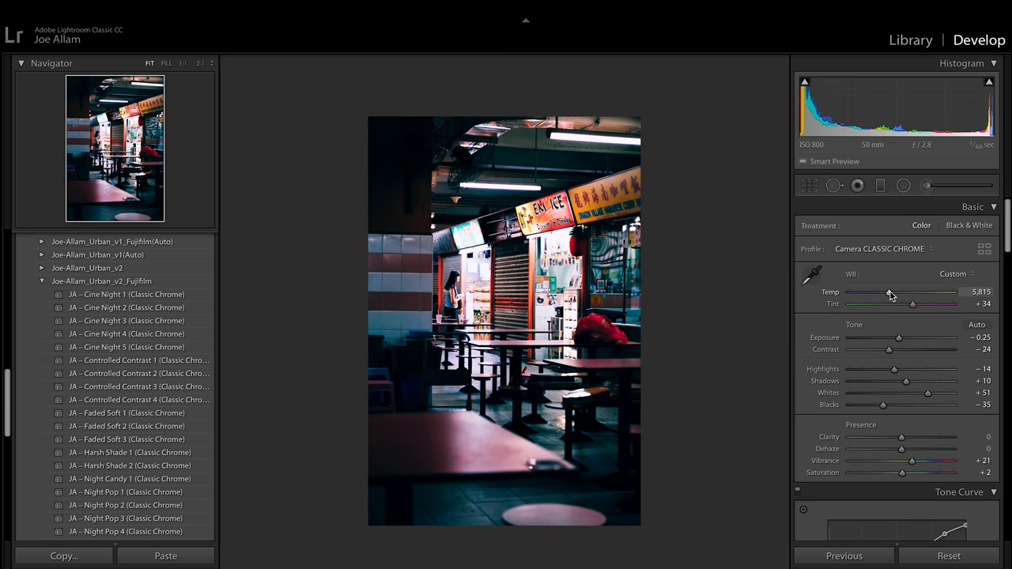
pyautogui.moveTo(927, 392); pyautogui.dragTo(926, 392)
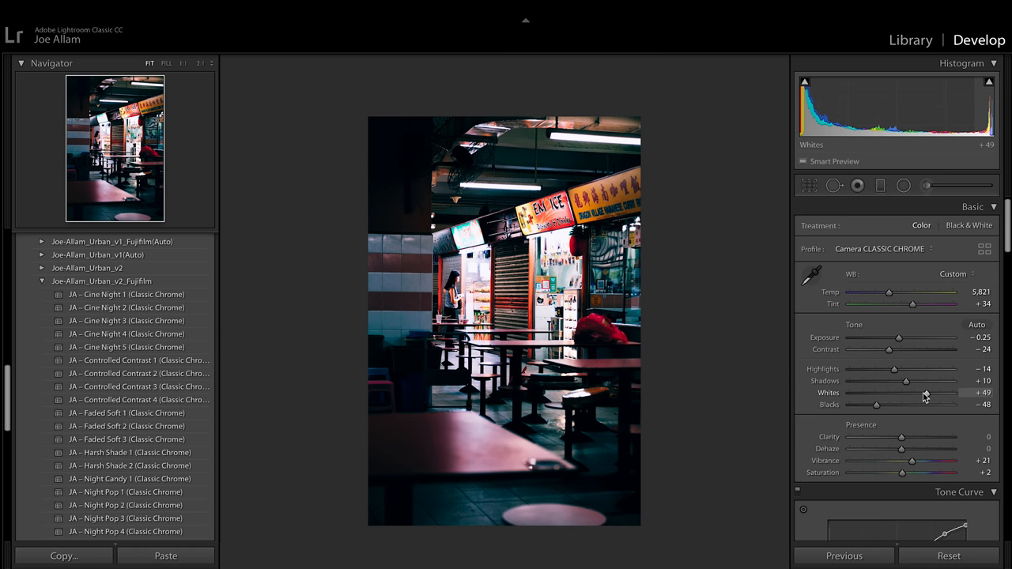
pyautogui.moveTo(873, 405)
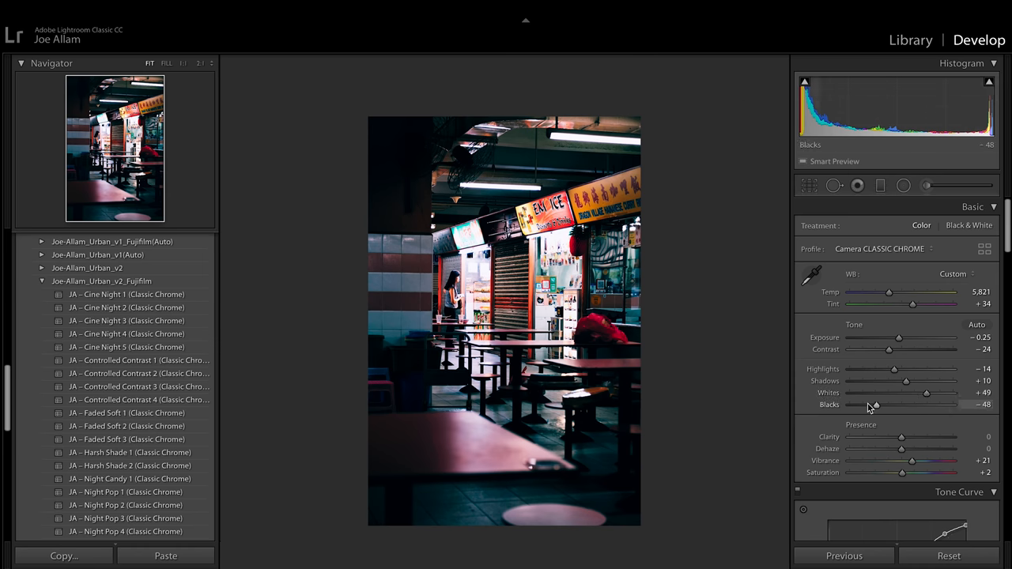
pyautogui.moveTo(800, 405)
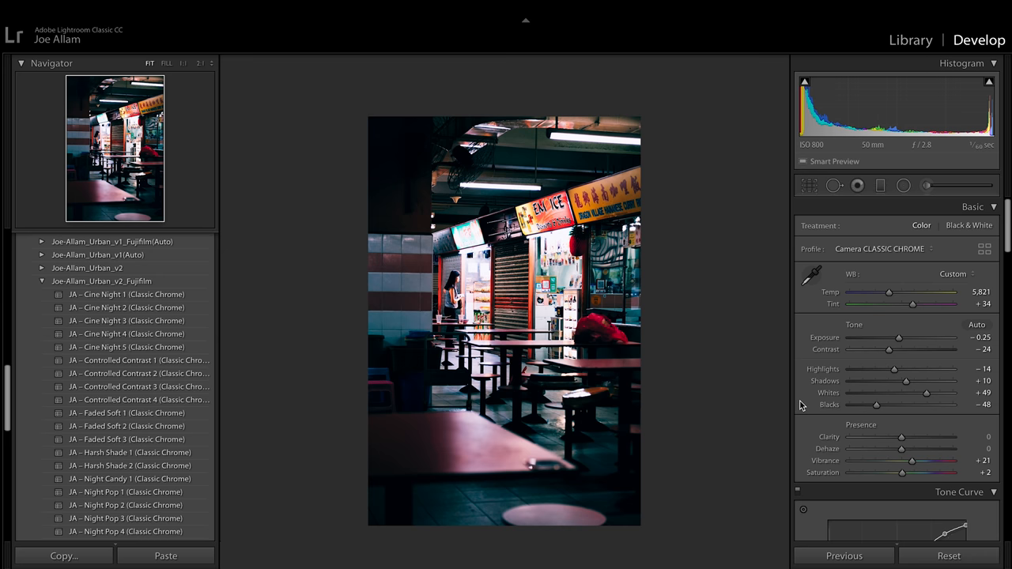
pyautogui.click(973, 206)
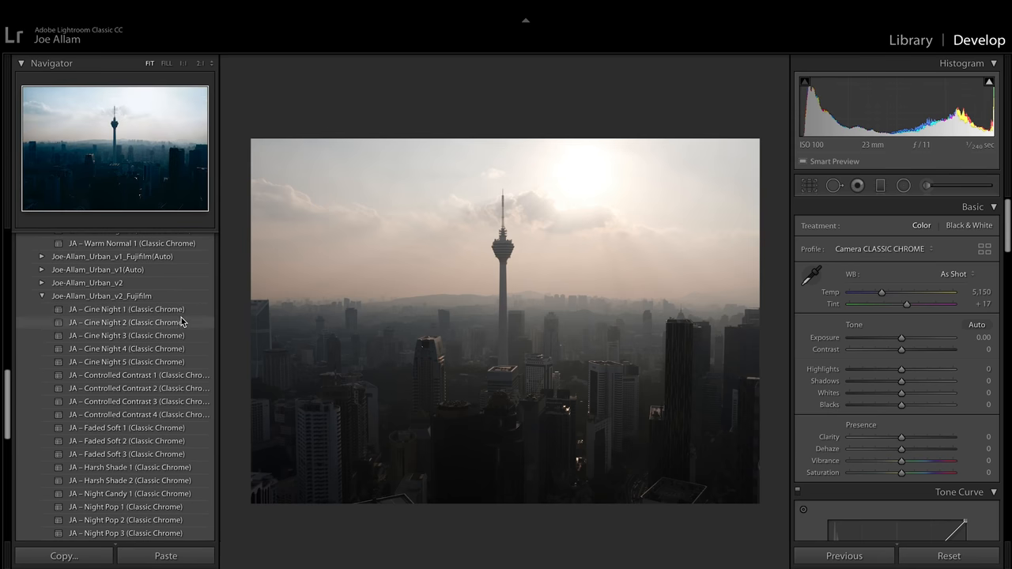
# - Try several Urban v2 preset looks, including Controlled Contrast, on the skyline
pyautogui.click(127, 309)
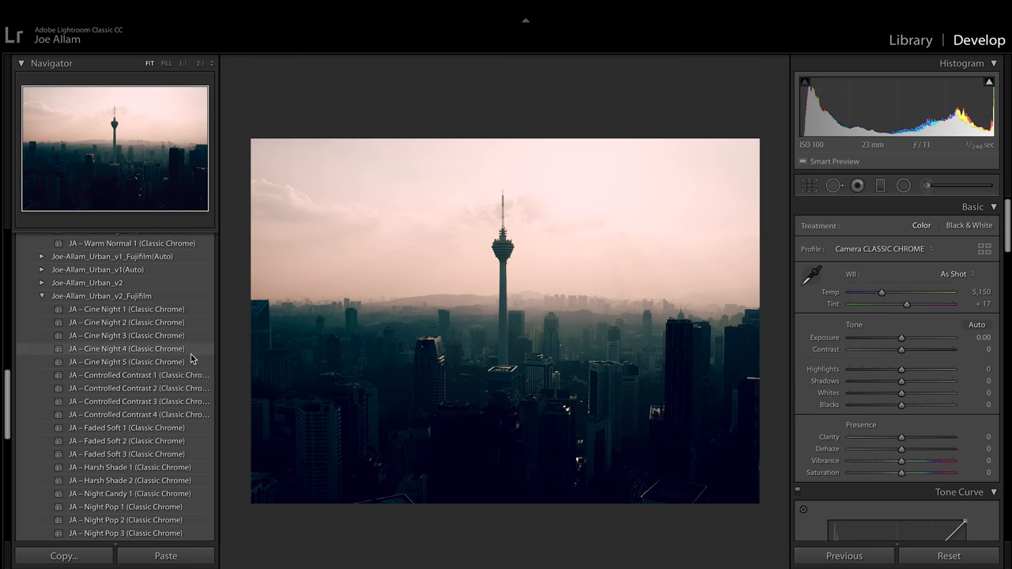
pyautogui.click(139, 374)
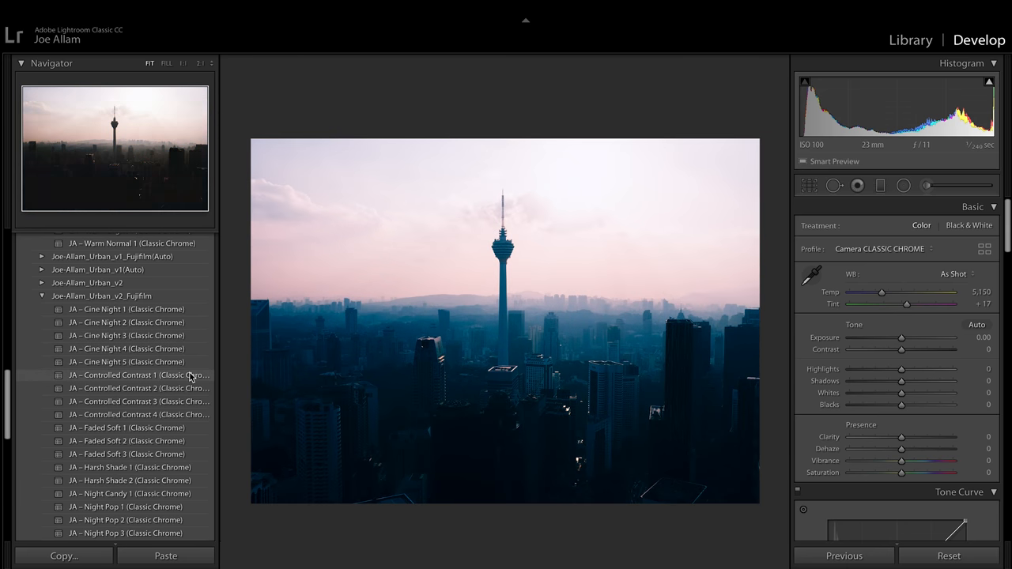
pyautogui.click(140, 389)
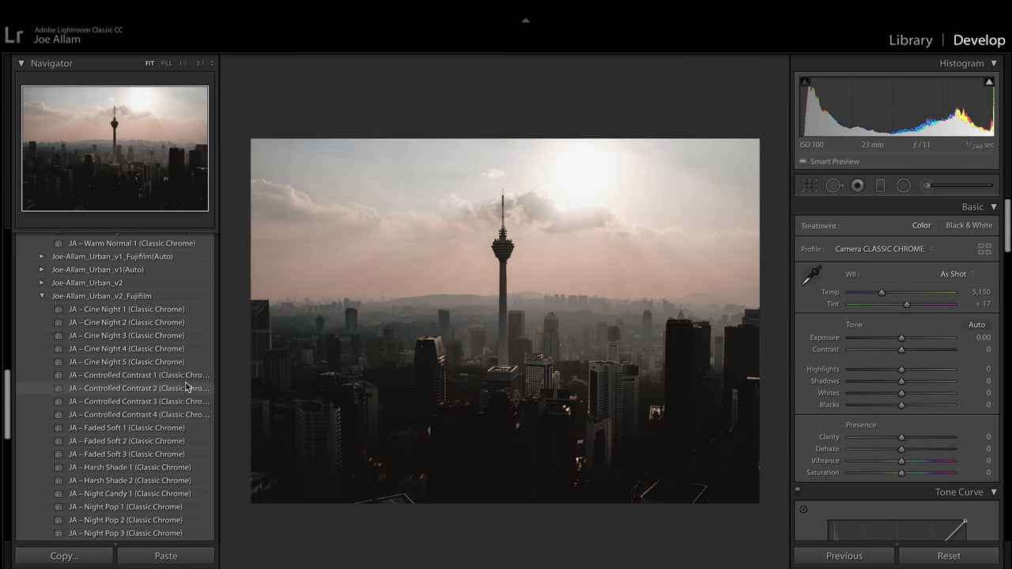
pyautogui.click(141, 414)
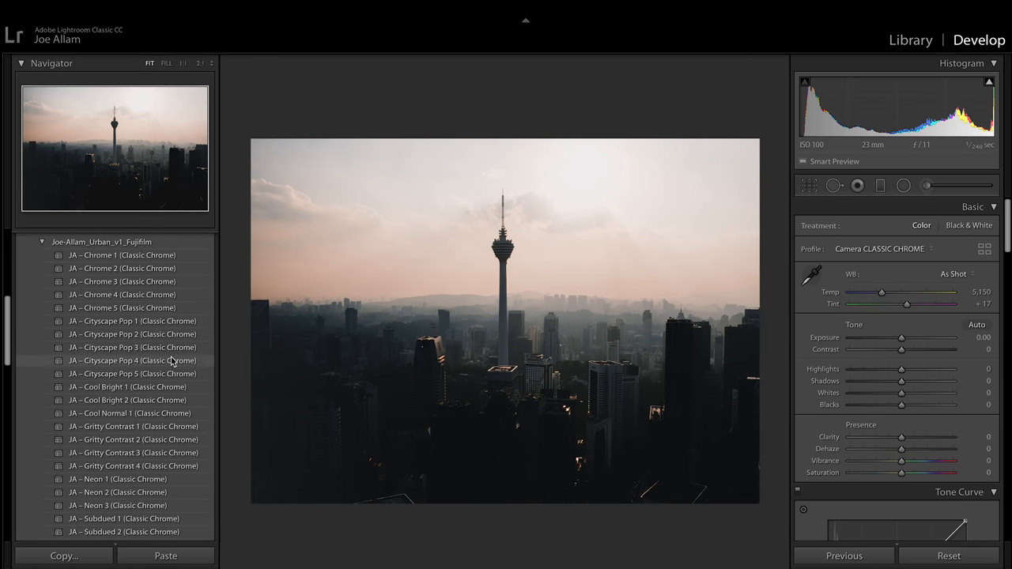
# - Apply the JA - Static Pop 2 (Classic Chrome) preset from the Urban v1 group
pyautogui.click(127, 388)
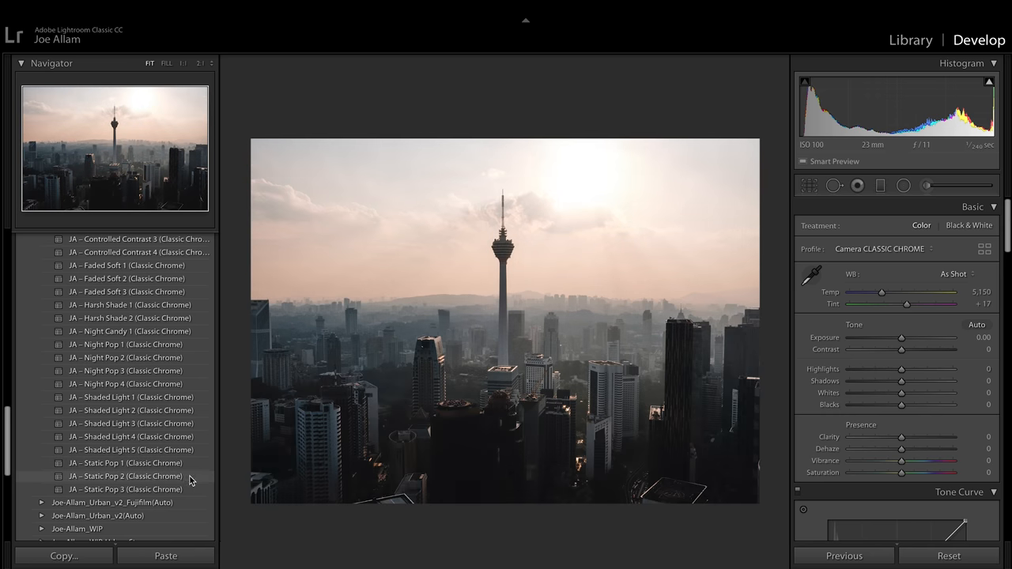
pyautogui.click(126, 477)
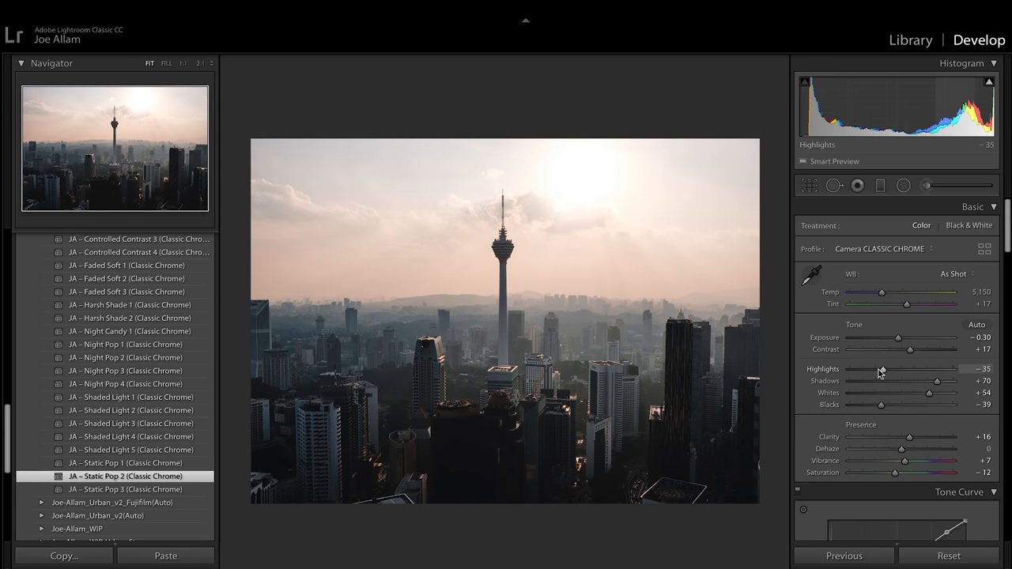
# - Pull down the sky highlights, warm the temperature slightly and show the HSL All view
pyautogui.moveTo(882, 370); pyautogui.dragTo(865, 370)
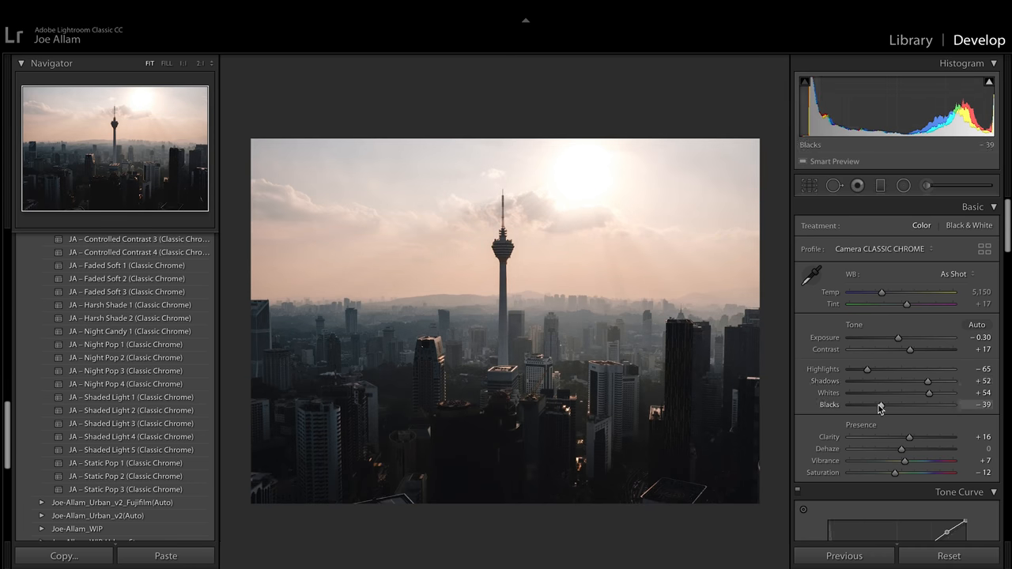
pyautogui.moveTo(882, 291); pyautogui.dragTo(884, 291)
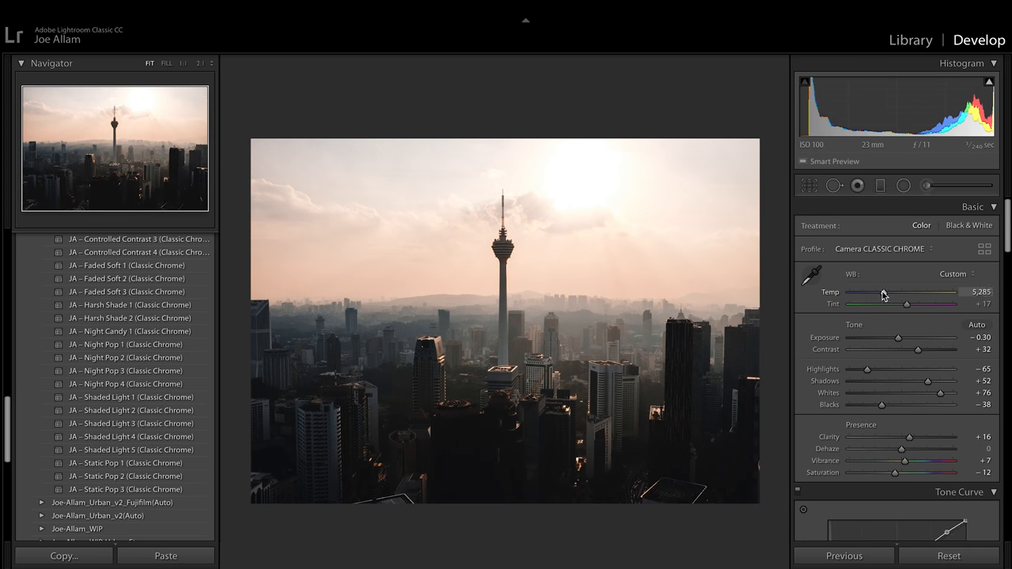
pyautogui.scroll(-3)
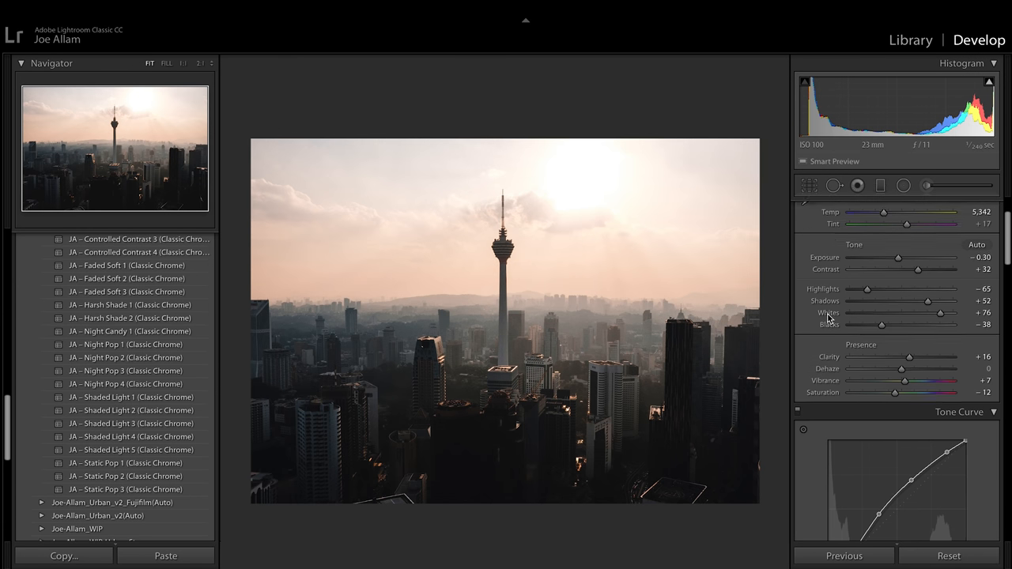
pyautogui.click(959, 411)
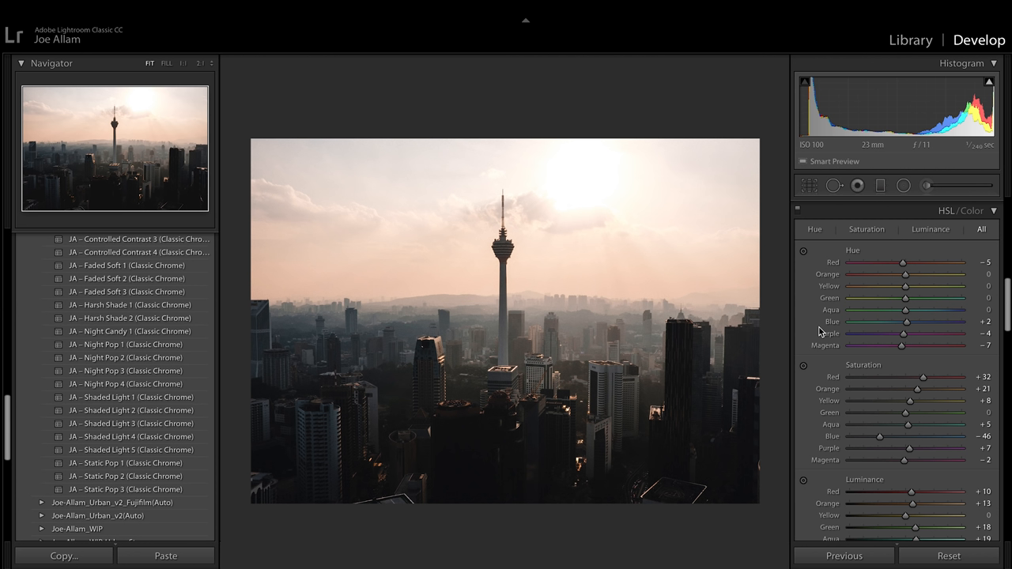
pyautogui.moveTo(819, 333)
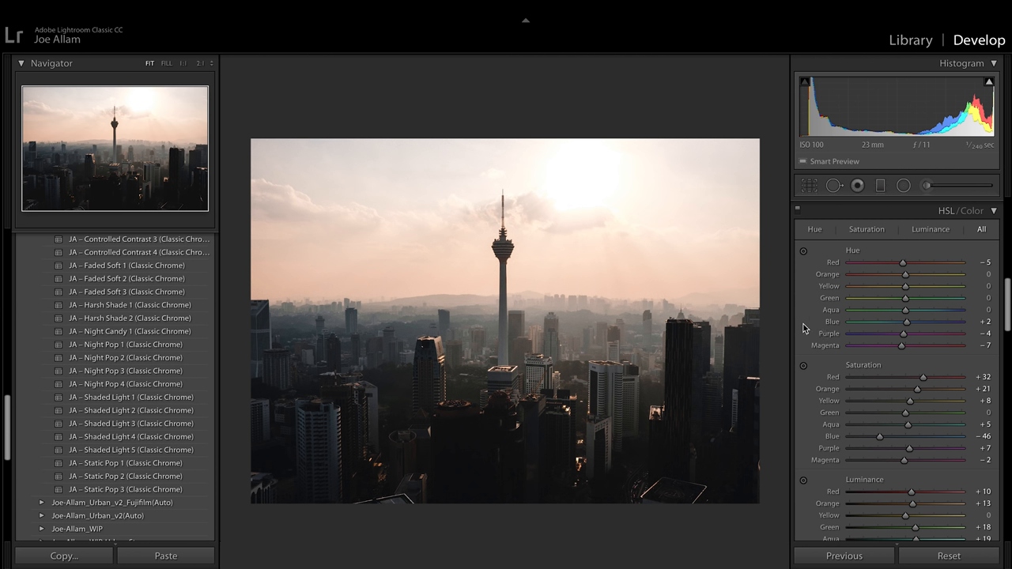
pyautogui.moveTo(809, 323)
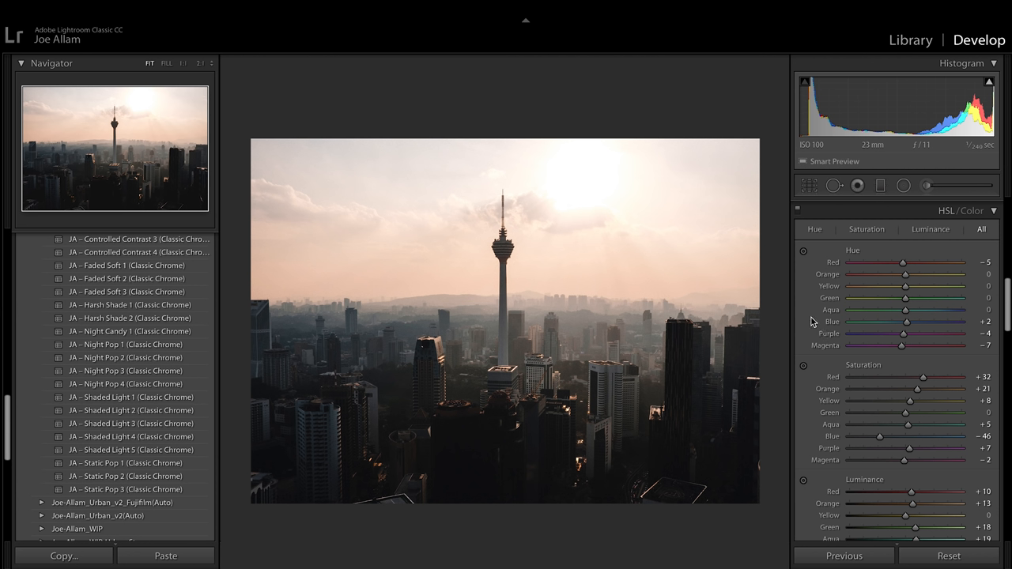
pyautogui.moveTo(816, 326)
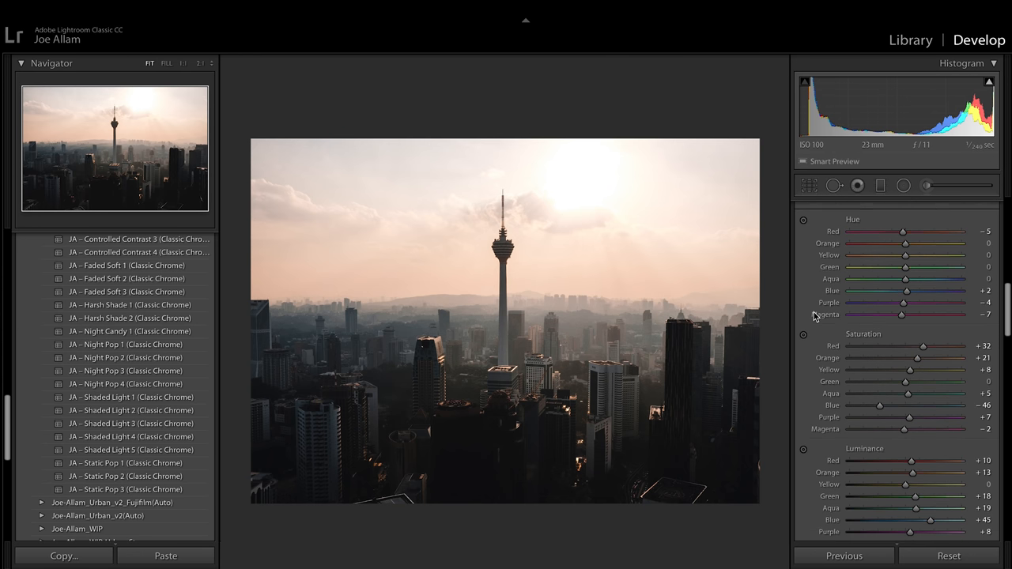
pyautogui.scroll(-3)
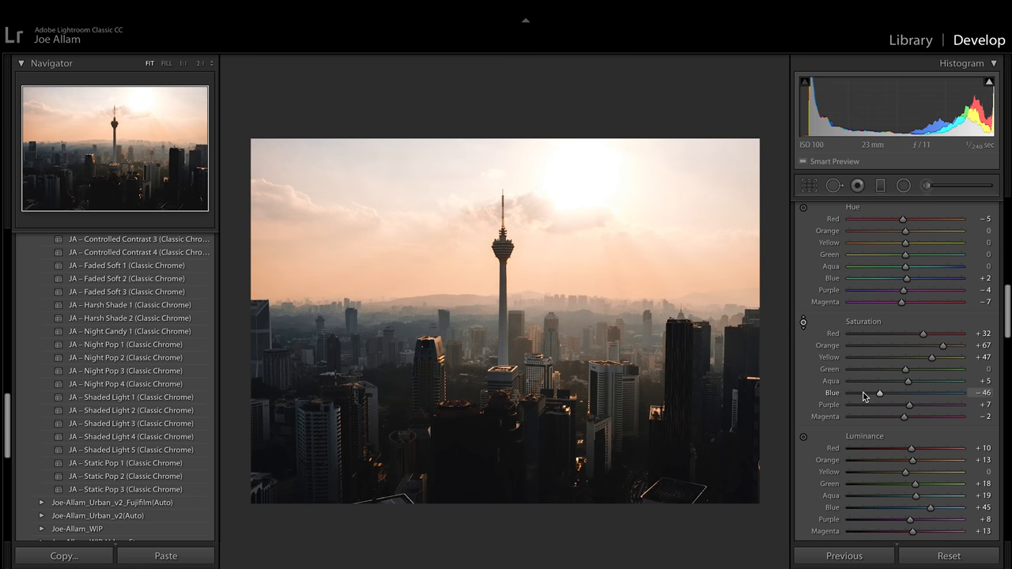
# - Fine-tune the blue saturation of the tower sunset photo for a hazier look
pyautogui.moveTo(880, 392); pyautogui.dragTo(873, 392)
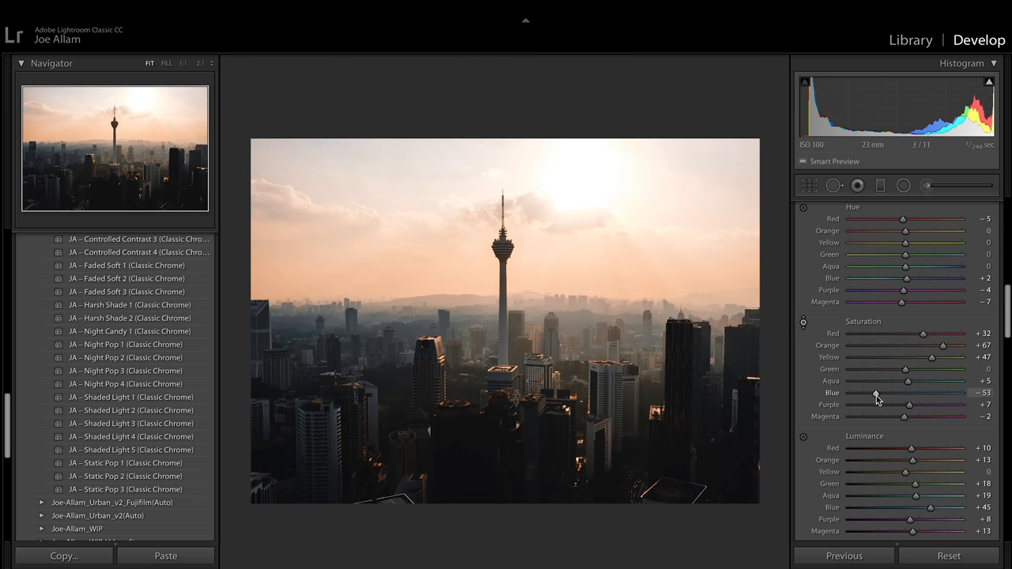
pyautogui.moveTo(873, 392); pyautogui.dragTo(933, 392)
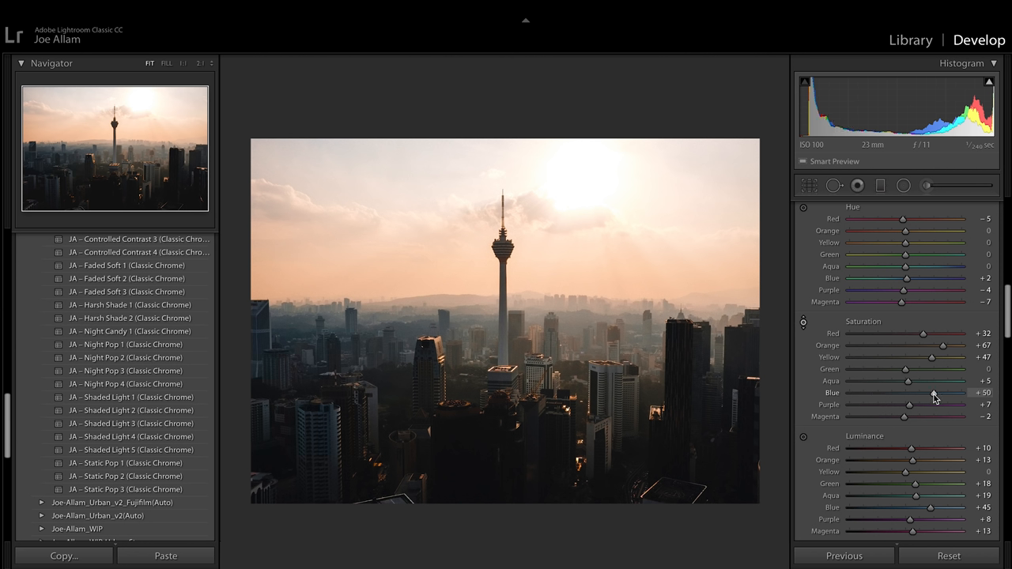
pyautogui.moveTo(952, 393); pyautogui.dragTo(920, 392)
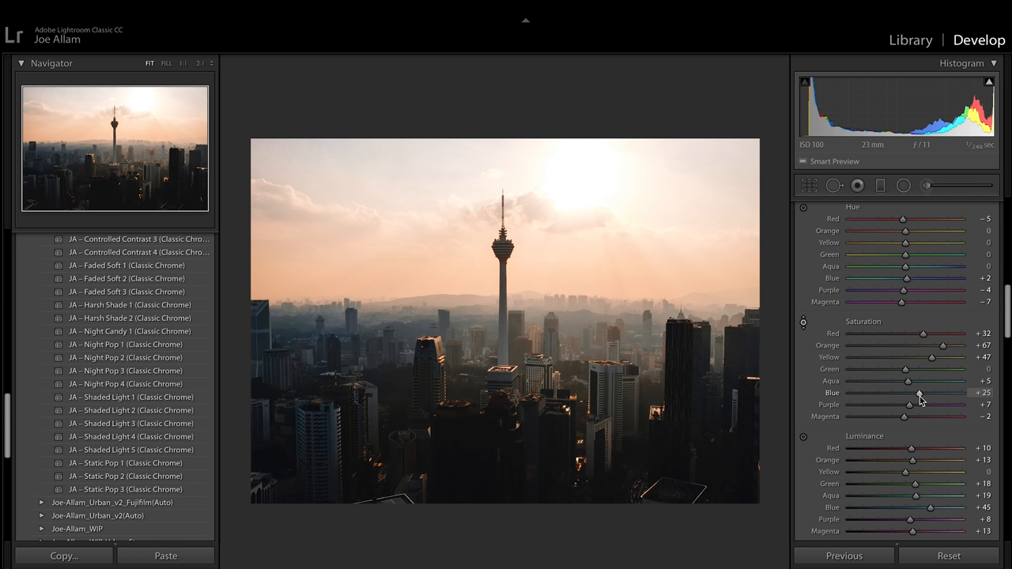
pyautogui.moveTo(919, 392); pyautogui.dragTo(908, 392)
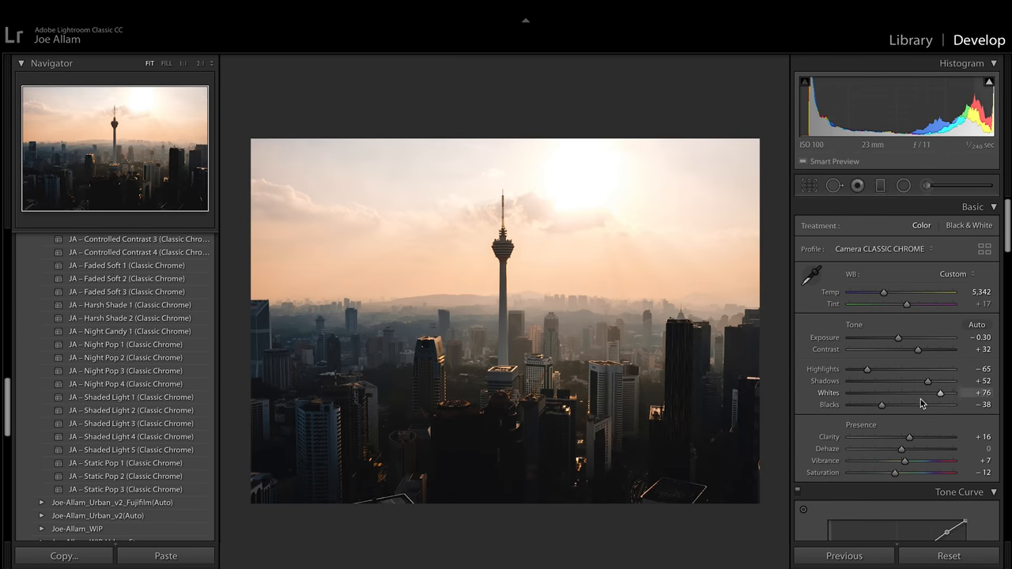
# - Retune the whites of the sunset photo, ending near +86
pyautogui.moveTo(939, 393); pyautogui.dragTo(936, 392)
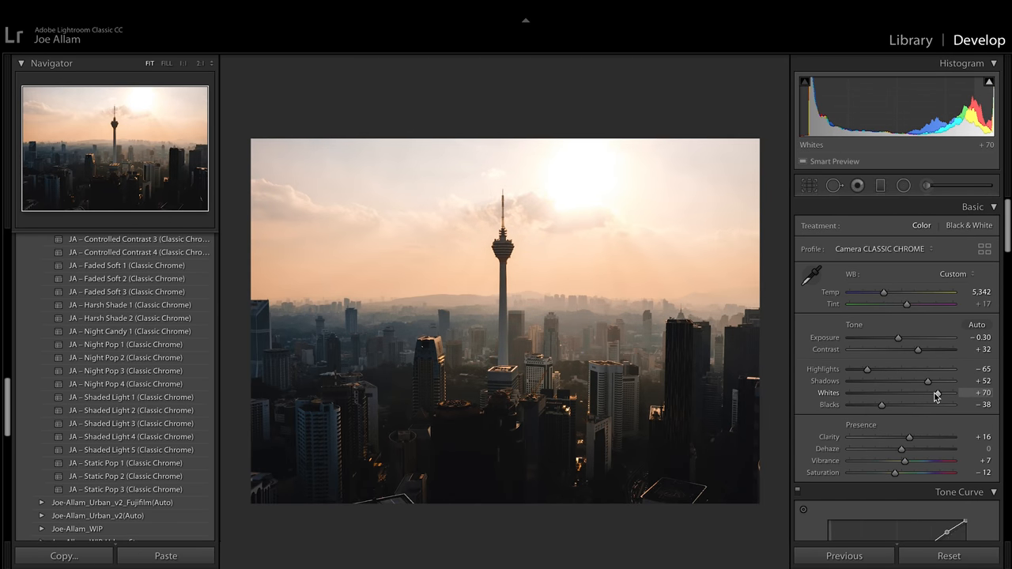
pyautogui.moveTo(867, 370); pyautogui.dragTo(873, 370)
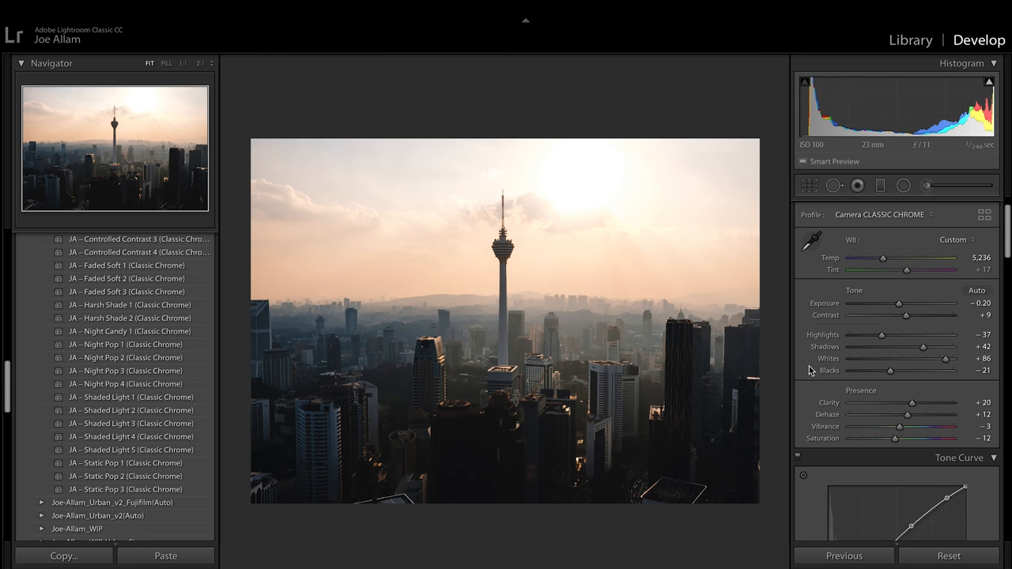
pyautogui.moveTo(808, 370)
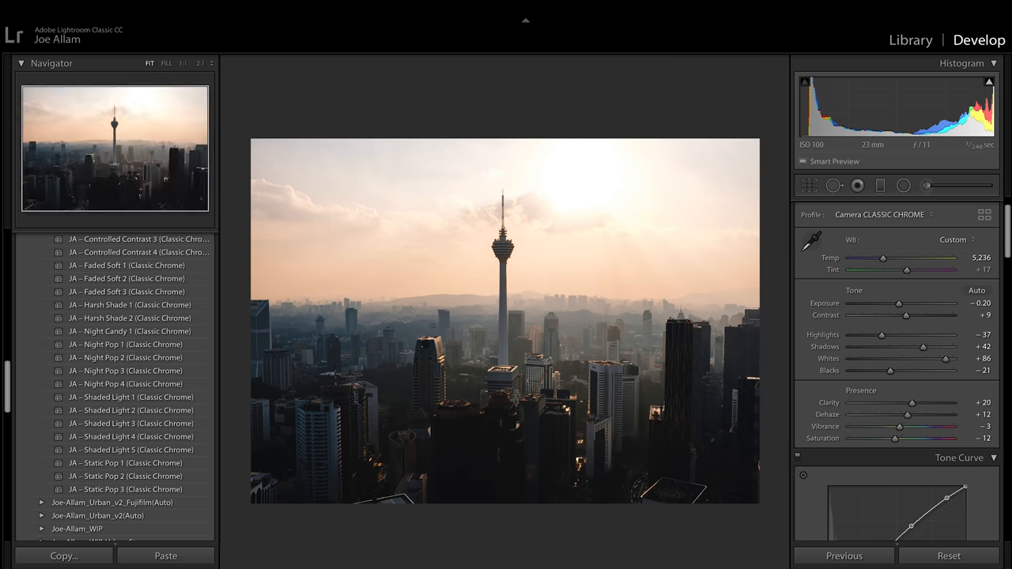
# - Switch to the unedited dusk skyline photo of dark skyscrapers
pyautogui.click(949, 556)
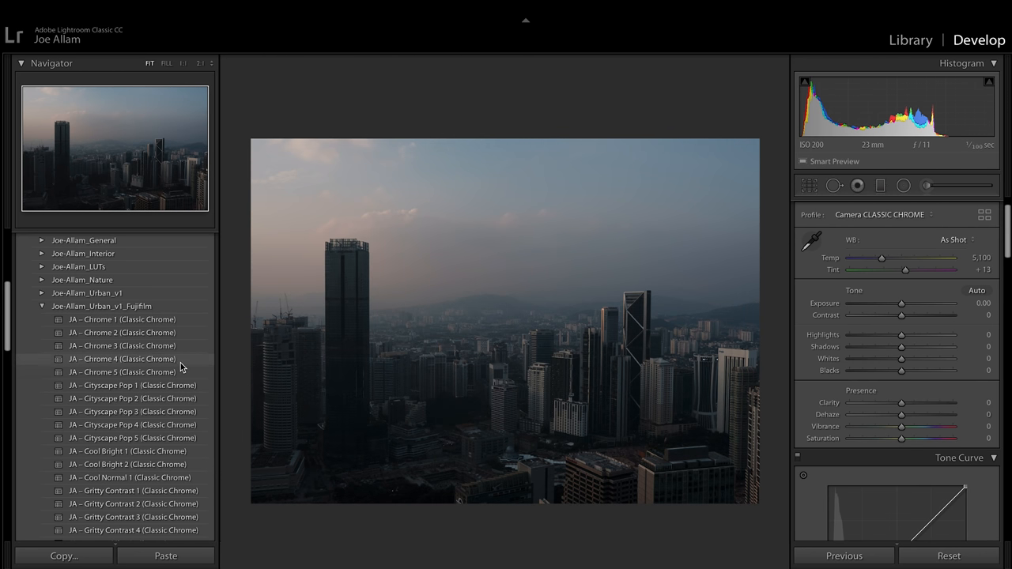
pyautogui.scroll(-3)
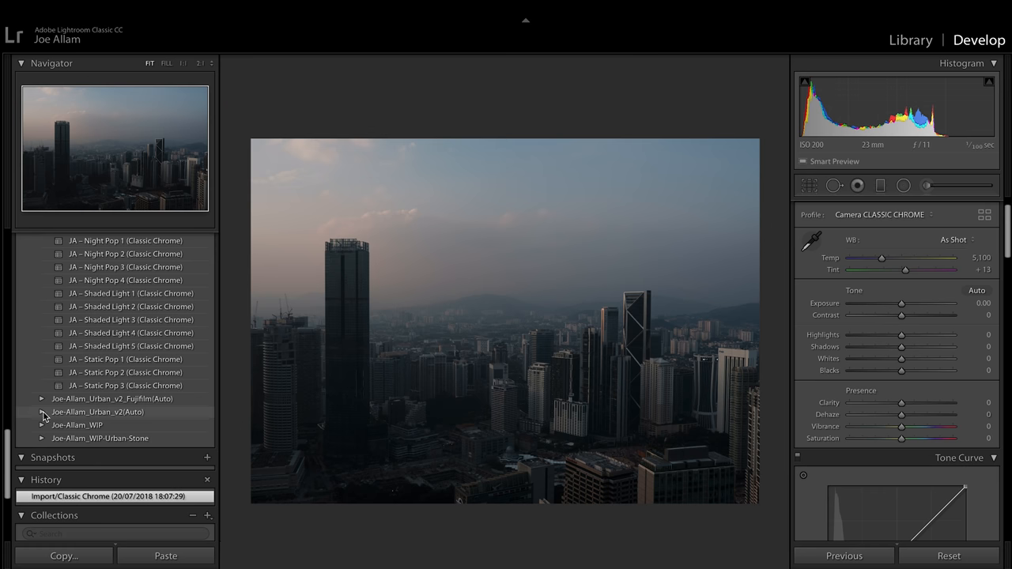
# - Apply JA - Static Pop 2 (Auto-Exposure) from Urban v2(Auto) and lower exposure to about +0.10
pyautogui.click(41, 411)
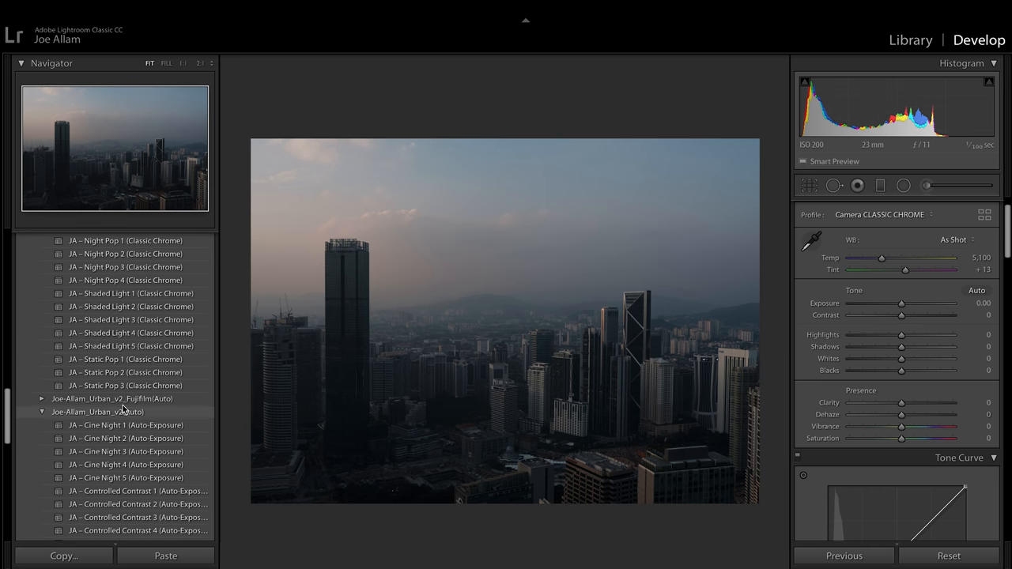
pyautogui.scroll(-3)
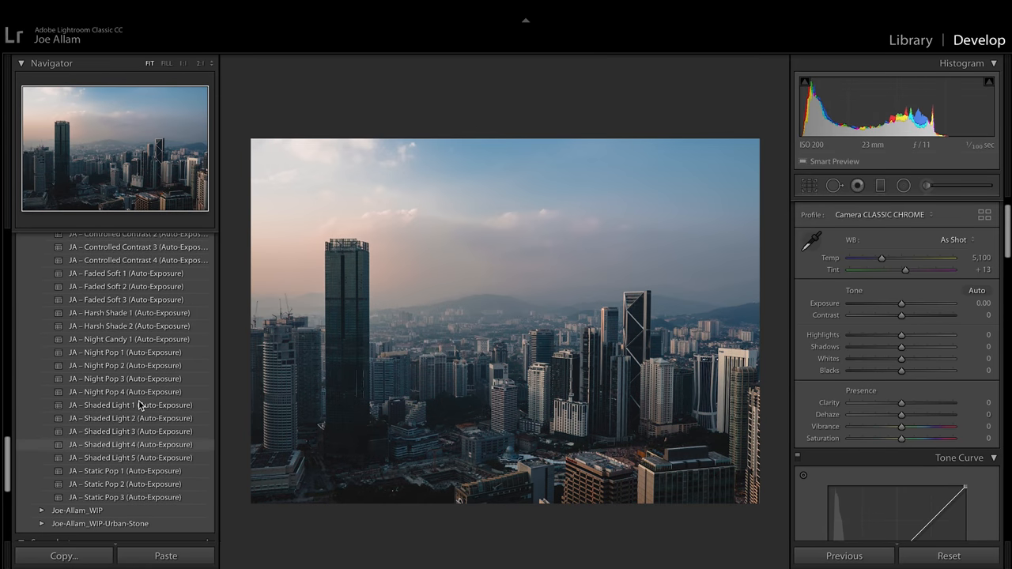
pyautogui.click(125, 490)
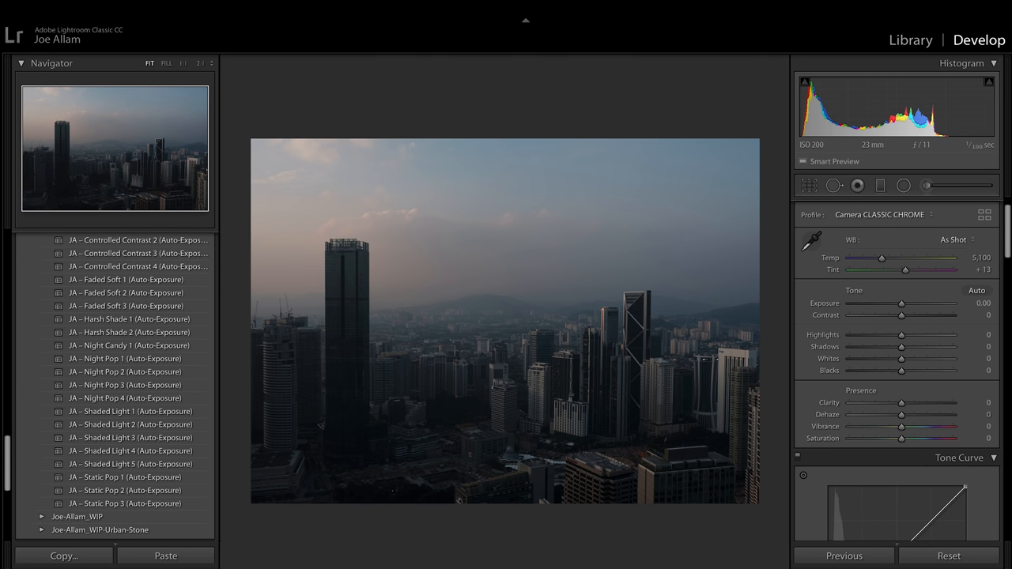
pyautogui.click(125, 490)
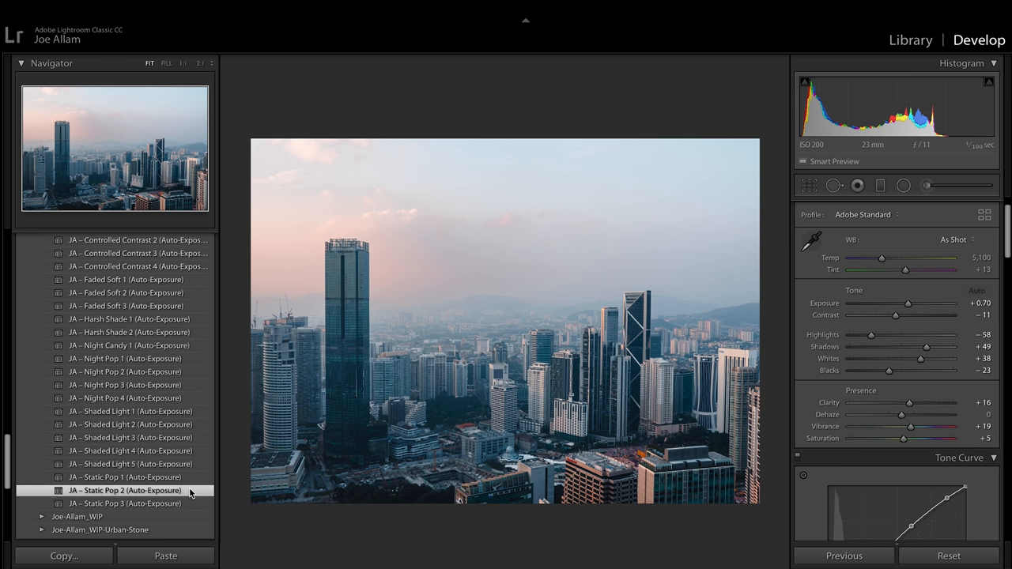
pyautogui.moveTo(908, 307)
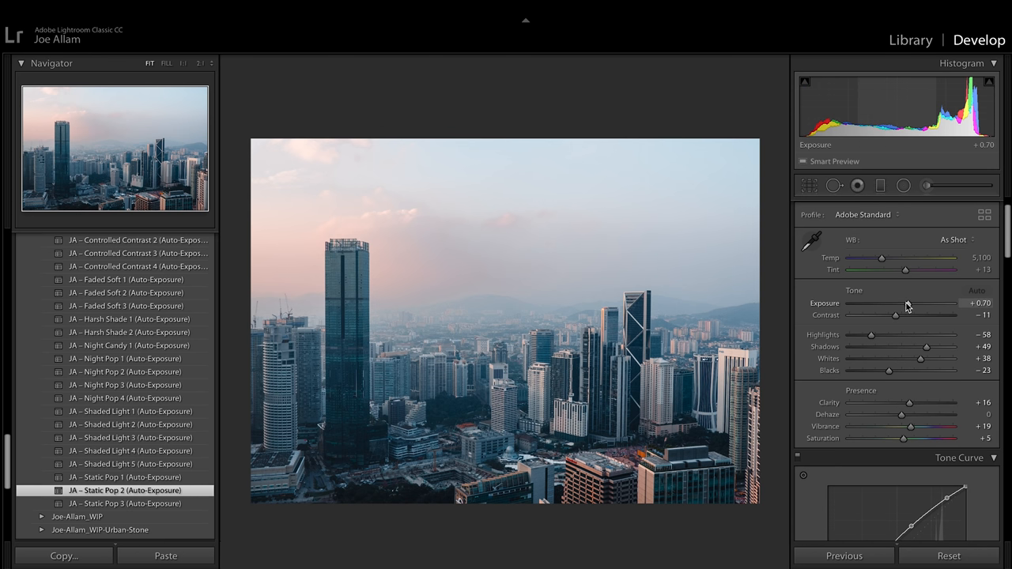
pyautogui.moveTo(932, 304); pyautogui.dragTo(900, 303)
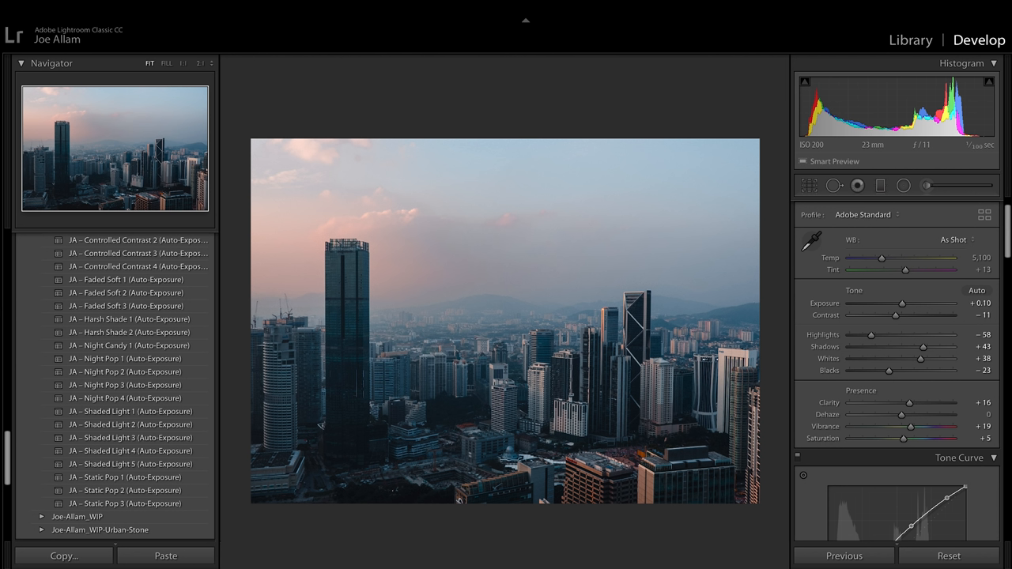
pyautogui.moveTo(917, 304)
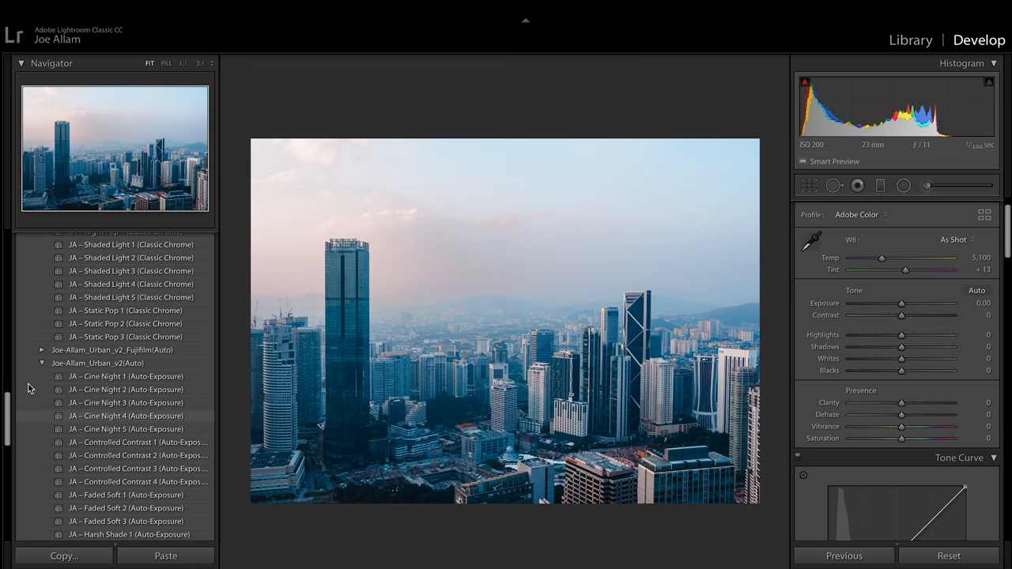
# - Apply Static Pop 2 (Classic Chrome) and retune exposure, highlights (-66), blacks and whites
pyautogui.click(127, 322)
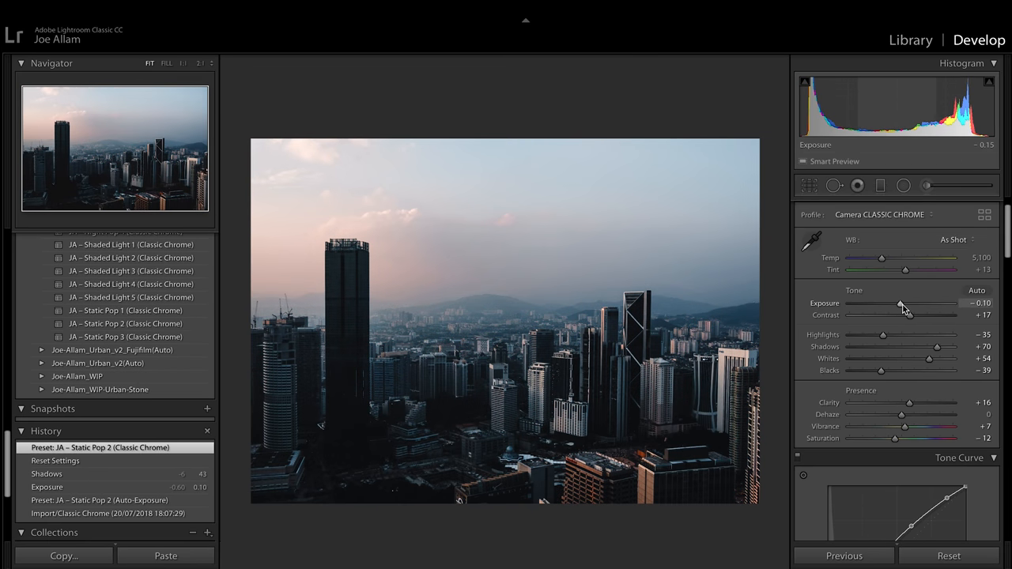
pyautogui.moveTo(900, 303); pyautogui.dragTo(926, 303)
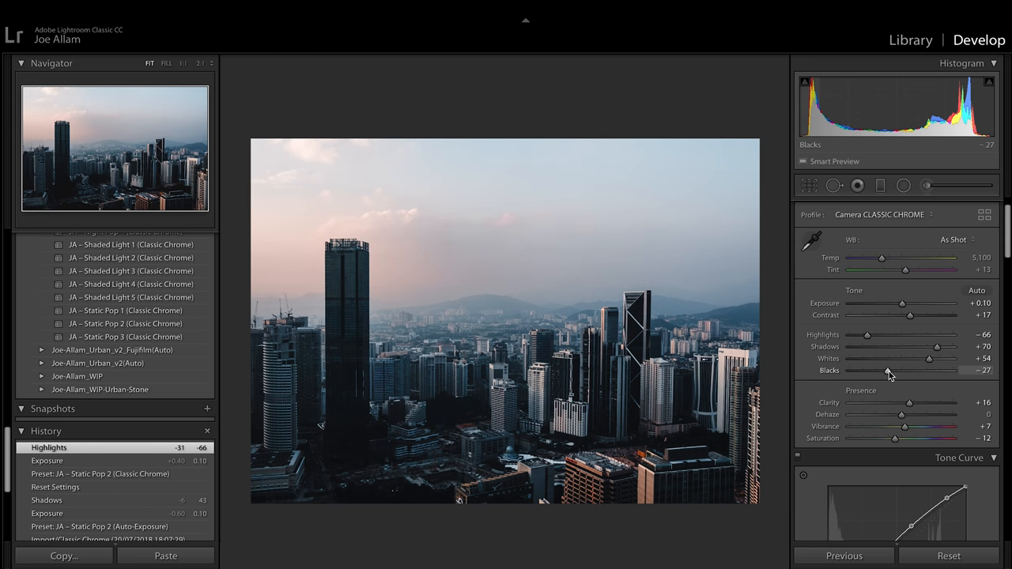
pyautogui.moveTo(936, 358); pyautogui.dragTo(921, 357)
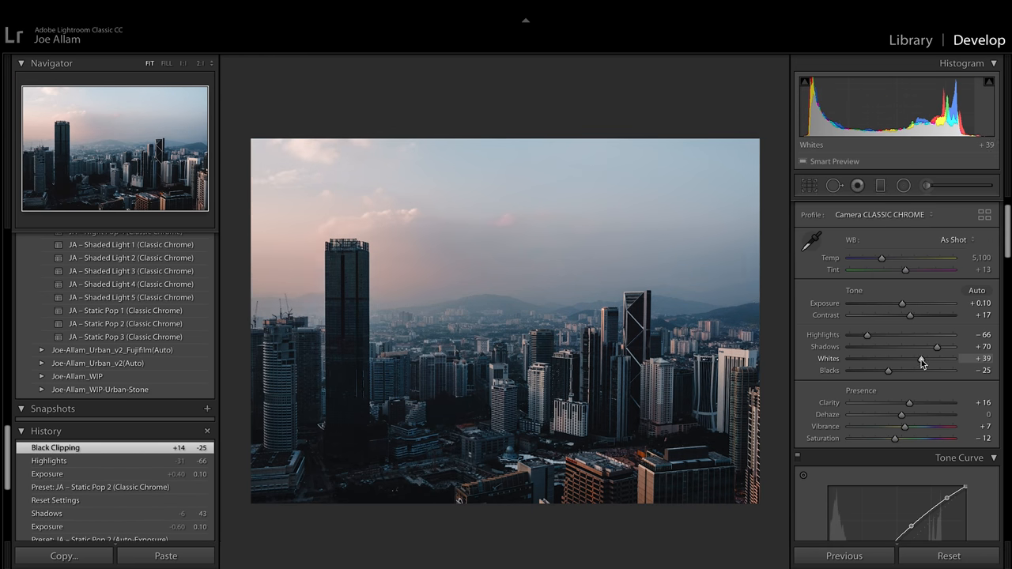
pyautogui.moveTo(937, 347); pyautogui.dragTo(911, 347)
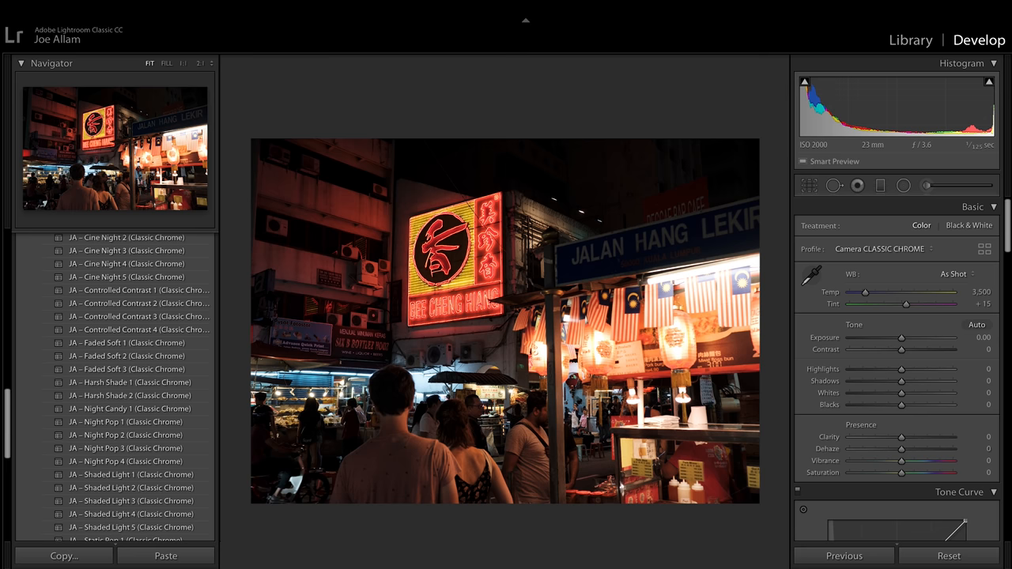
pyautogui.moveTo(639, 336)
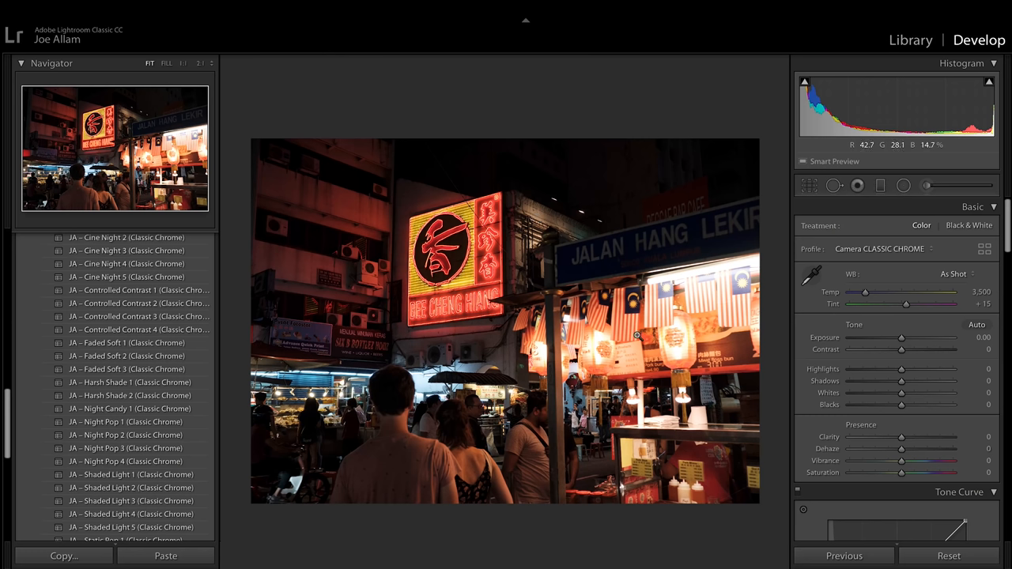
pyautogui.moveTo(363, 404)
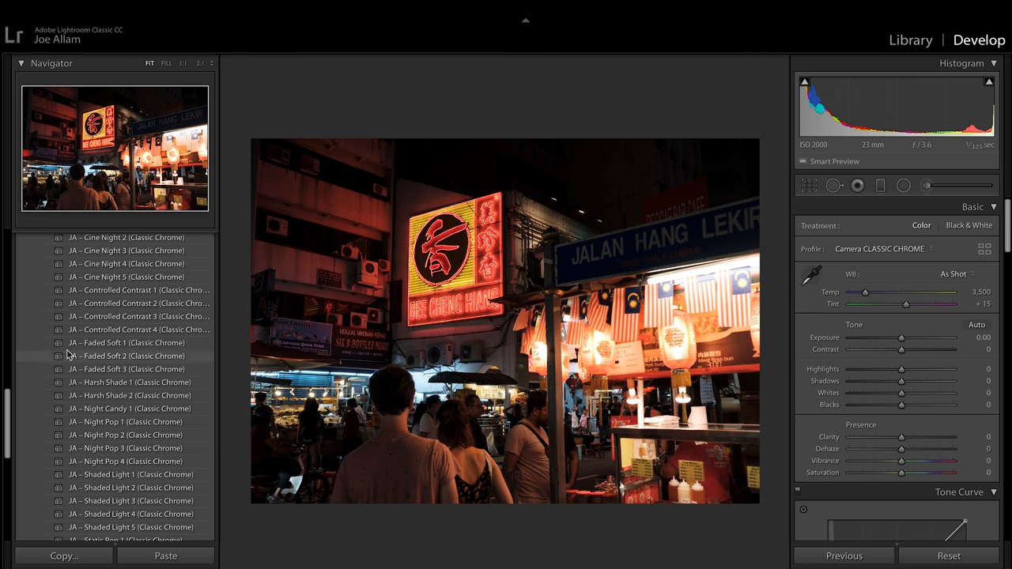
# - Preview the JA - Neon 2 then Neon 3 presets on the neon night-street photo
pyautogui.scroll(-3)
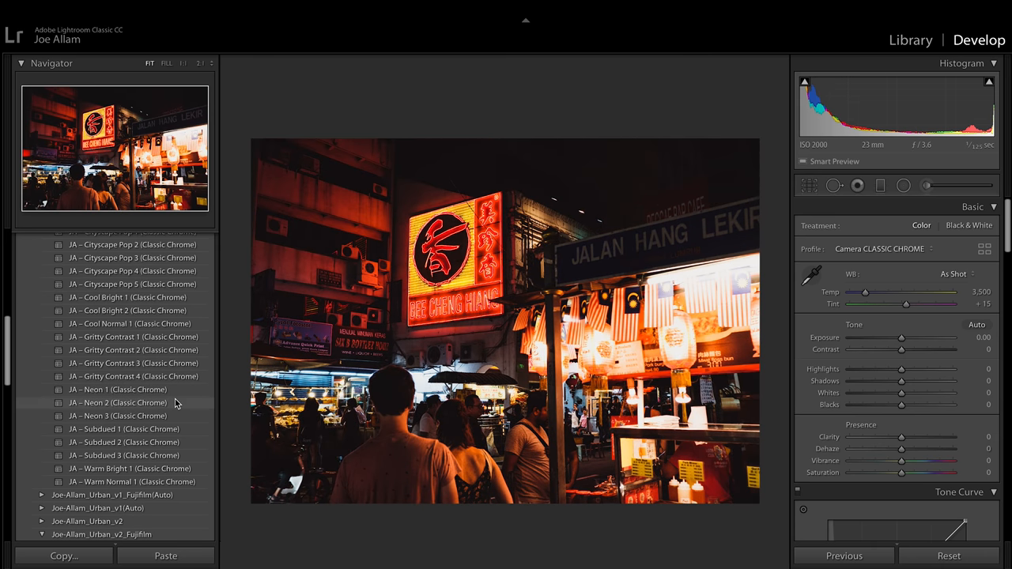
pyautogui.click(118, 404)
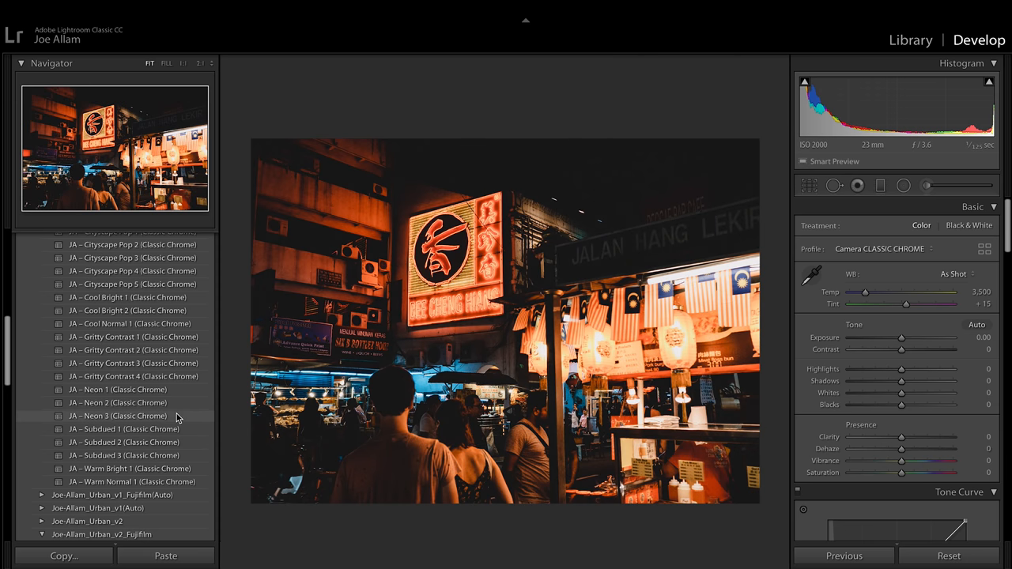
pyautogui.click(119, 404)
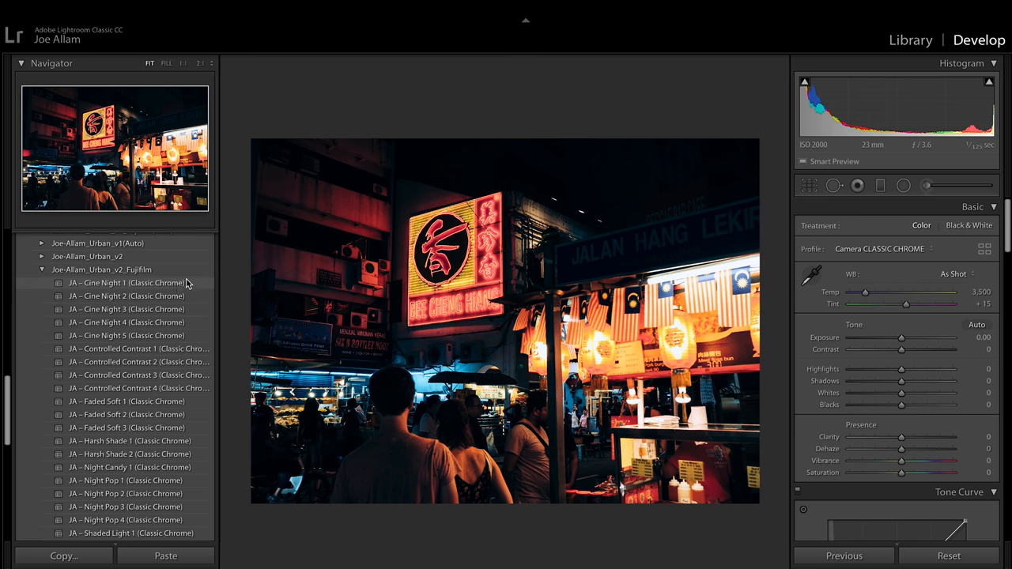
pyautogui.moveTo(191, 296)
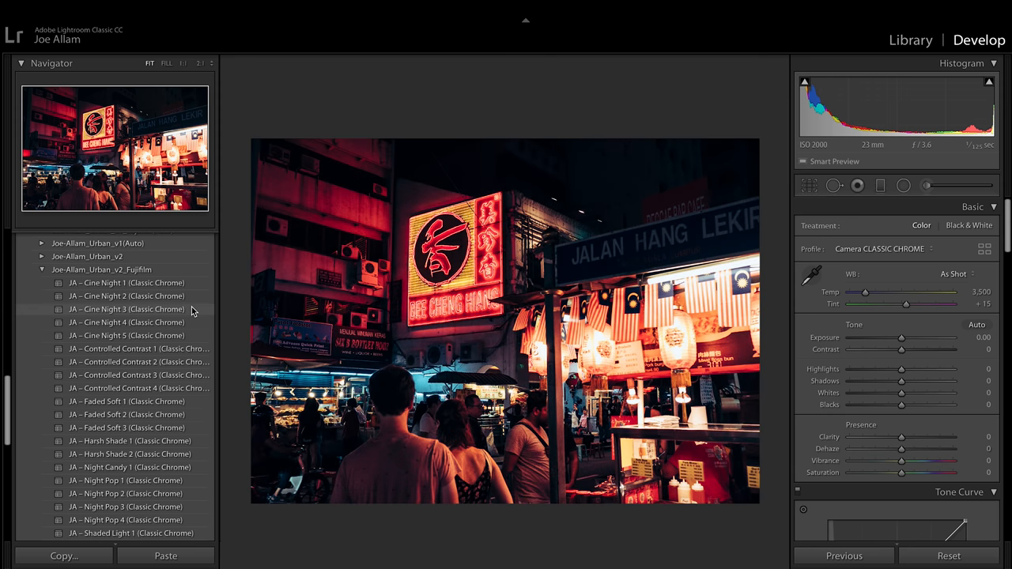
# - Preview the JA - Cine Night looks, settling on Cine Night 1 for the neon street photo
pyautogui.click(127, 335)
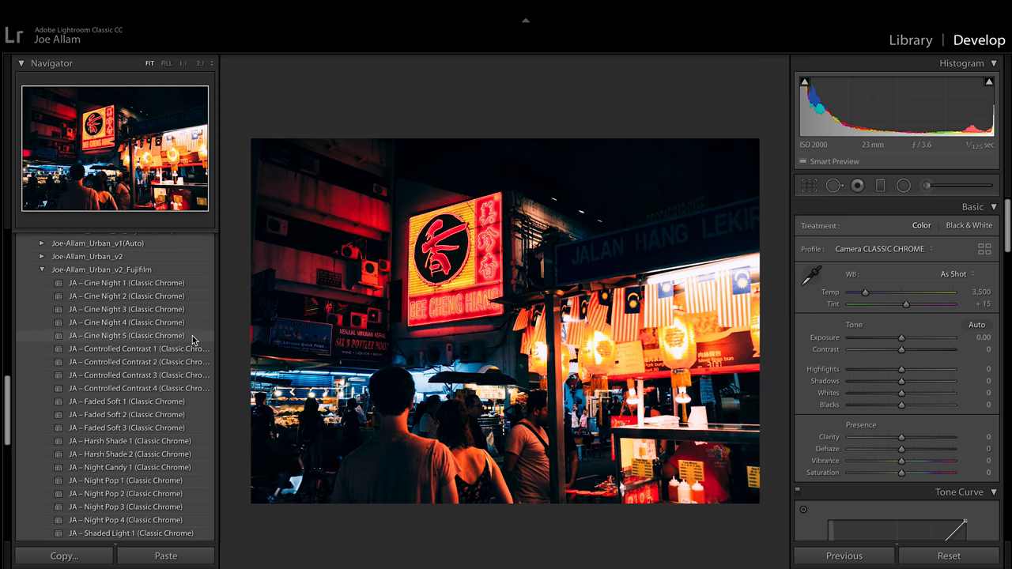
pyautogui.scroll(3)
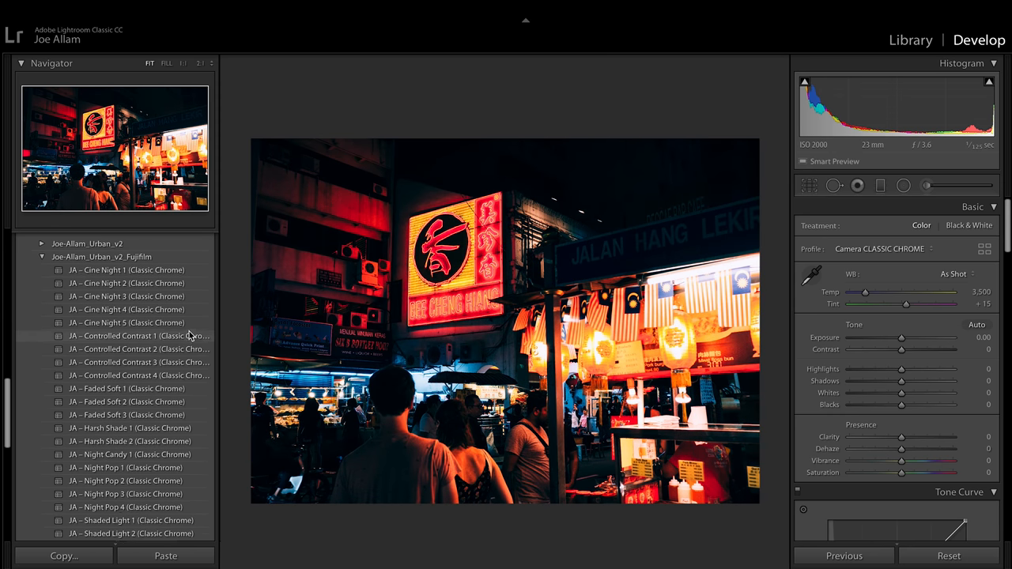
pyautogui.scroll(-3)
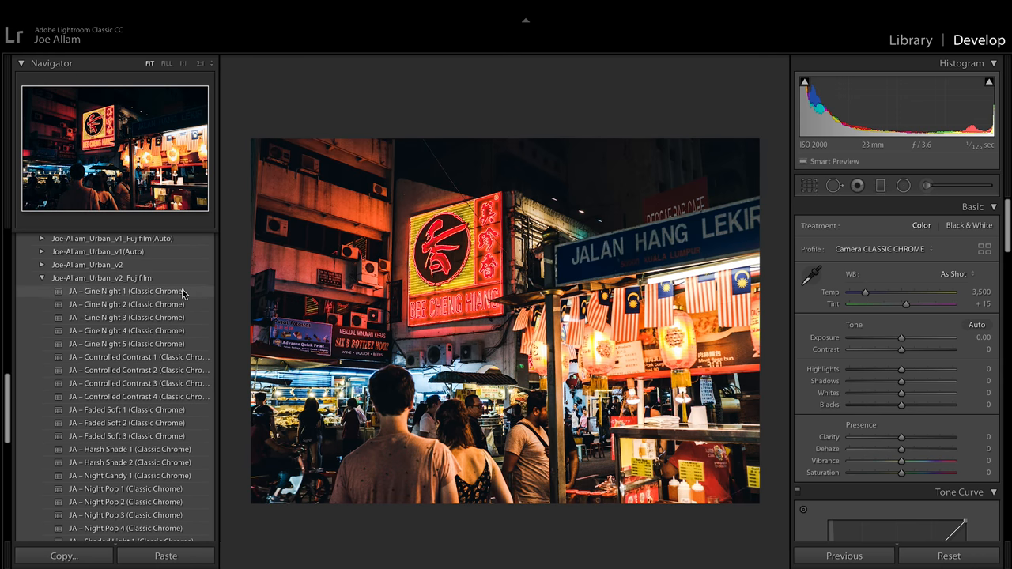
pyautogui.click(127, 291)
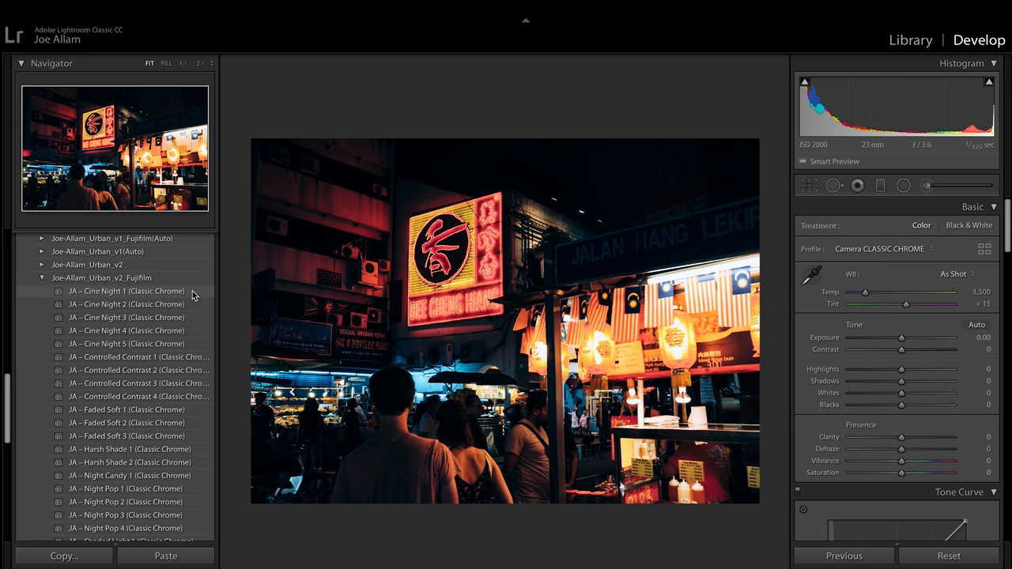
# - Set Highlights -20, Shadows +40 and Blacks -23 on the neon street photo
pyautogui.click(127, 291)
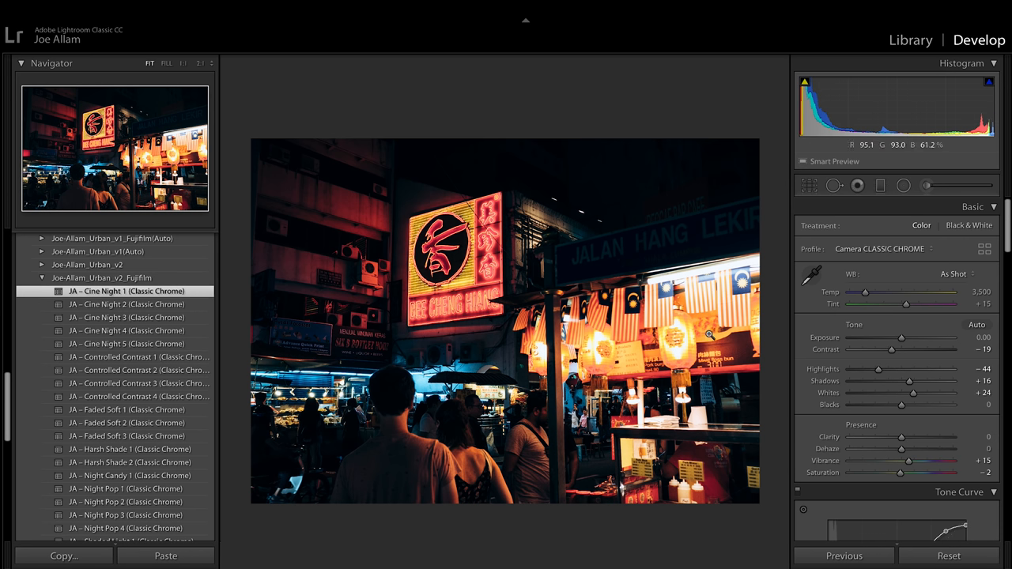
pyautogui.moveTo(877, 370); pyautogui.dragTo(862, 370)
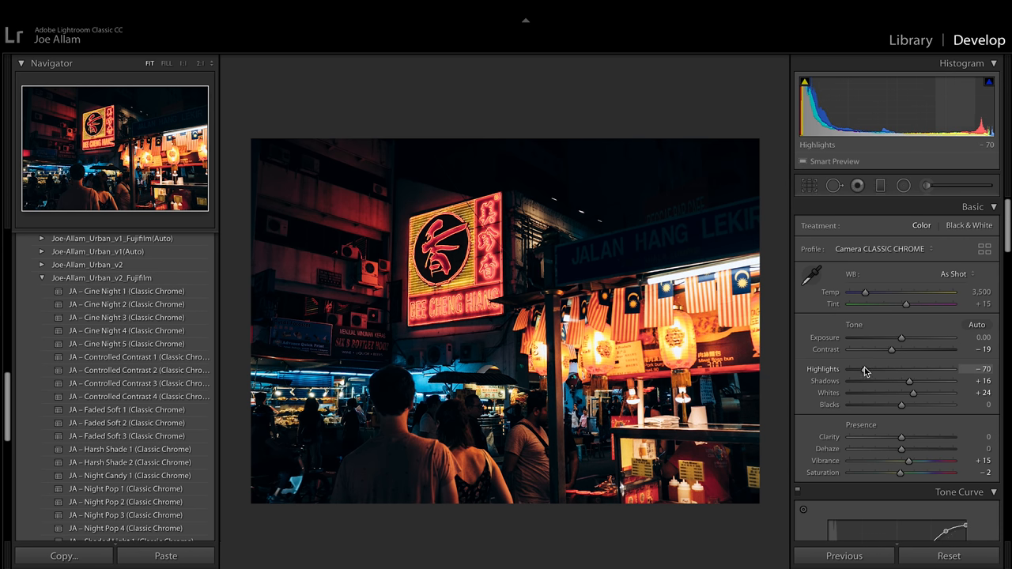
pyautogui.moveTo(862, 370); pyautogui.dragTo(882, 370)
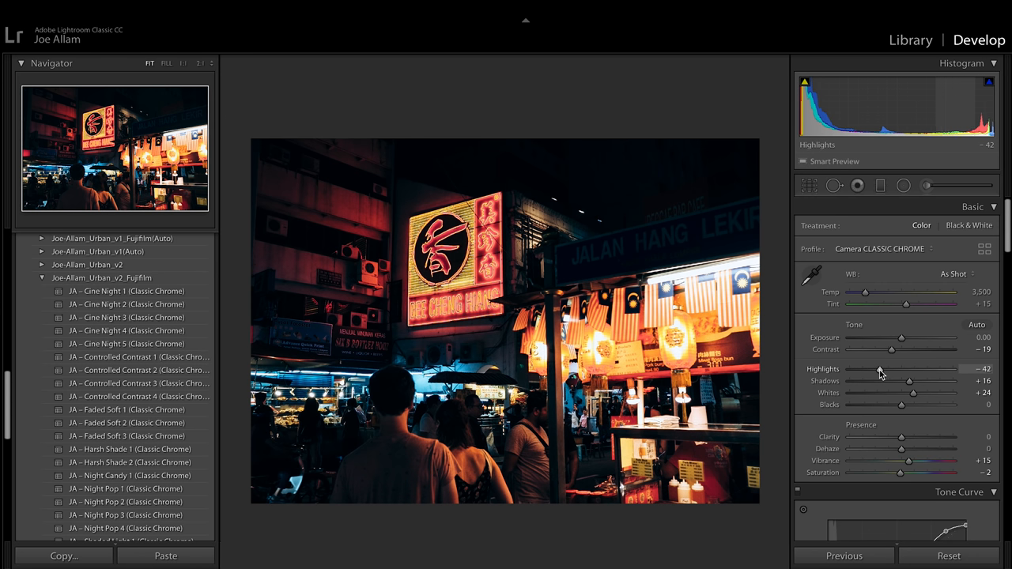
pyautogui.moveTo(870, 370); pyautogui.dragTo(894, 370)
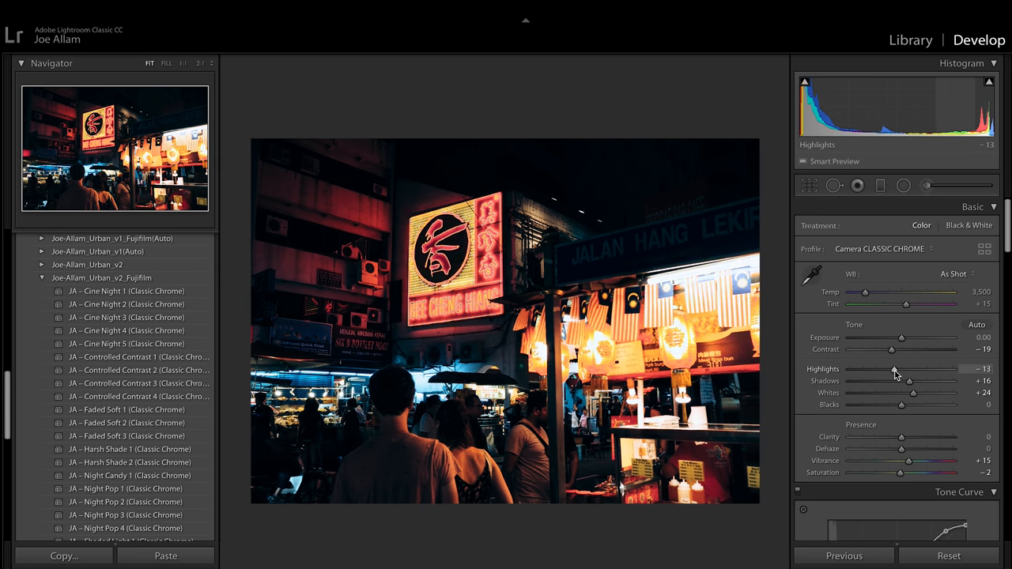
pyautogui.moveTo(895, 370); pyautogui.dragTo(892, 371)
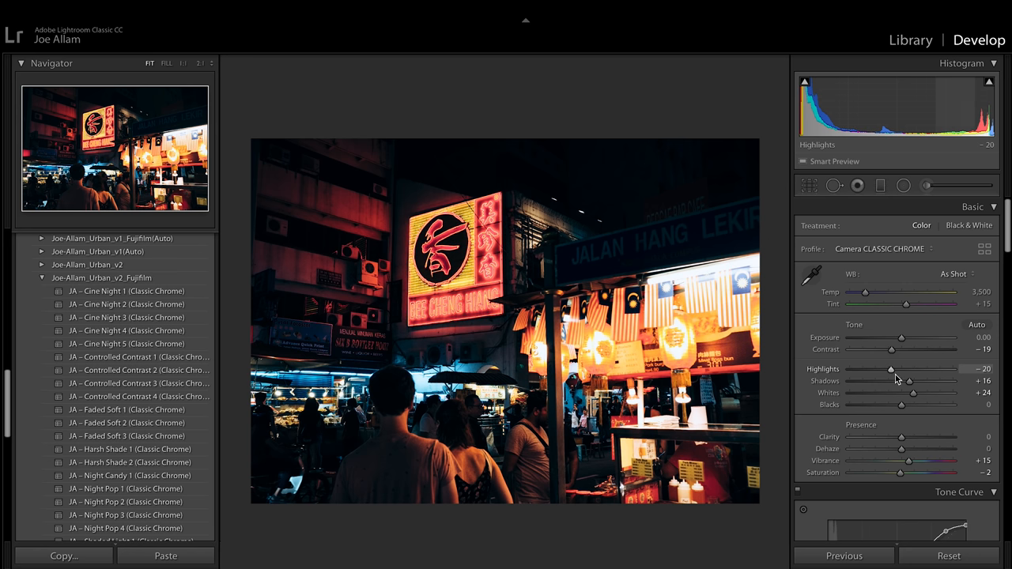
pyautogui.moveTo(910, 381); pyautogui.dragTo(919, 381)
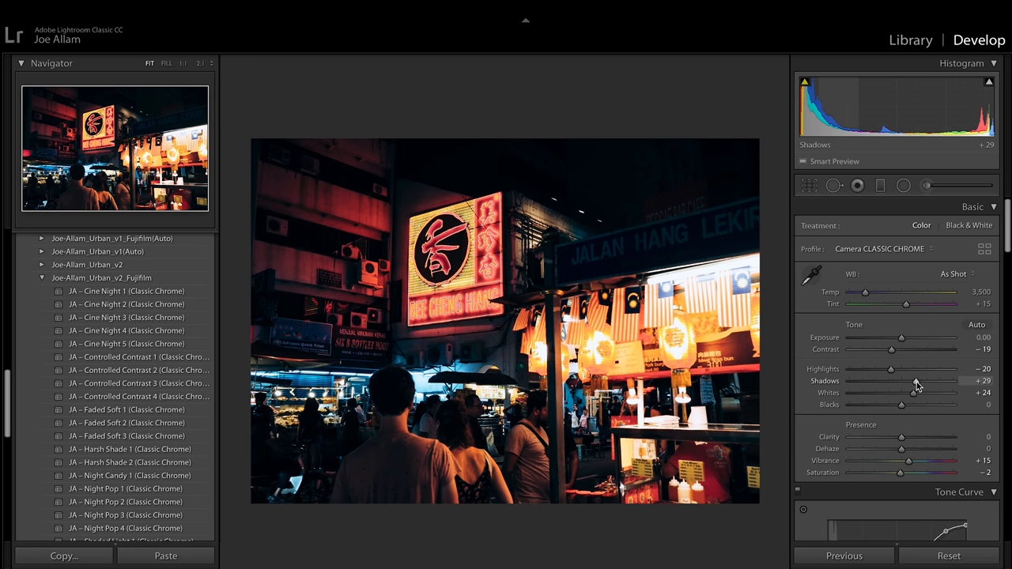
pyautogui.moveTo(900, 381); pyautogui.dragTo(930, 381)
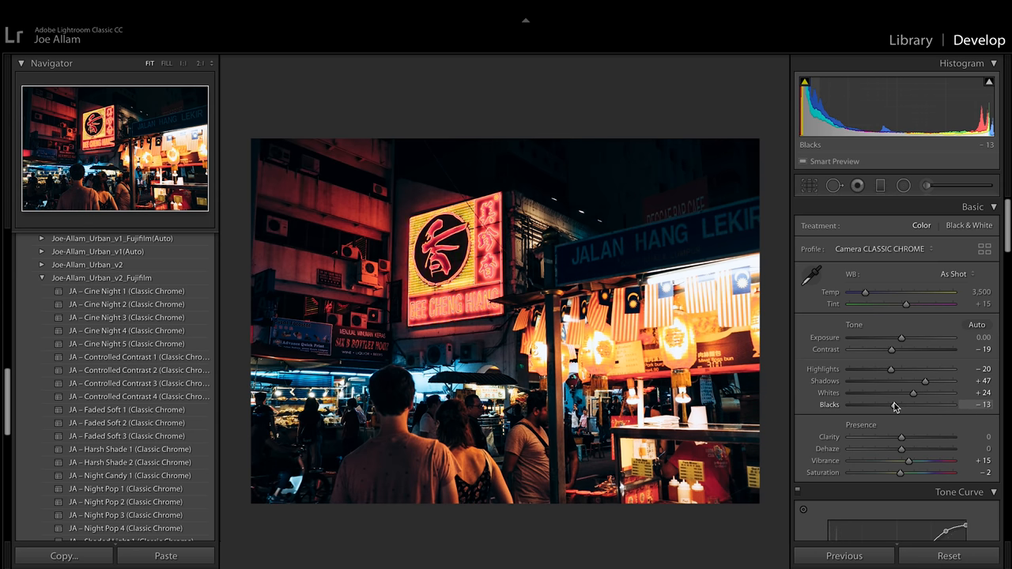
pyautogui.moveTo(899, 405); pyautogui.dragTo(889, 405)
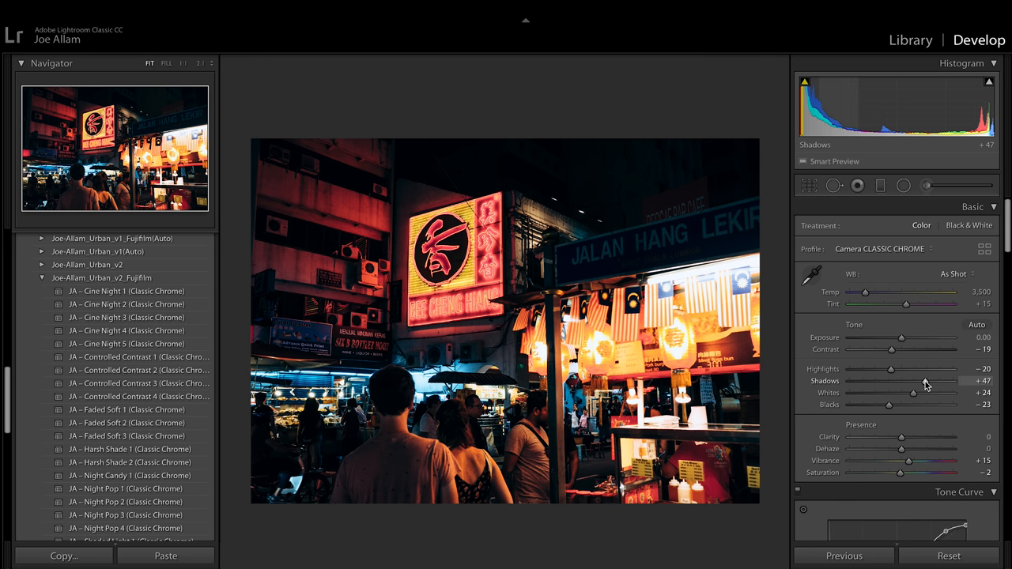
pyautogui.moveTo(927, 379); pyautogui.dragTo(920, 380)
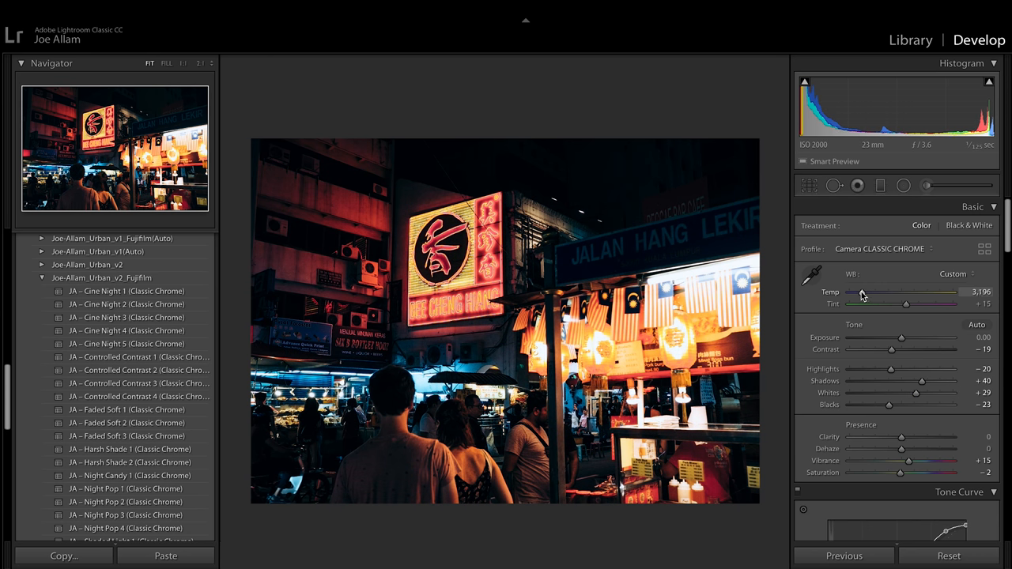
# - Cool the white balance to Temp 2,901 and add Clarity +14
pyautogui.moveTo(860, 292); pyautogui.dragTo(854, 293)
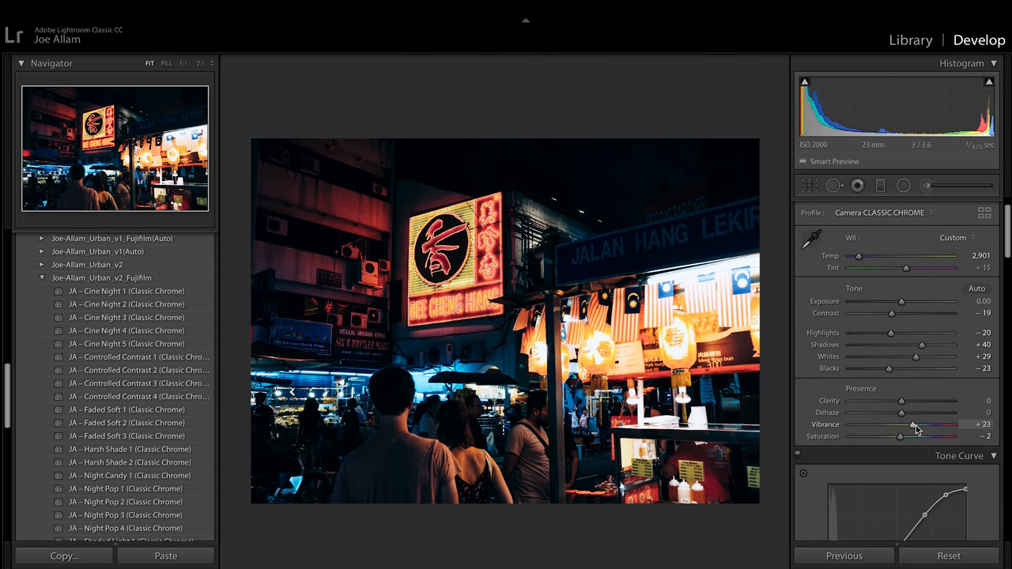
pyautogui.moveTo(900, 437); pyautogui.dragTo(903, 436)
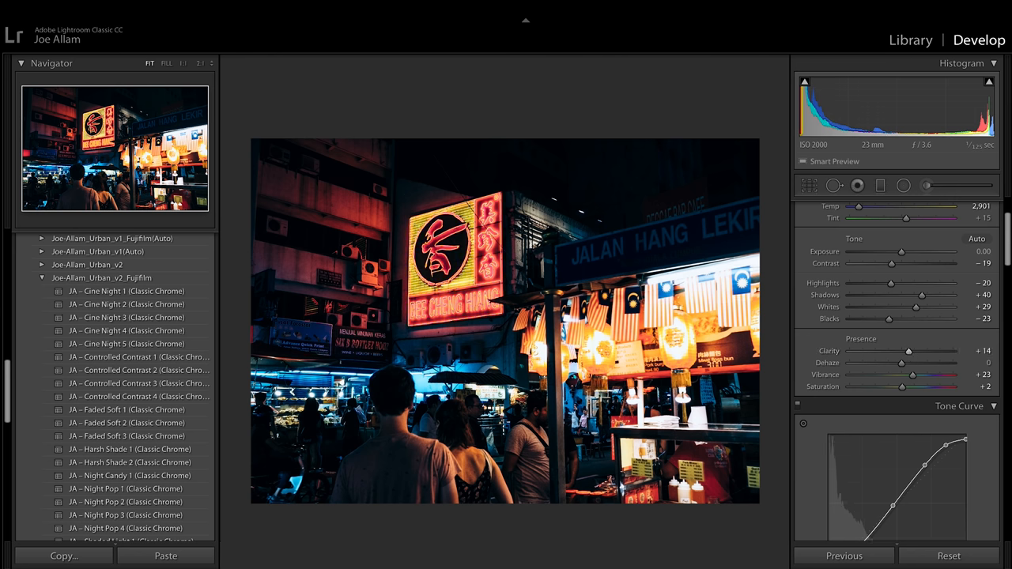
pyautogui.scroll(-3)
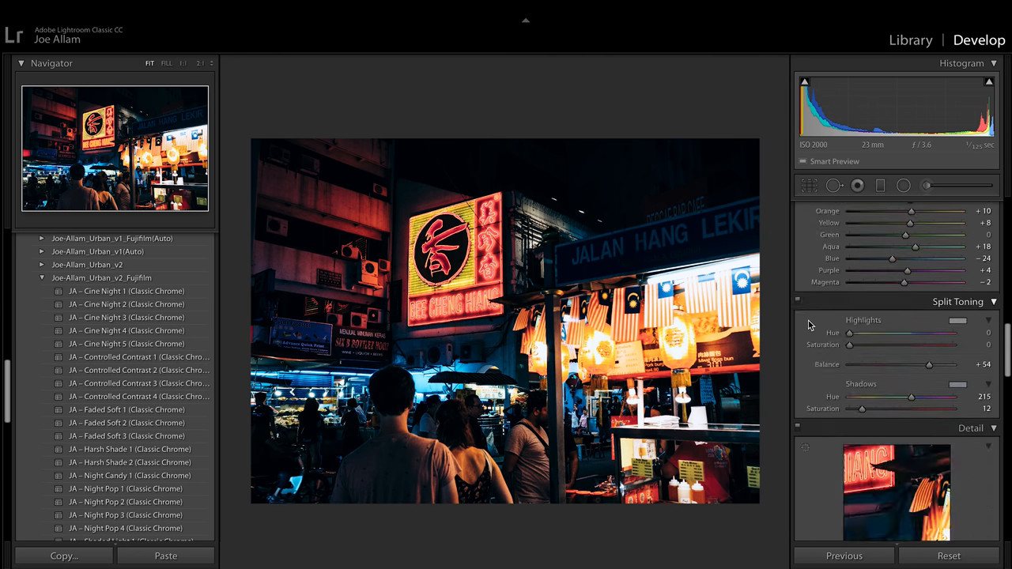
pyautogui.scroll(-3)
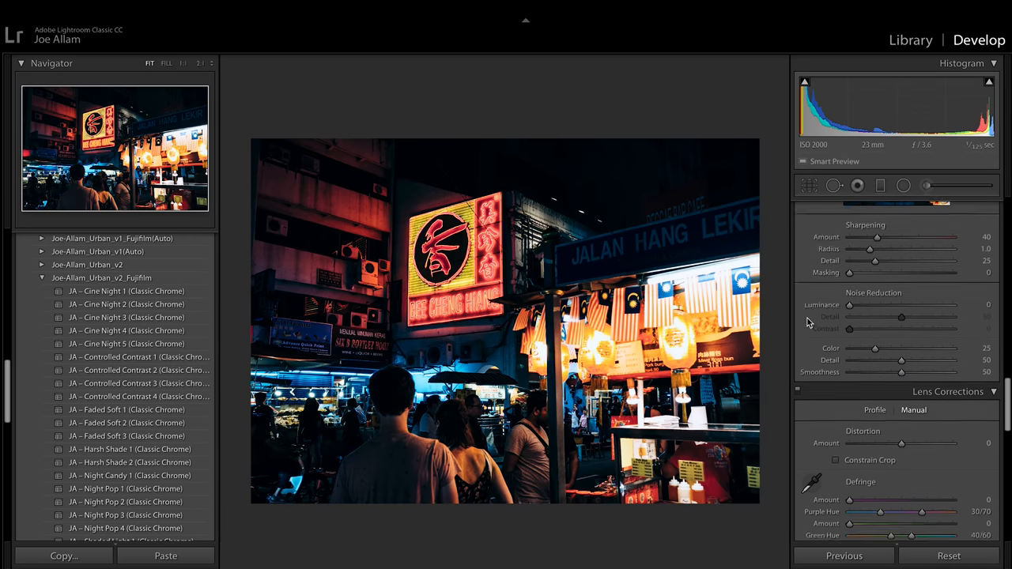
# - Copy the neon street photo's develop settings for reuse
pyautogui.click(63, 557)
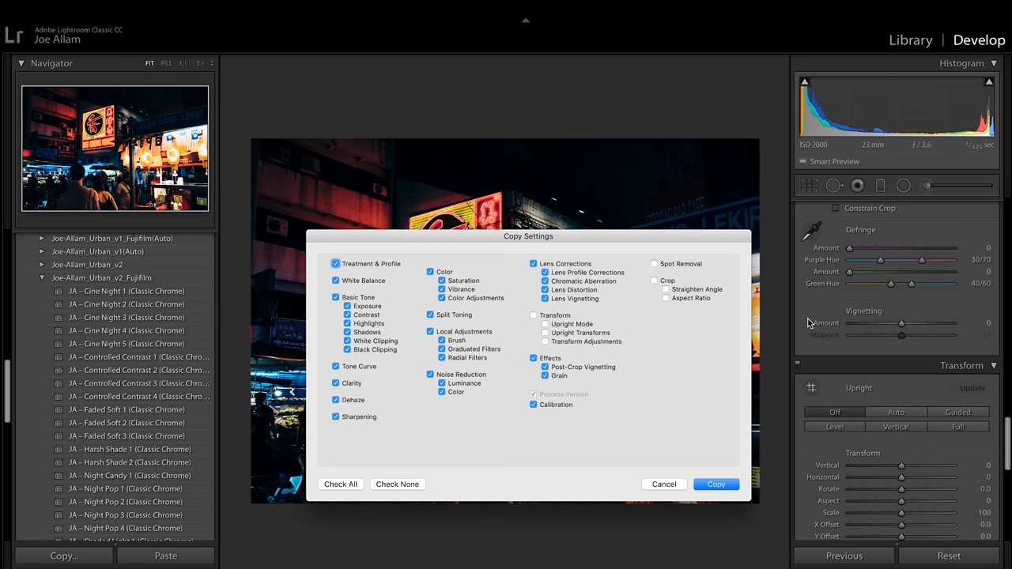
pyautogui.click(715, 484)
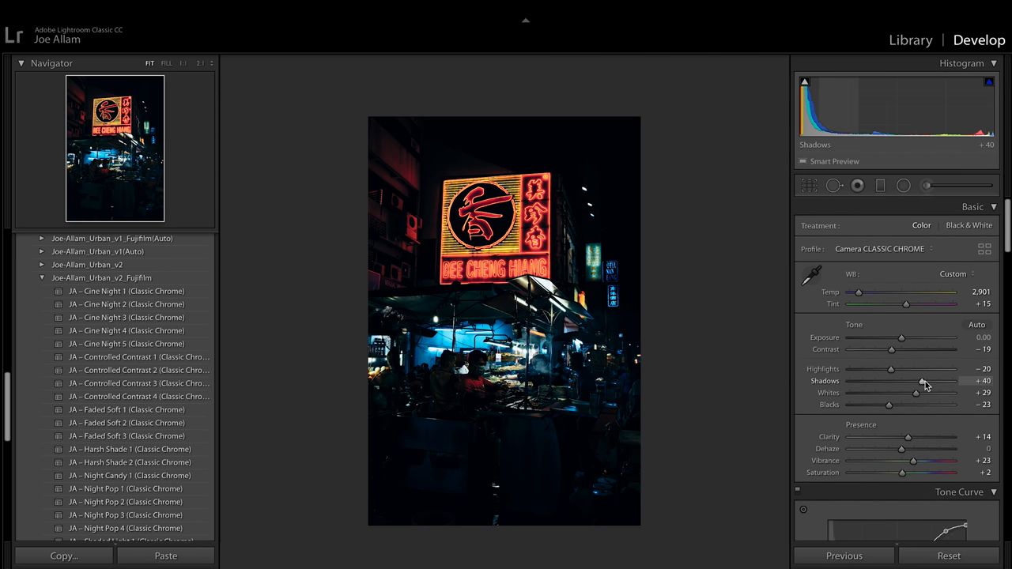
# - On the vertical neon sign photo with the pasted grade, set Shadows +55 and Exposure +0.50
pyautogui.moveTo(909, 381); pyautogui.dragTo(925, 381)
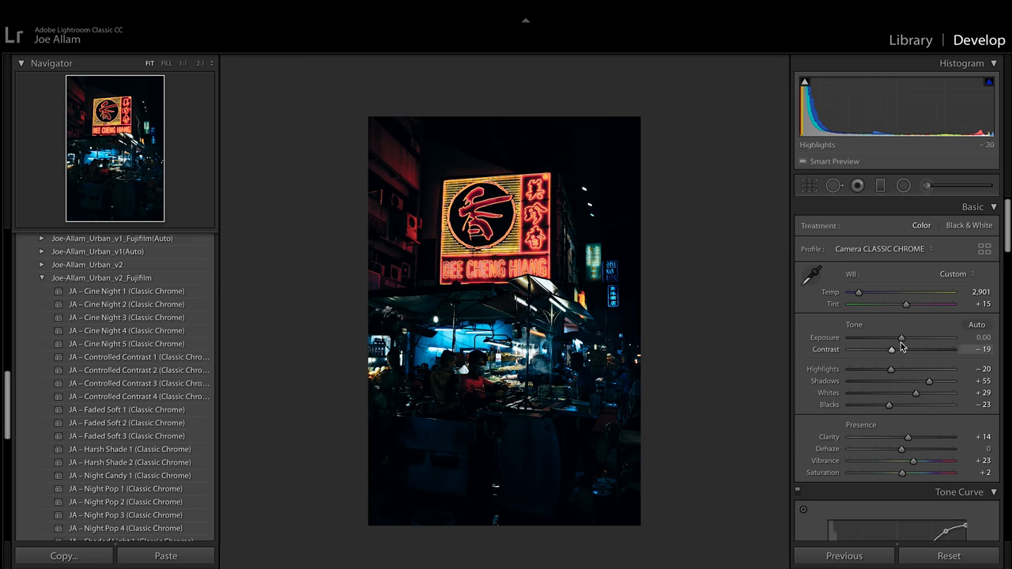
pyautogui.moveTo(892, 338); pyautogui.dragTo(908, 339)
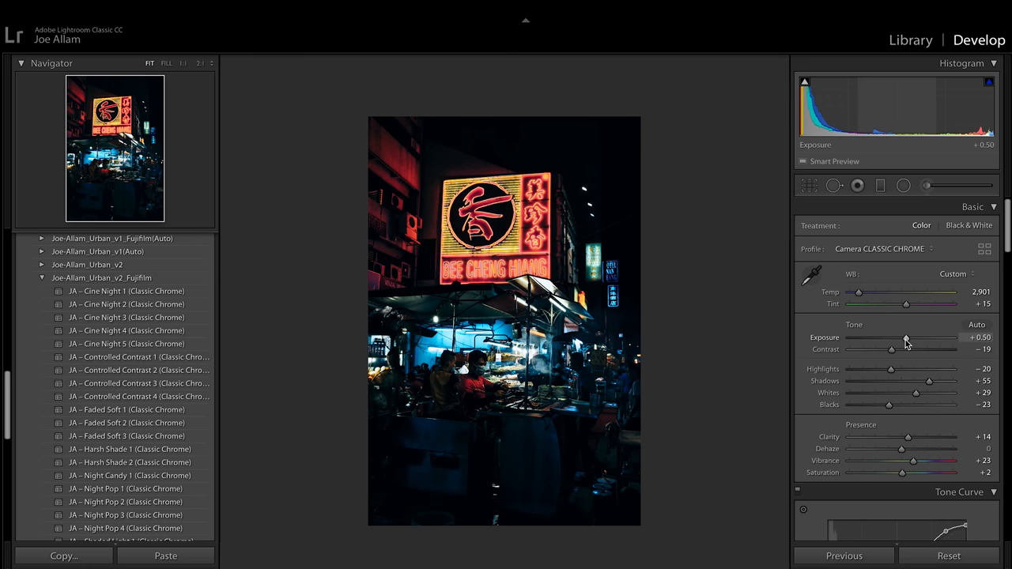
pyautogui.scroll(-3)
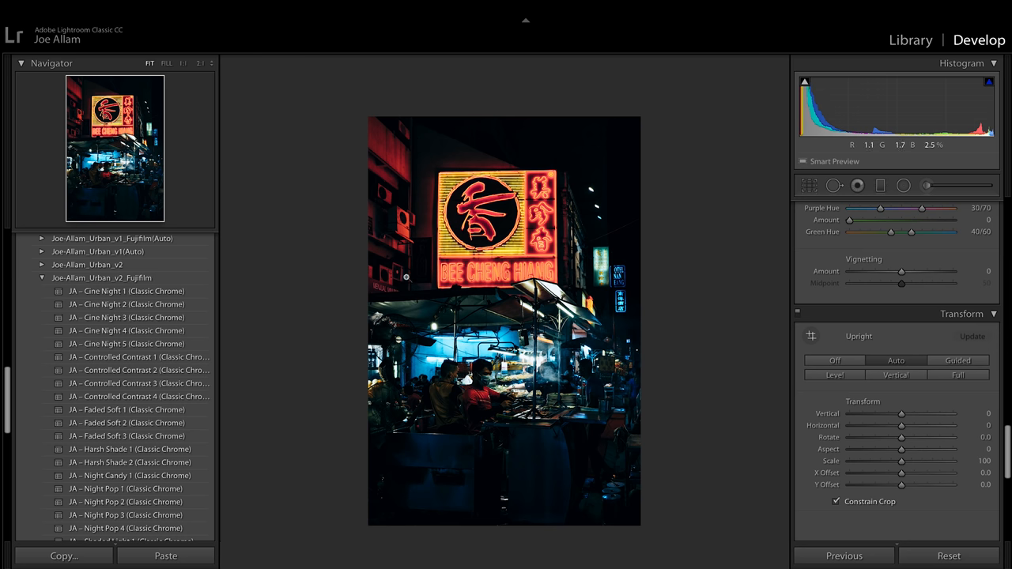
pyautogui.moveTo(753, 462)
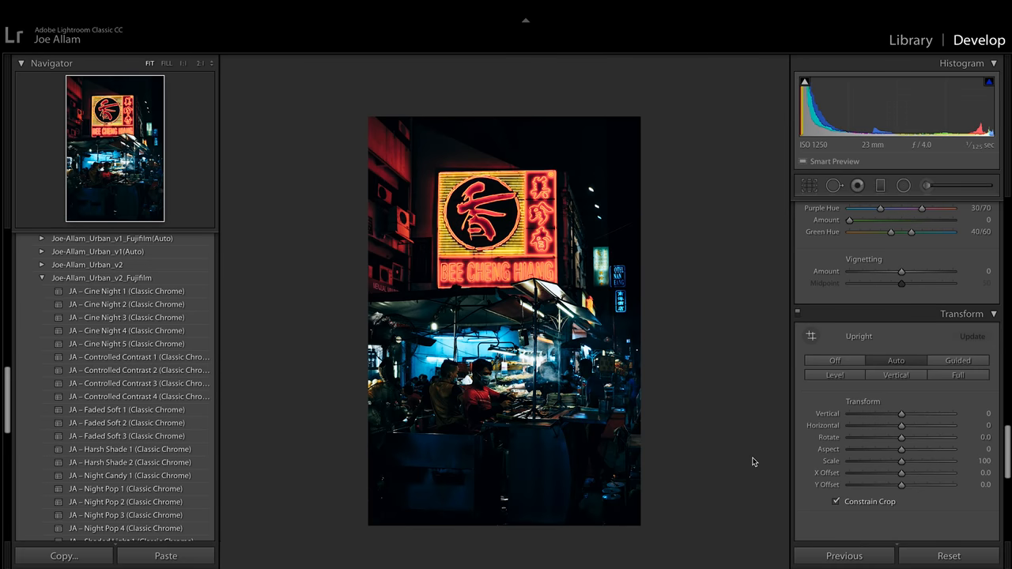
pyautogui.click(911, 39)
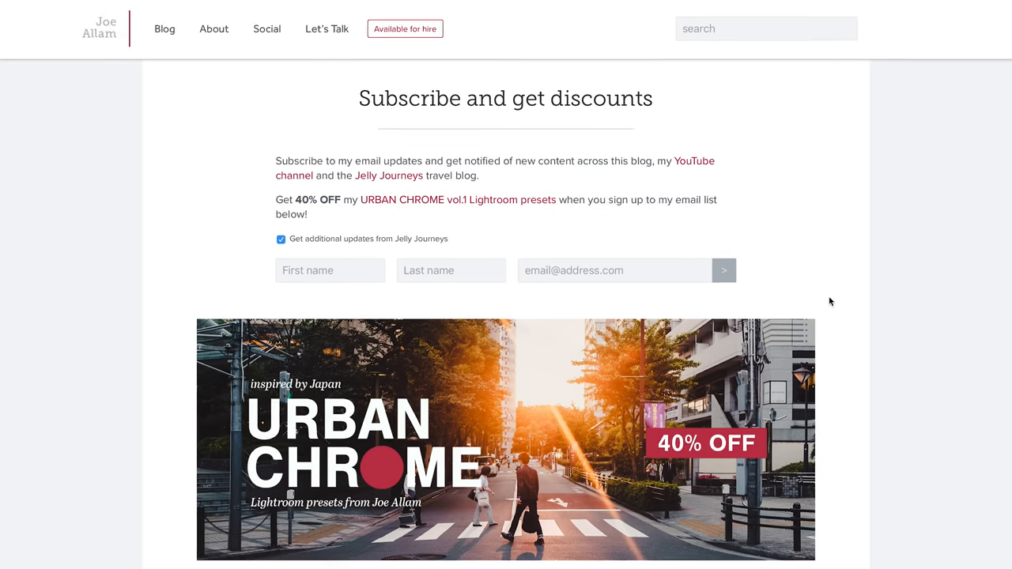
pyautogui.moveTo(835, 299)
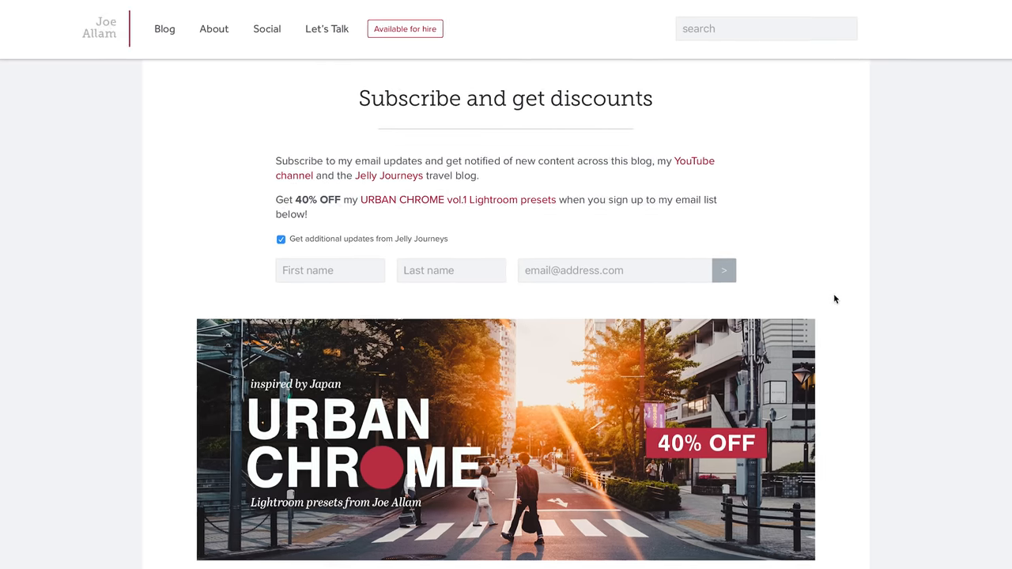
pyautogui.moveTo(851, 288)
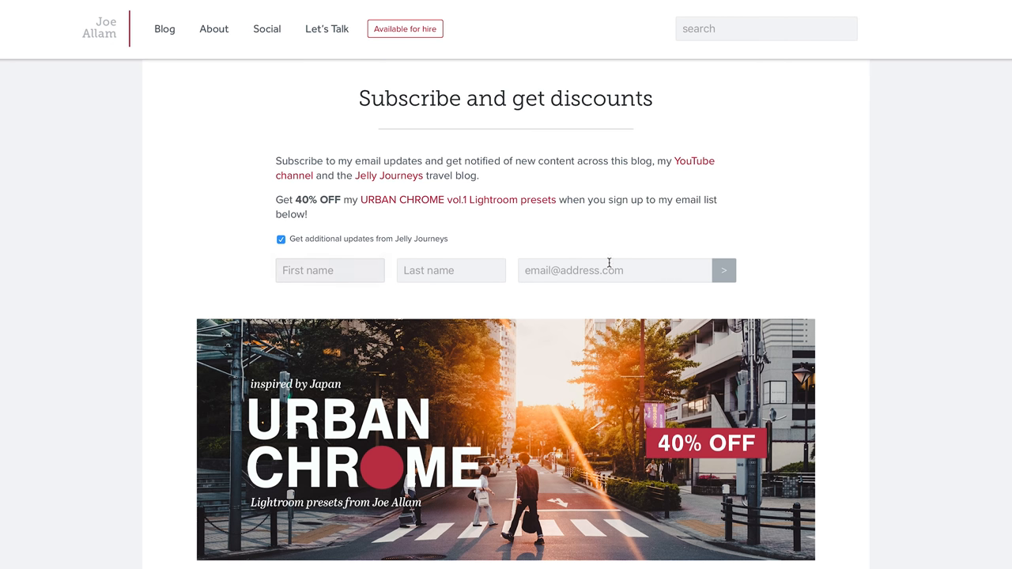
pyautogui.moveTo(845, 271)
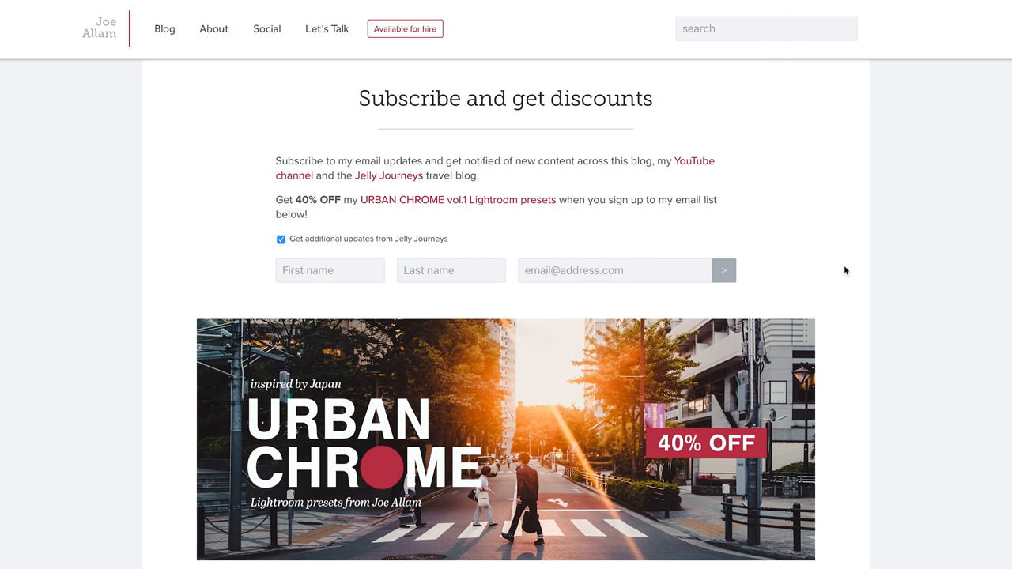
# - Scroll the Joe Allam subscribe page down to its round-up notes and back to the form
pyautogui.scroll(-3)
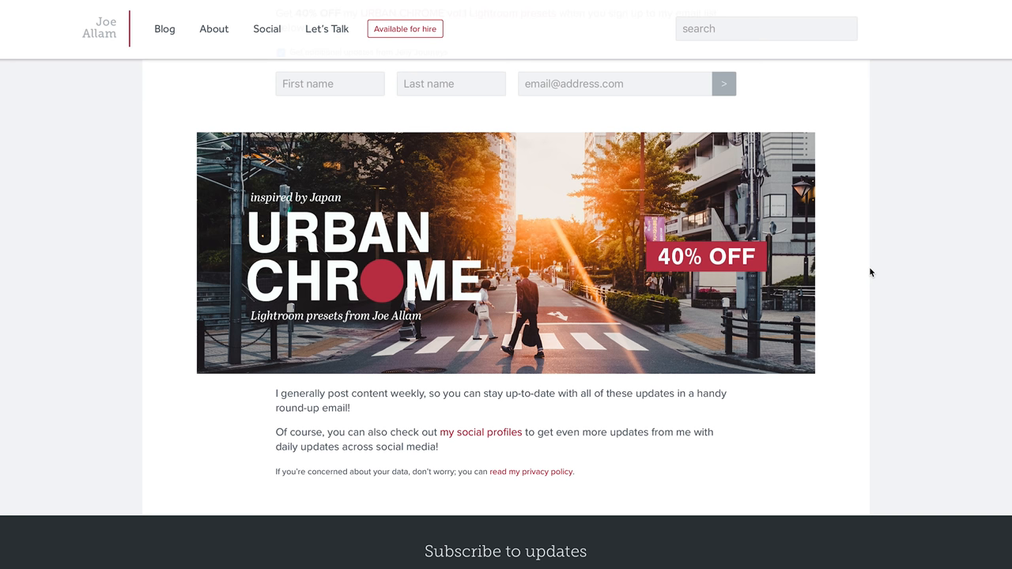
pyautogui.scroll(3)
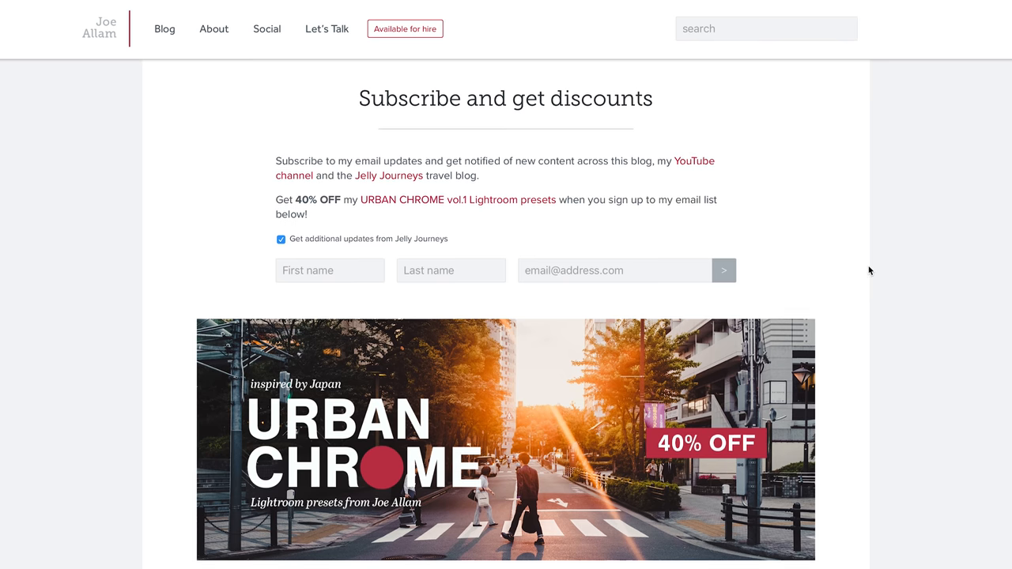
pyautogui.moveTo(874, 264)
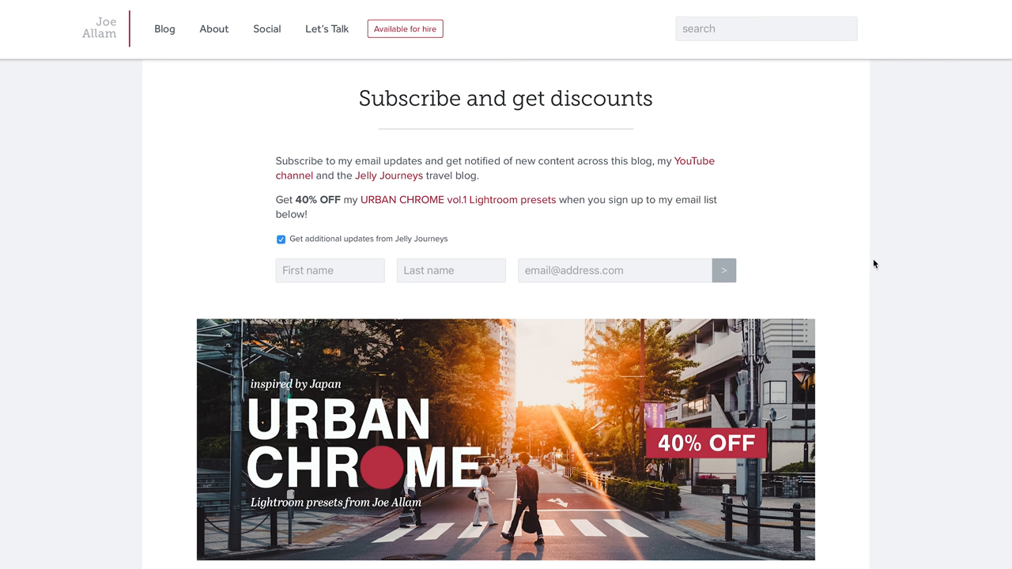